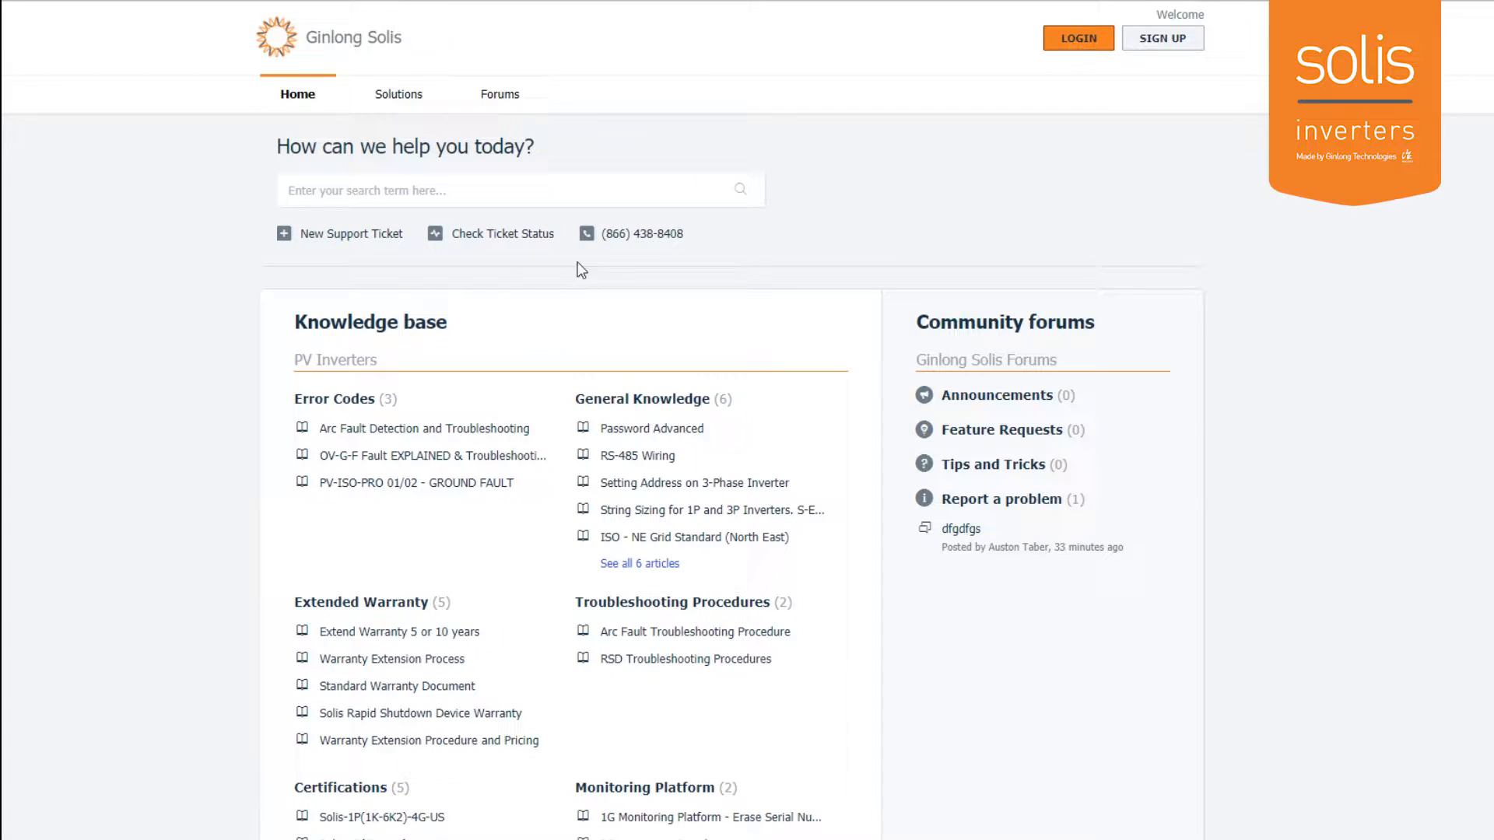
mouse_move(781, 265)
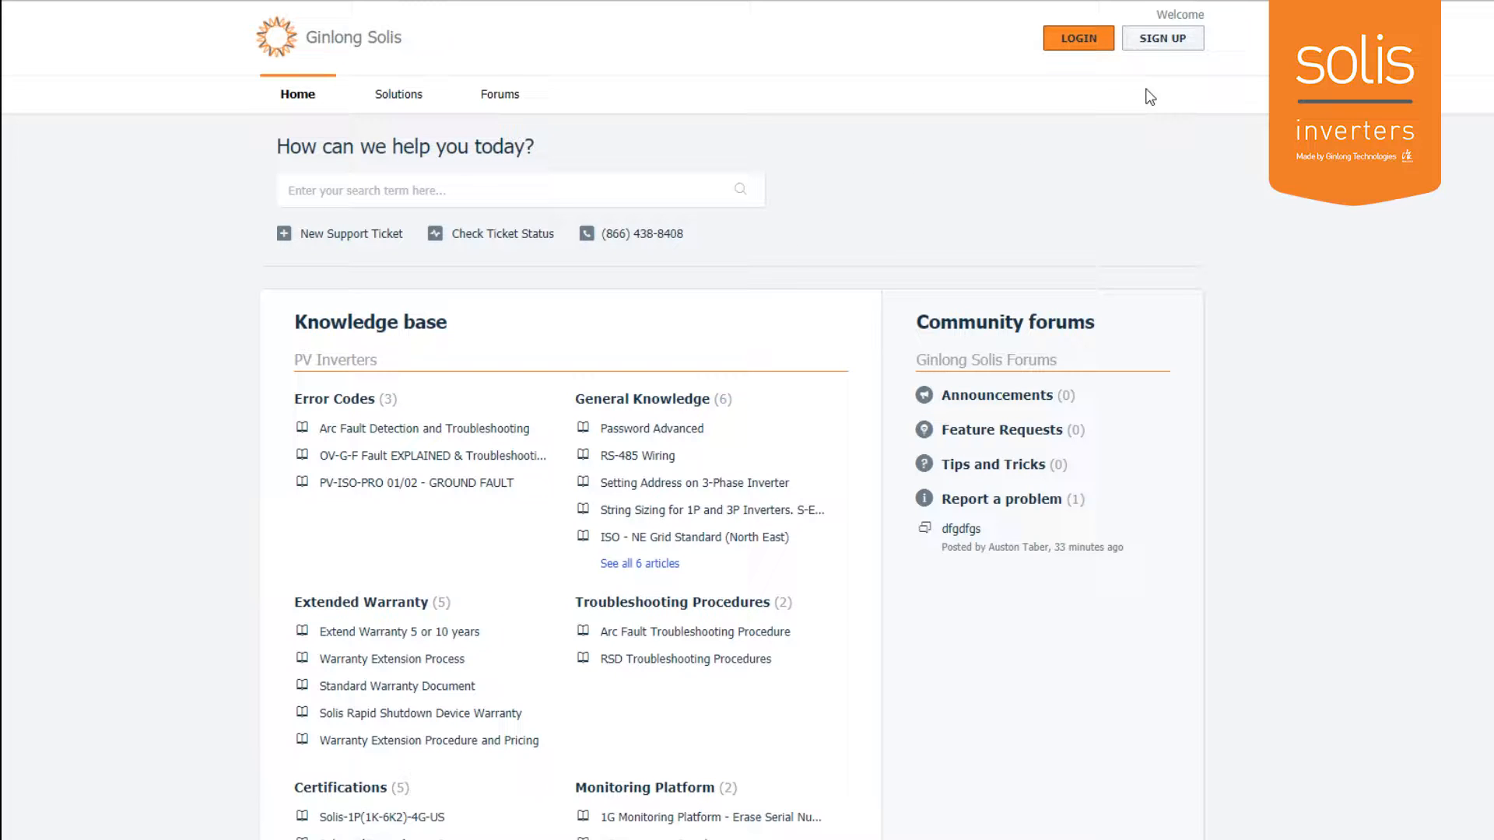
mouse_move(1077, 37)
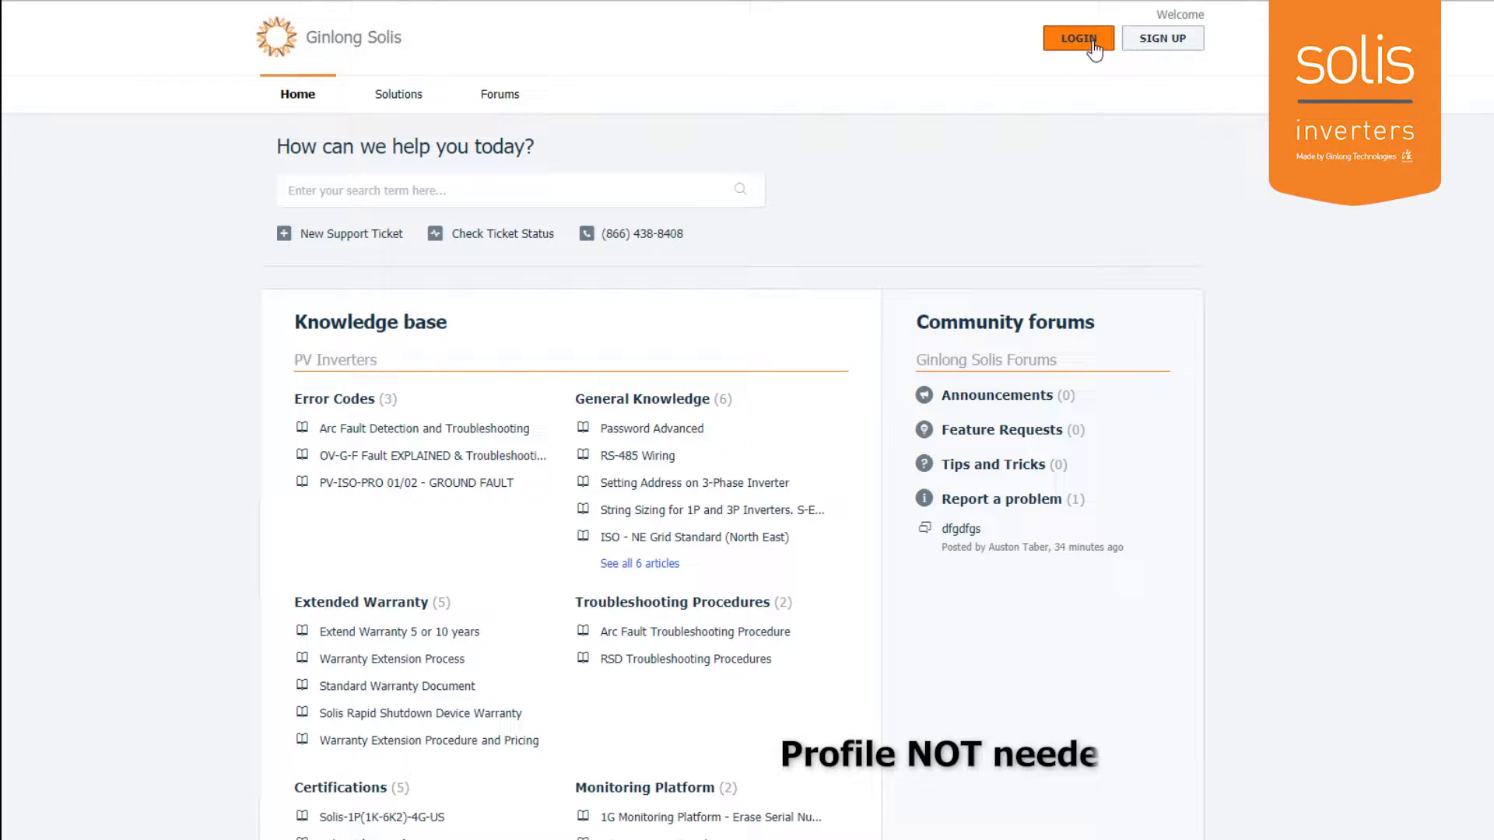
- Sign in to the portal through the Google login option using the listed account
click(1077, 38)
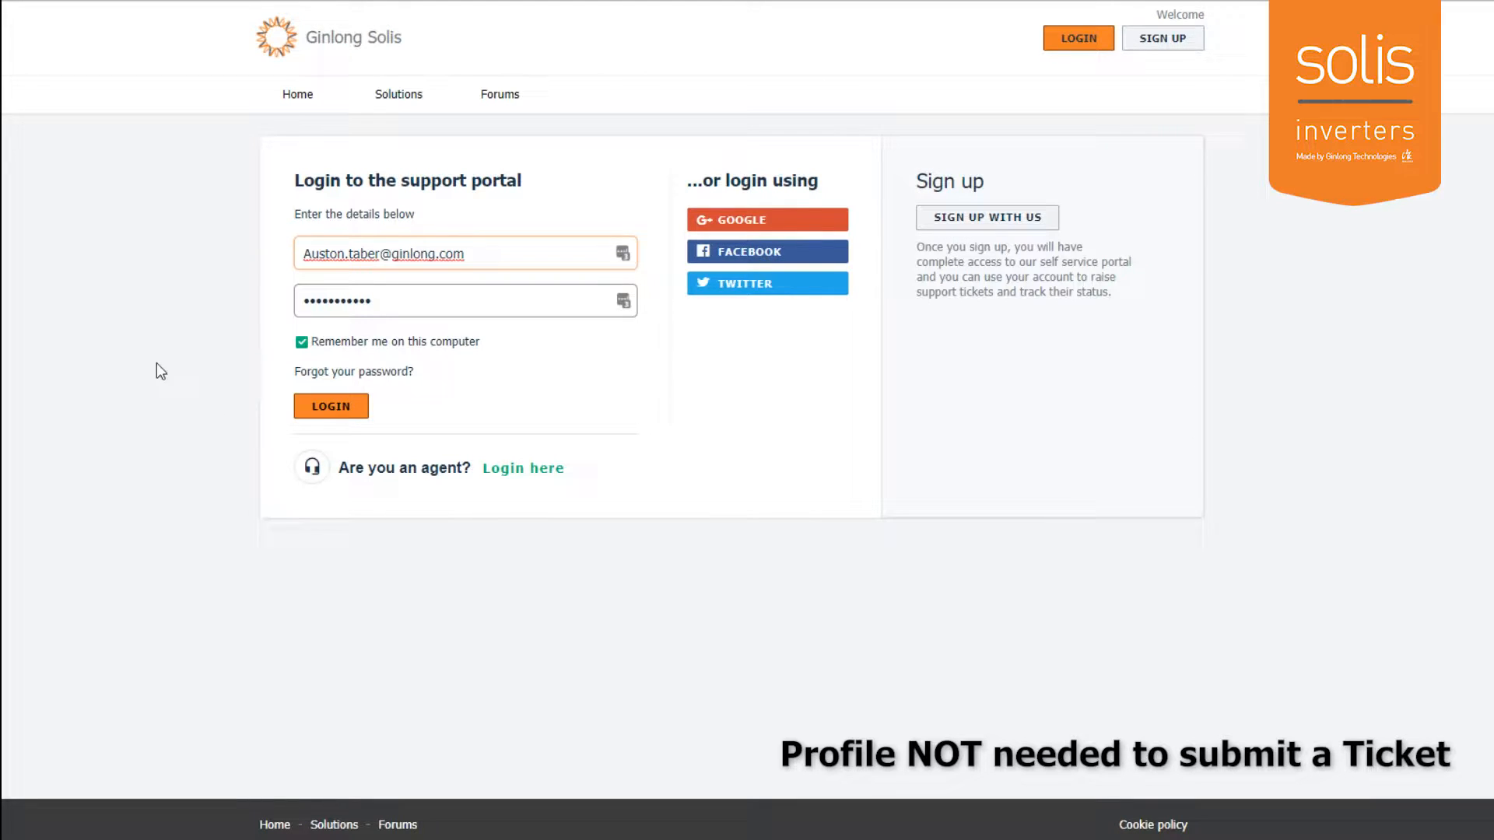
mouse_move(504, 375)
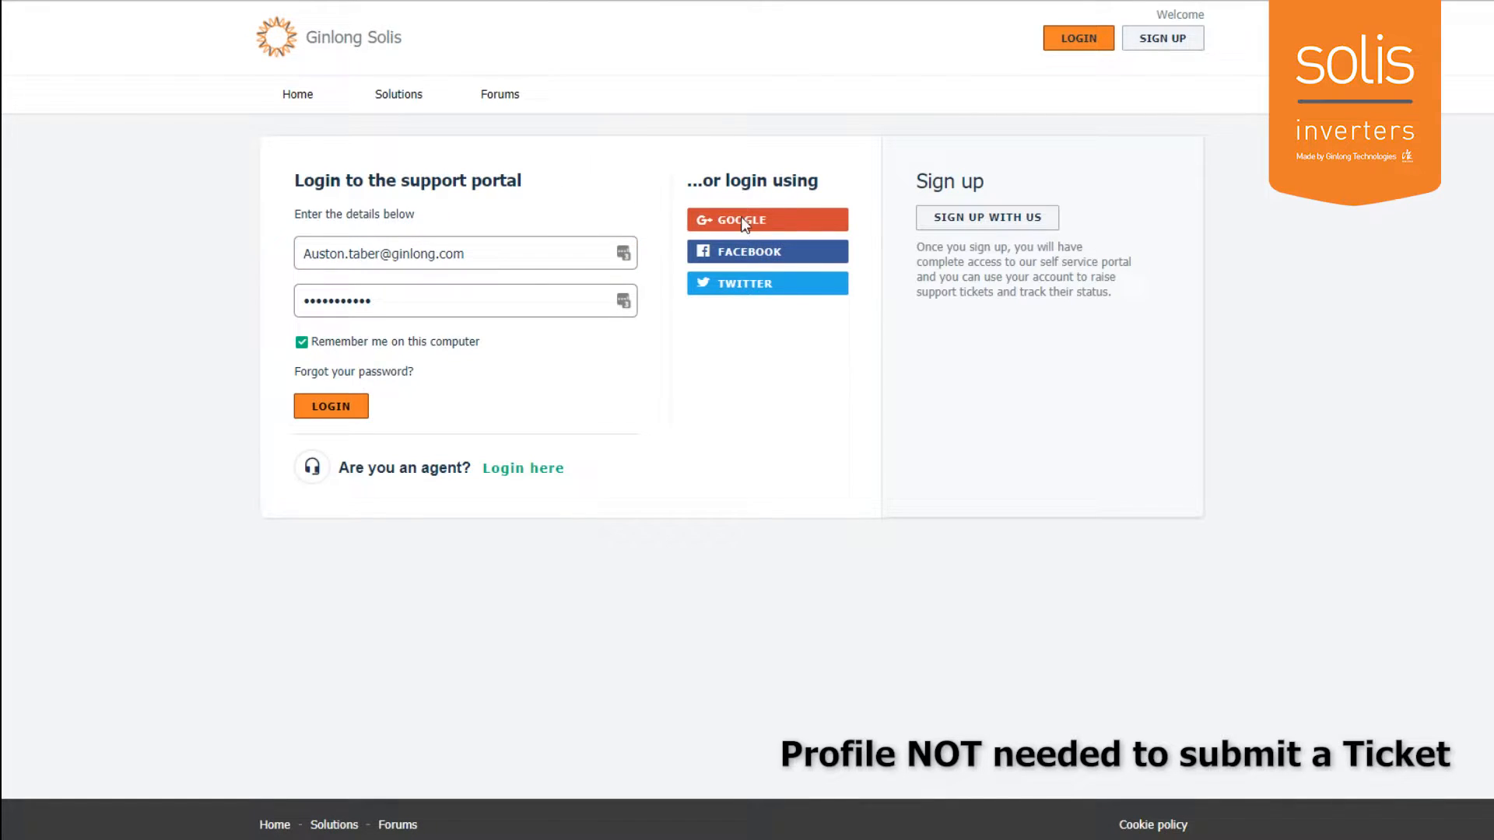
click(766, 220)
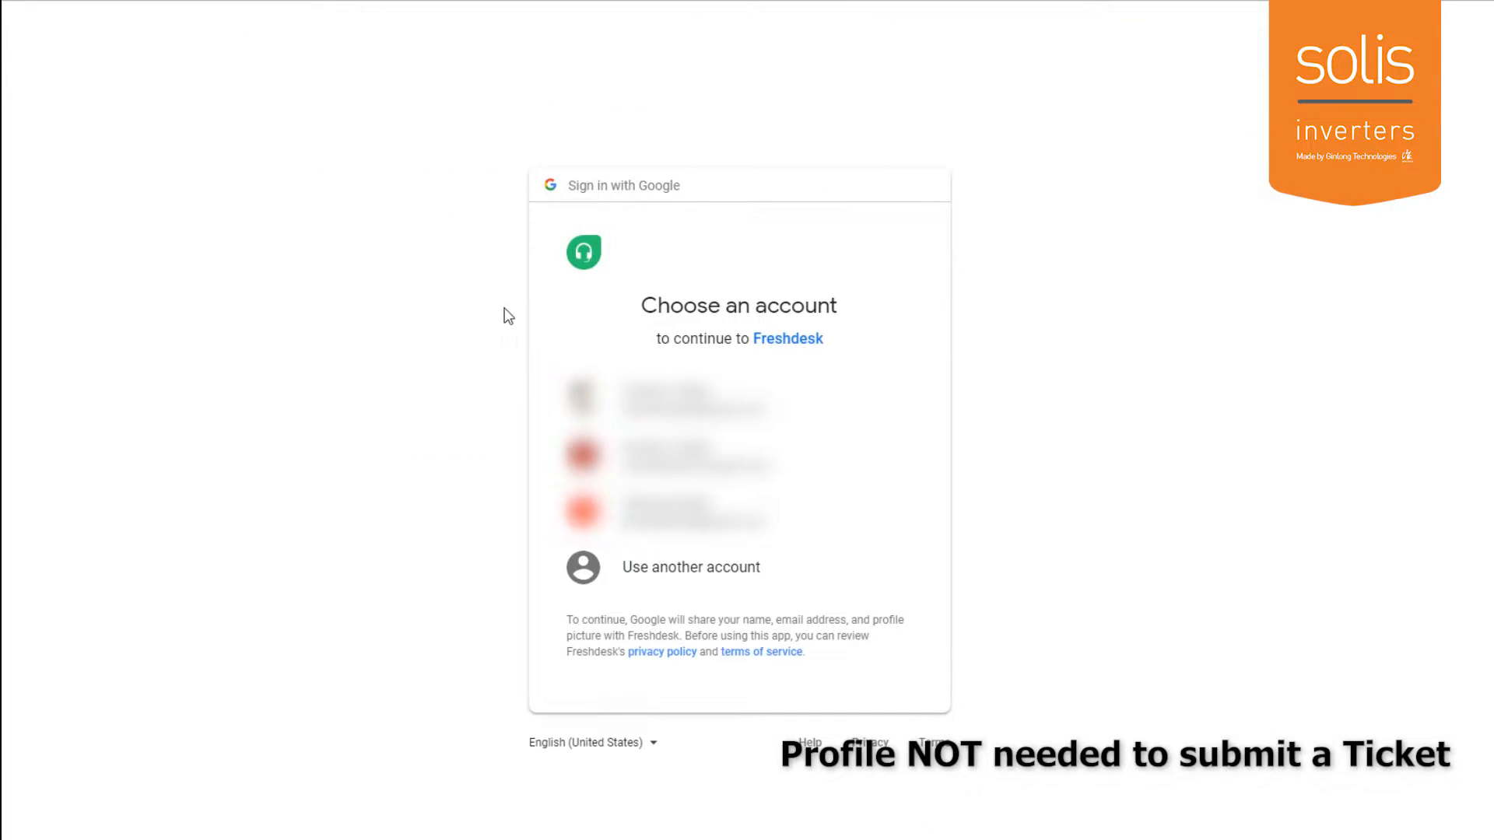
click(695, 397)
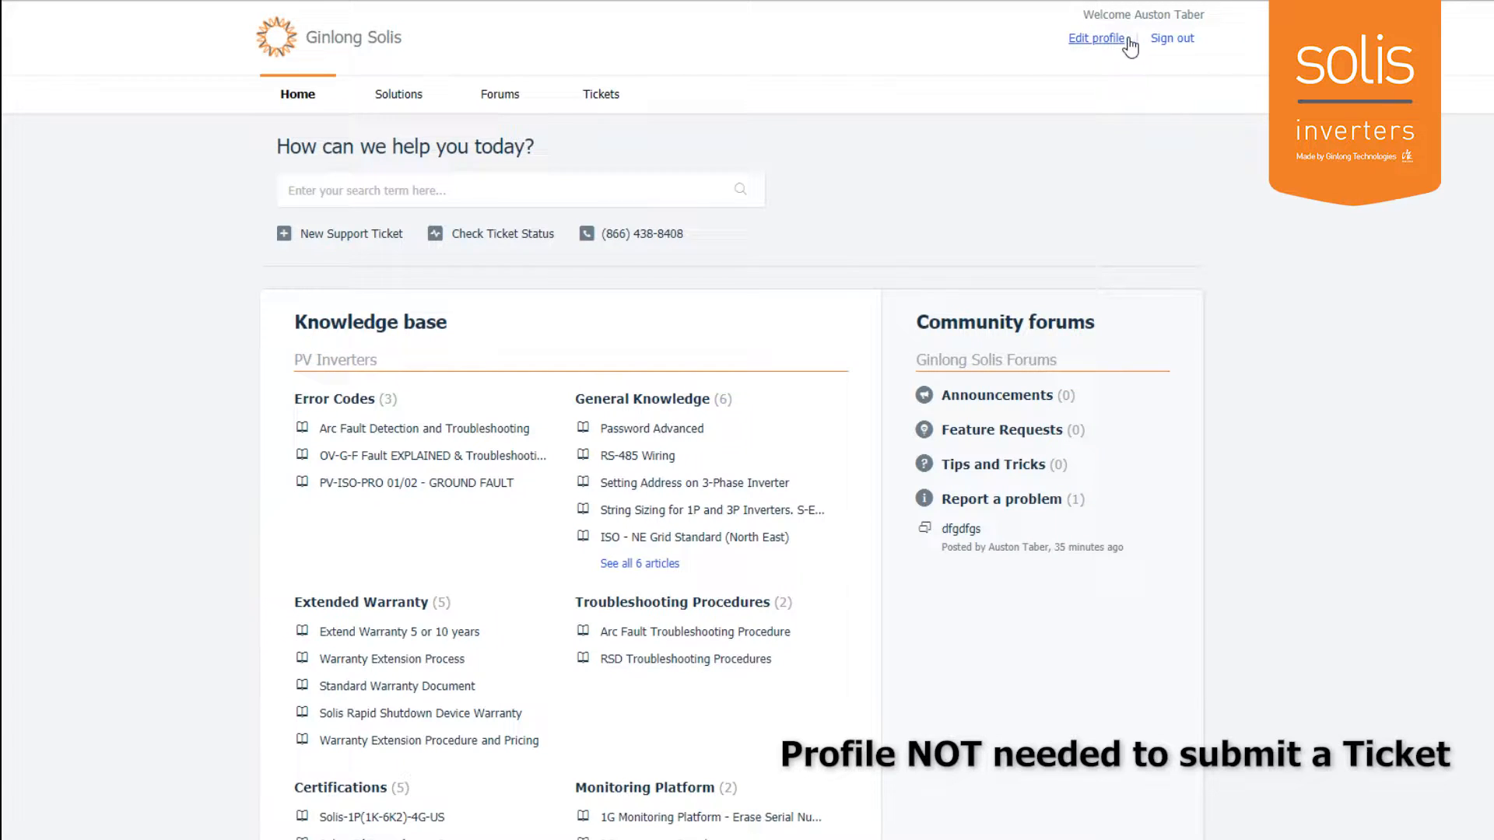
mouse_move(350, 234)
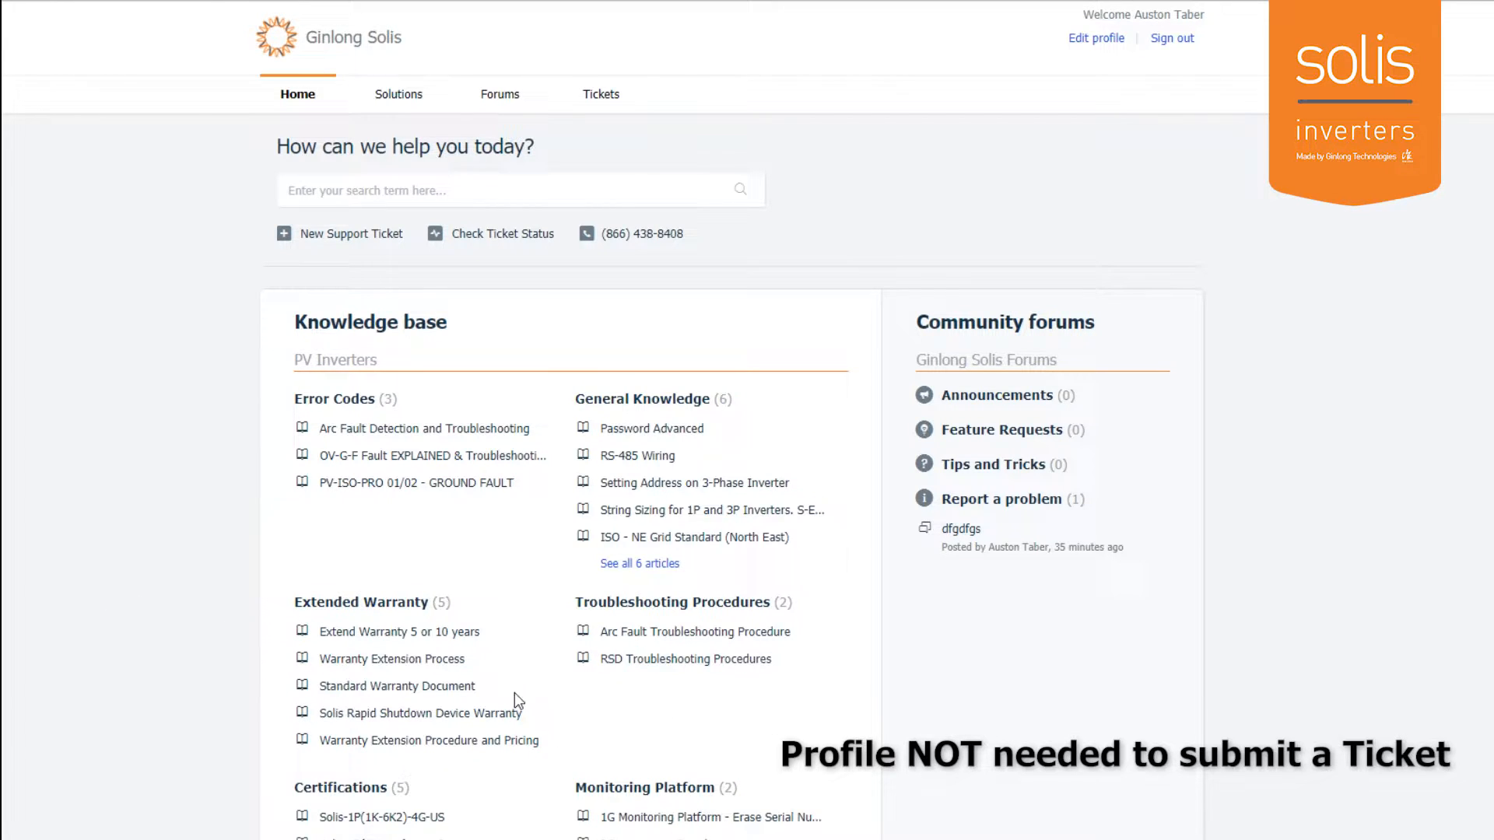
- Enter 'arc' in the knowledge base search box, then reload the home page
text(arc)
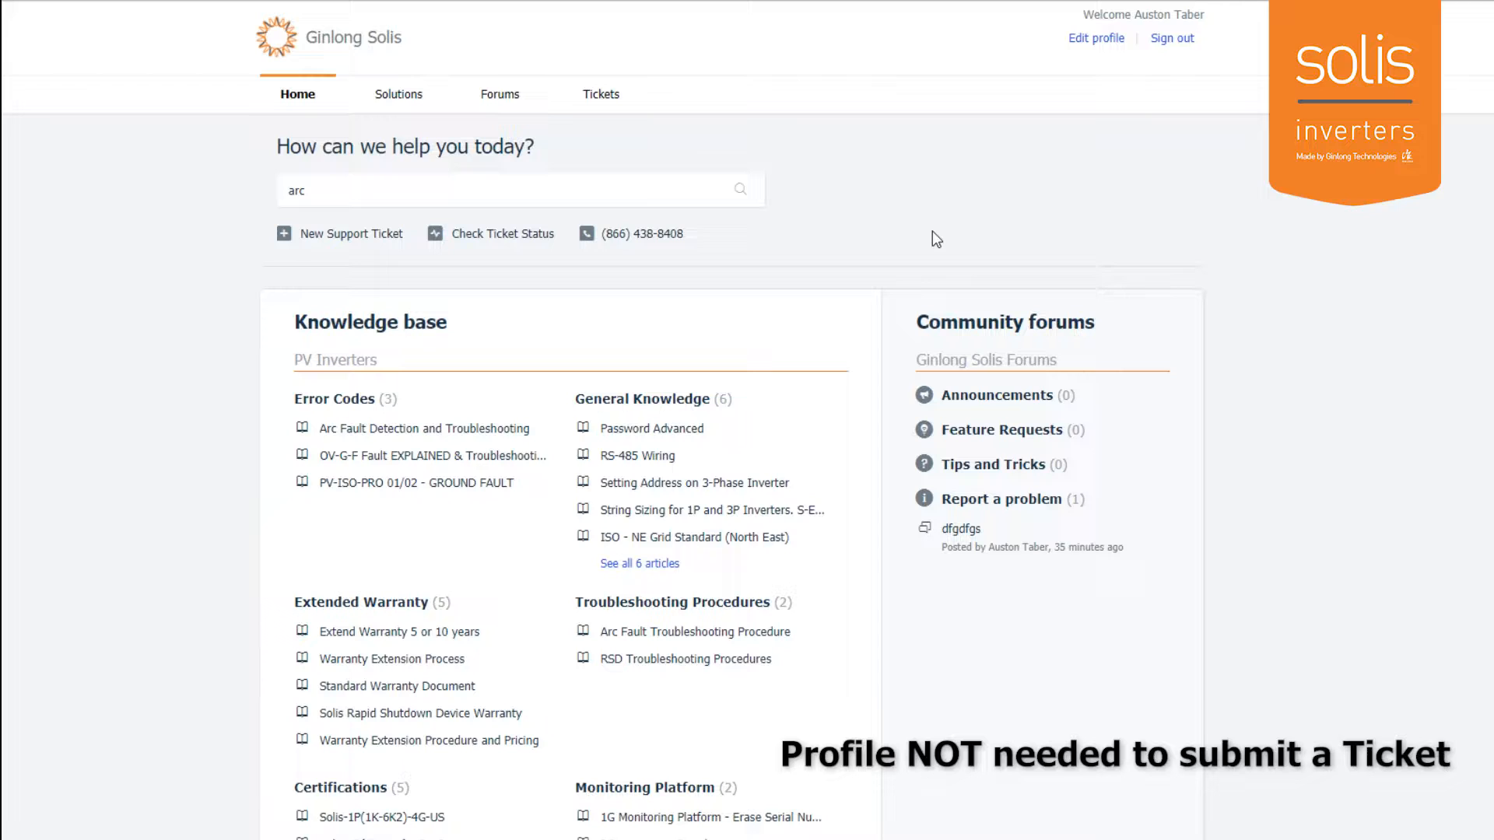
mouse_move(1095, 38)
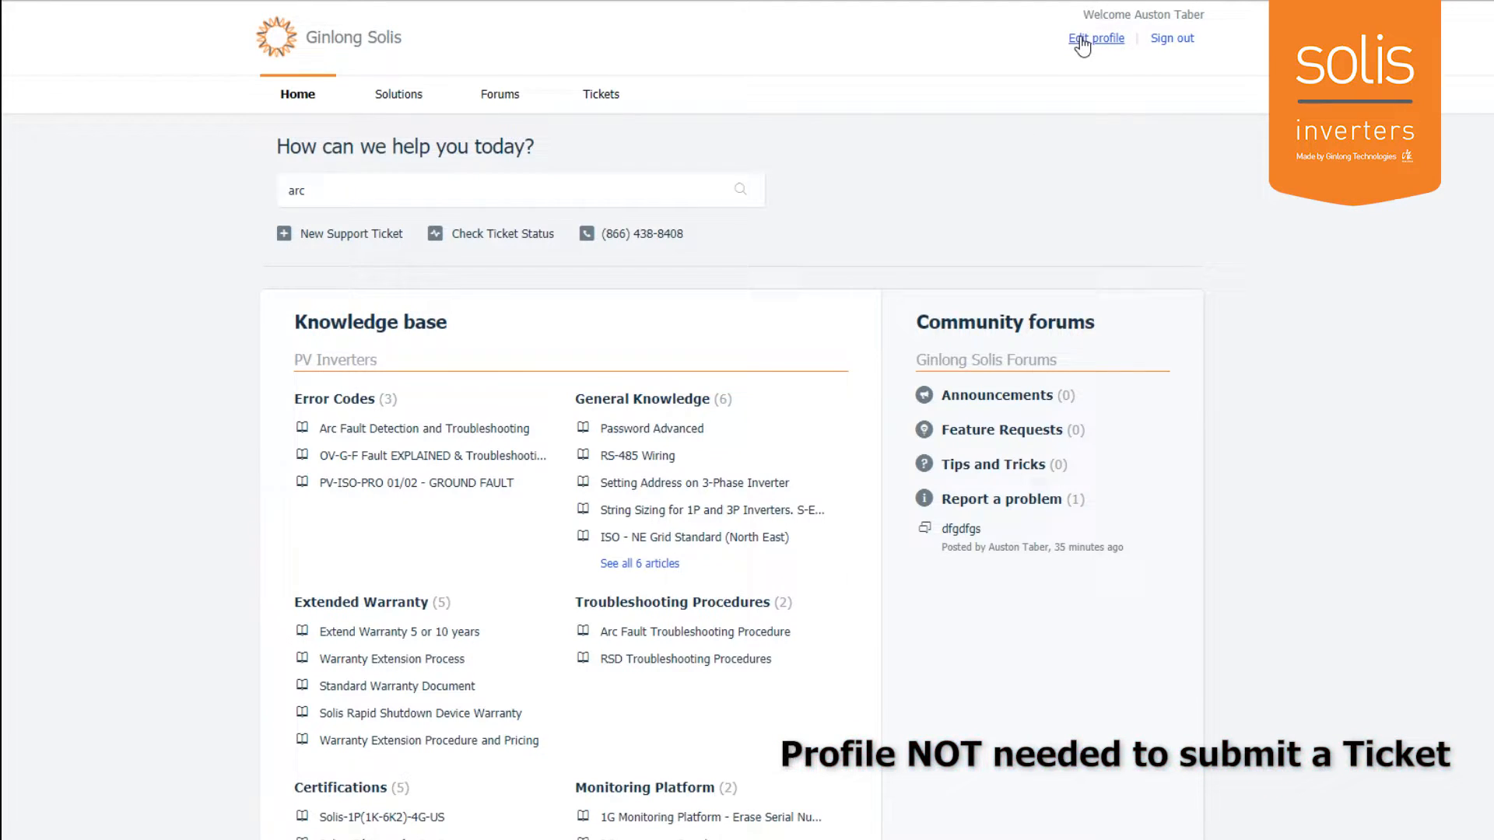
click(1096, 37)
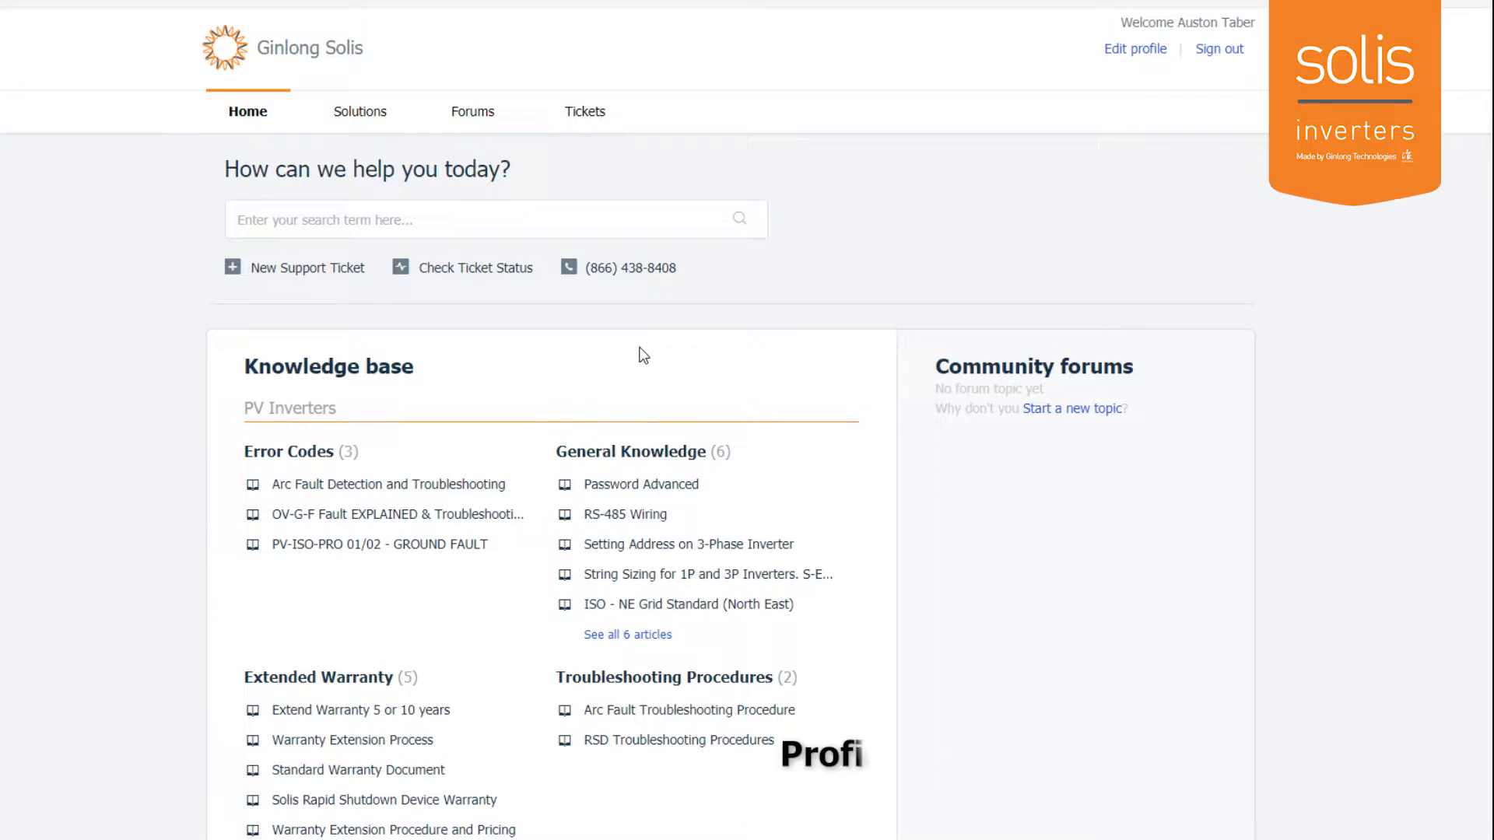
mouse_move(455, 266)
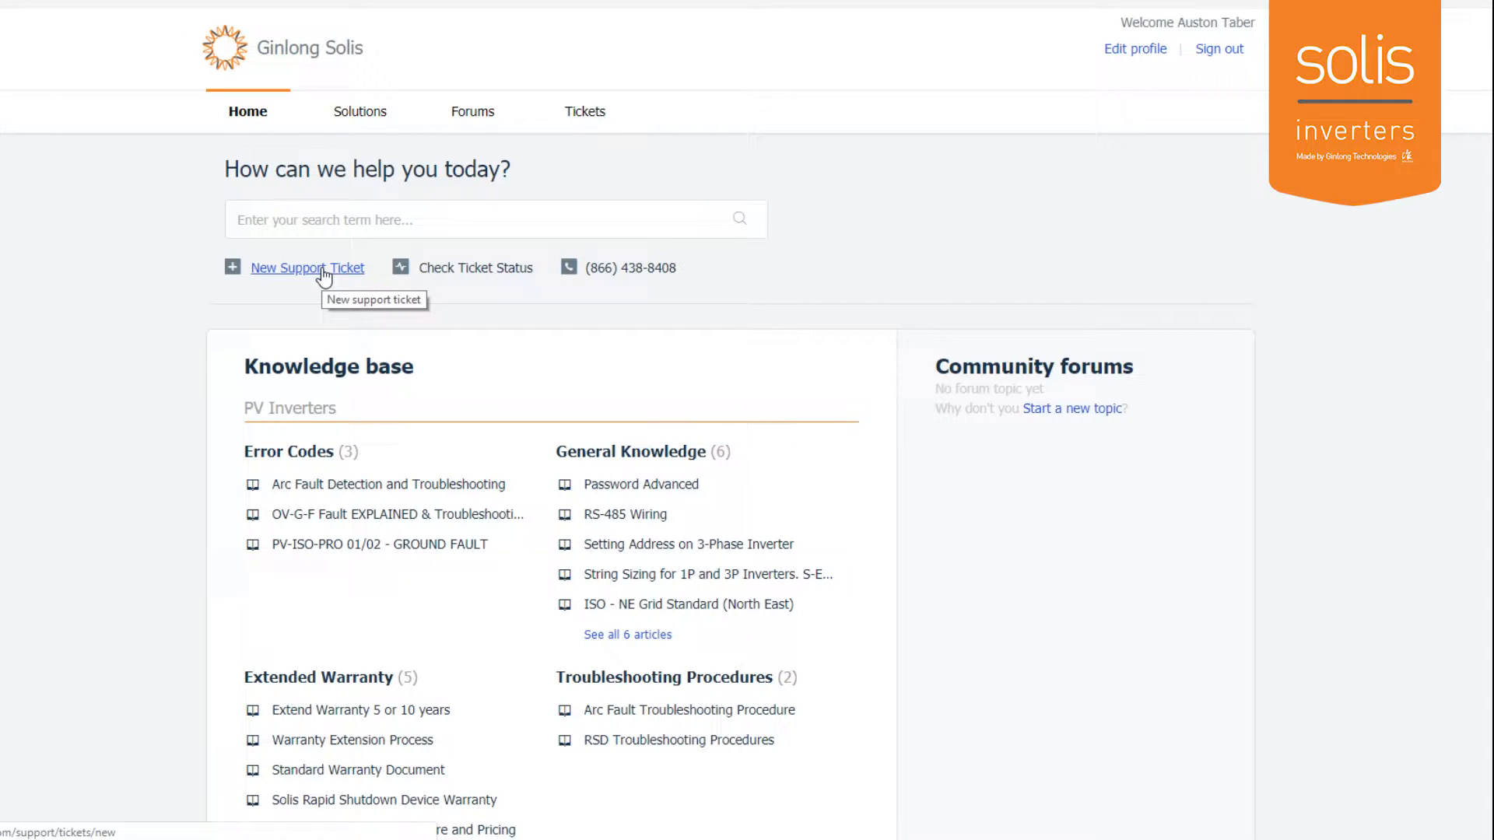
mouse_move(386, 210)
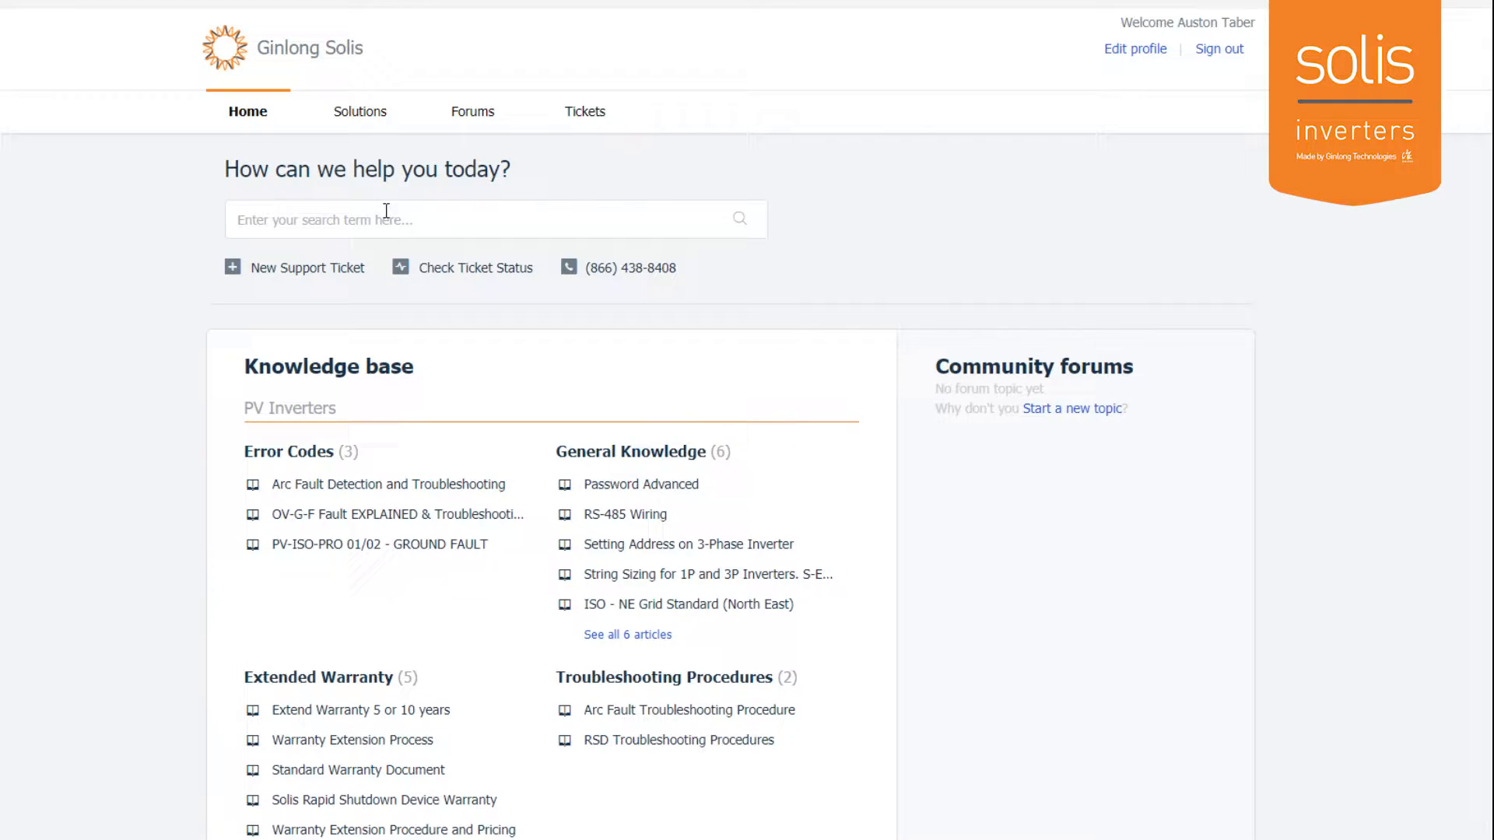
mouse_move(149, 290)
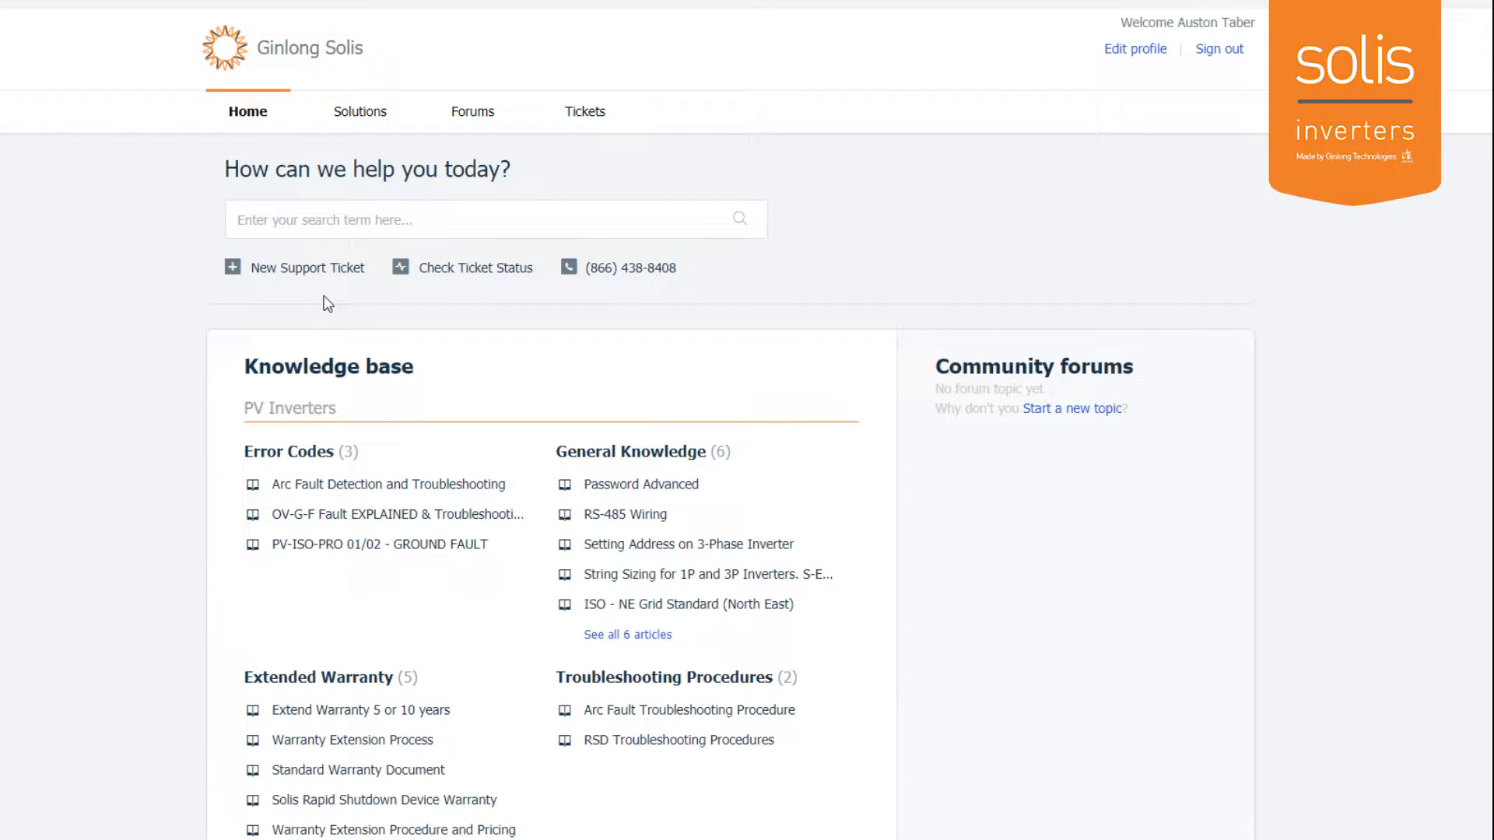
mouse_move(306, 268)
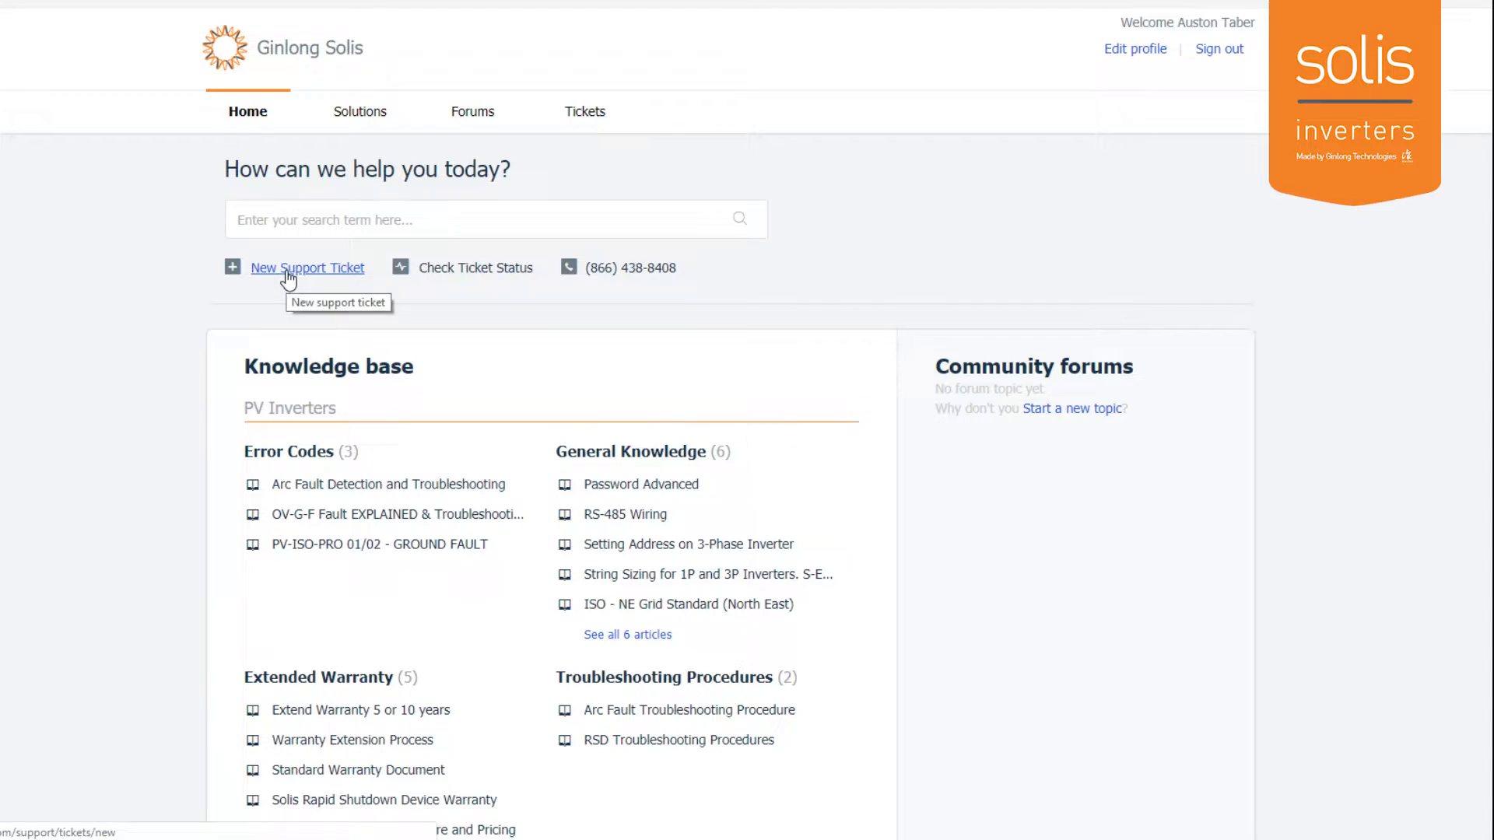
- Create a PV Inverter (Single Phase) ticket described 'I'm having consistent arc fault failures'
click(307, 268)
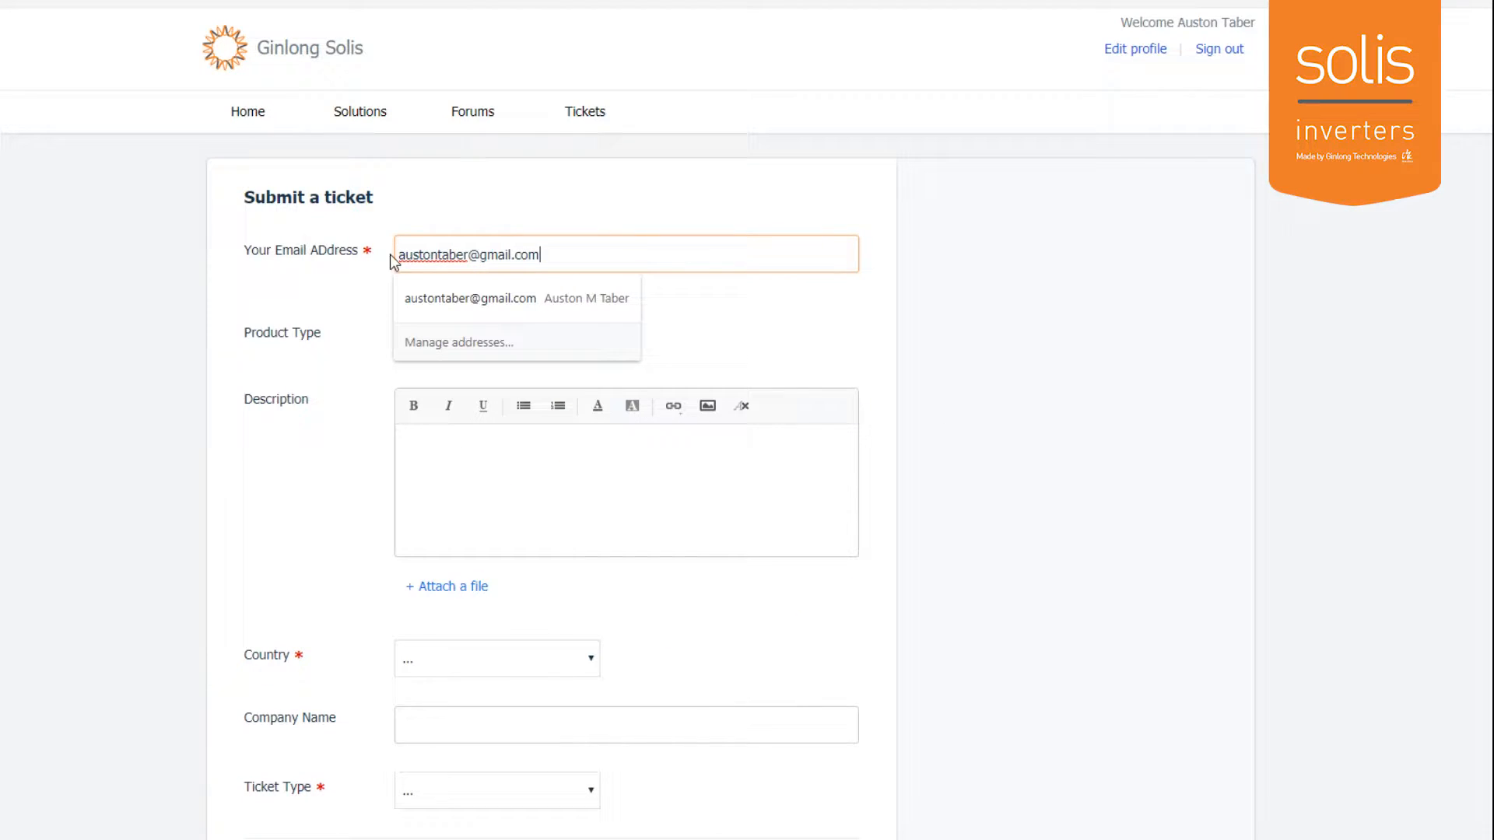
click(495, 341)
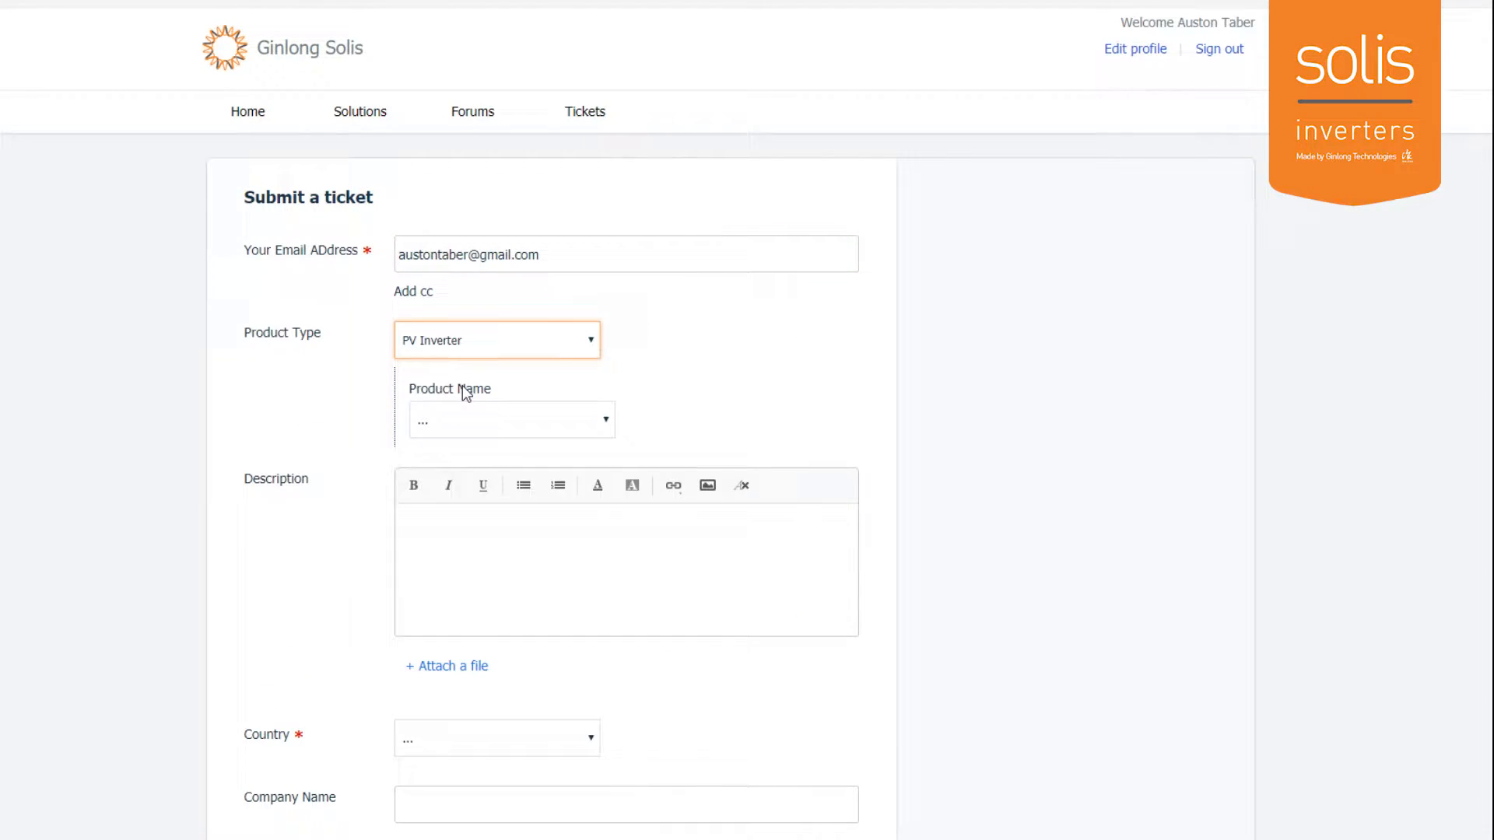
click(510, 419)
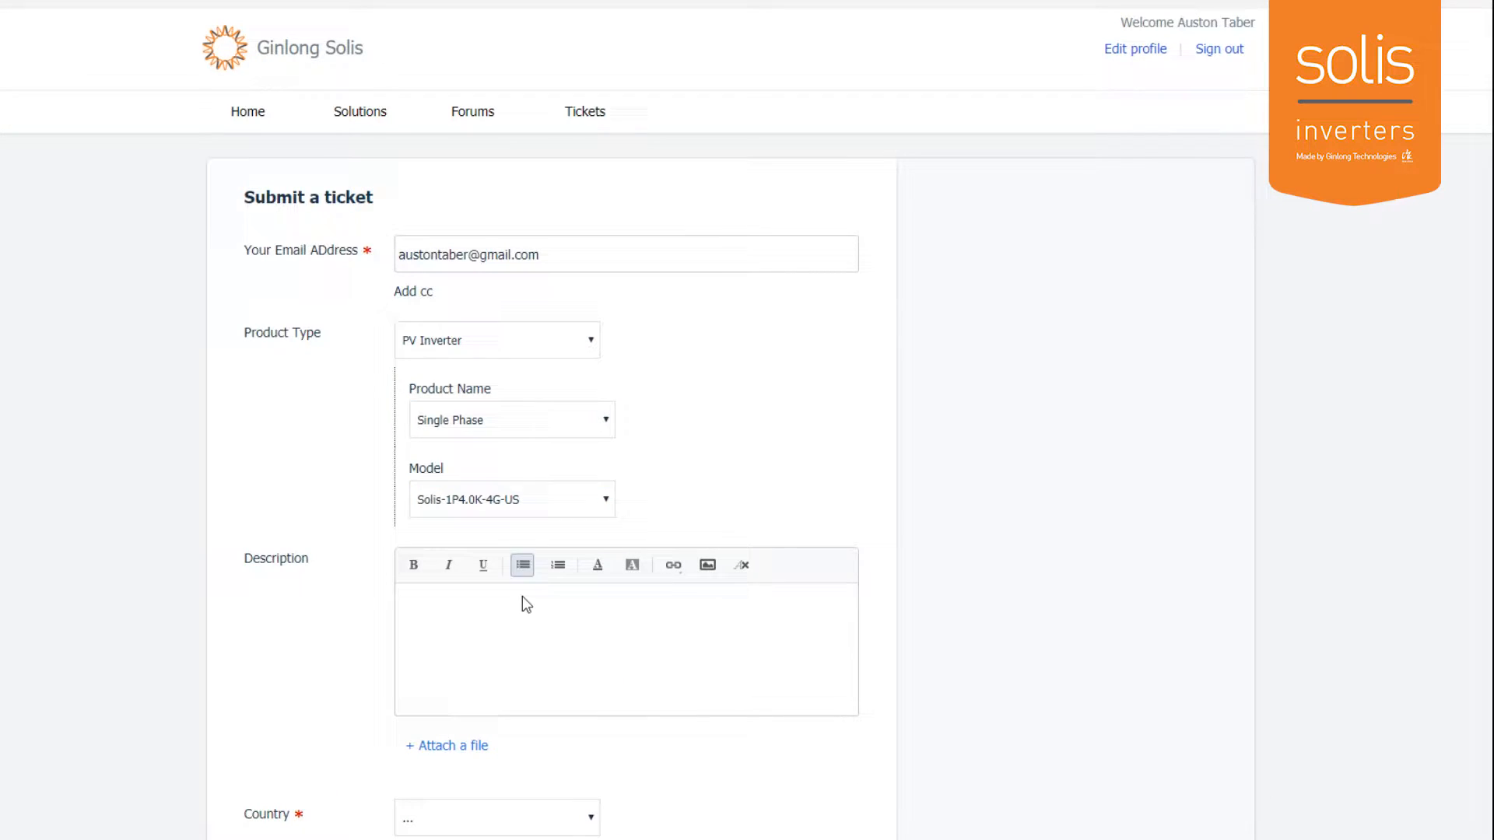
scroll(down, 3)
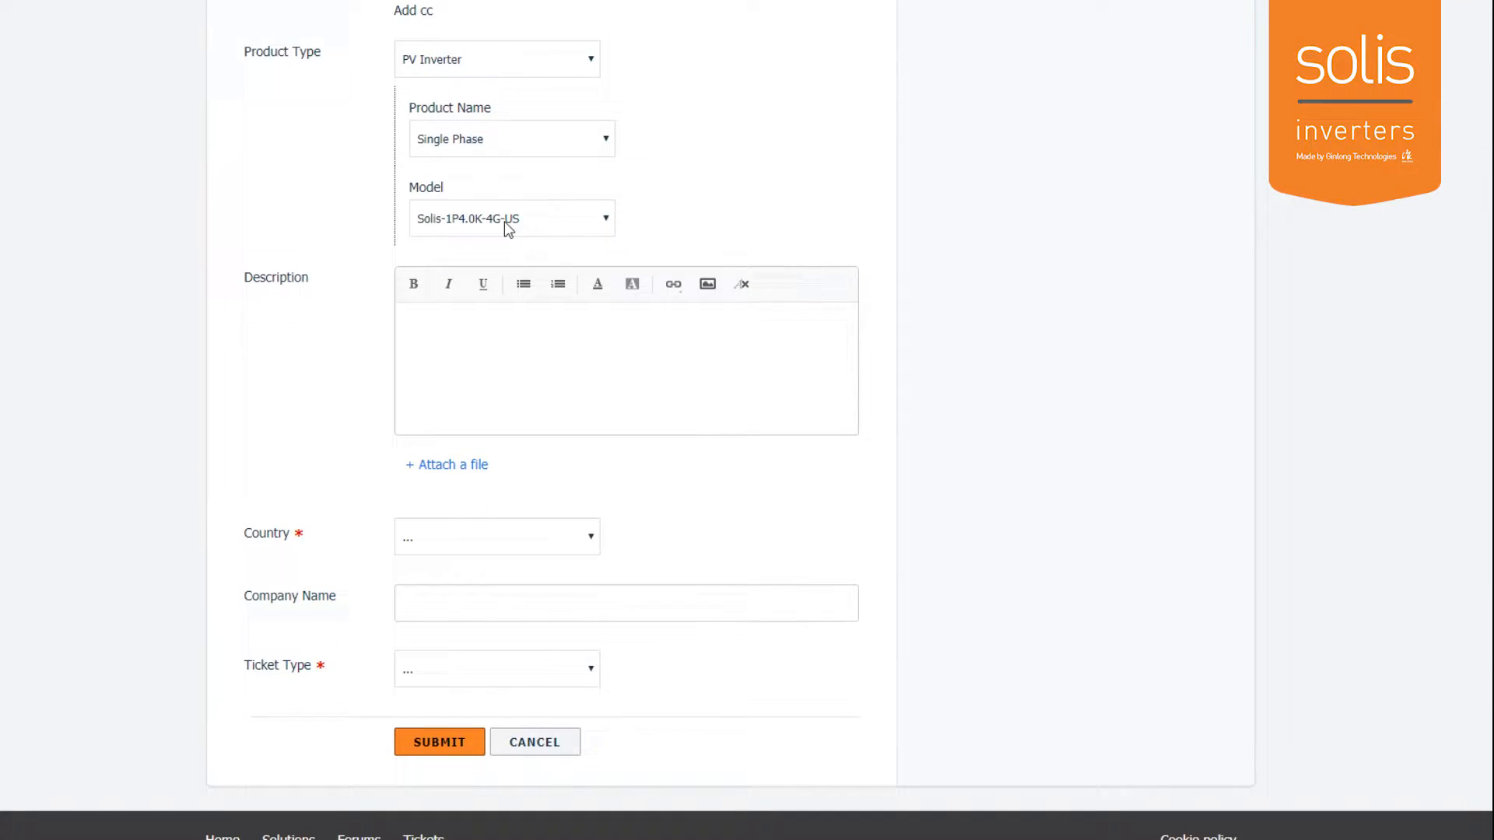
text(I'm having consistent arc fault failures)
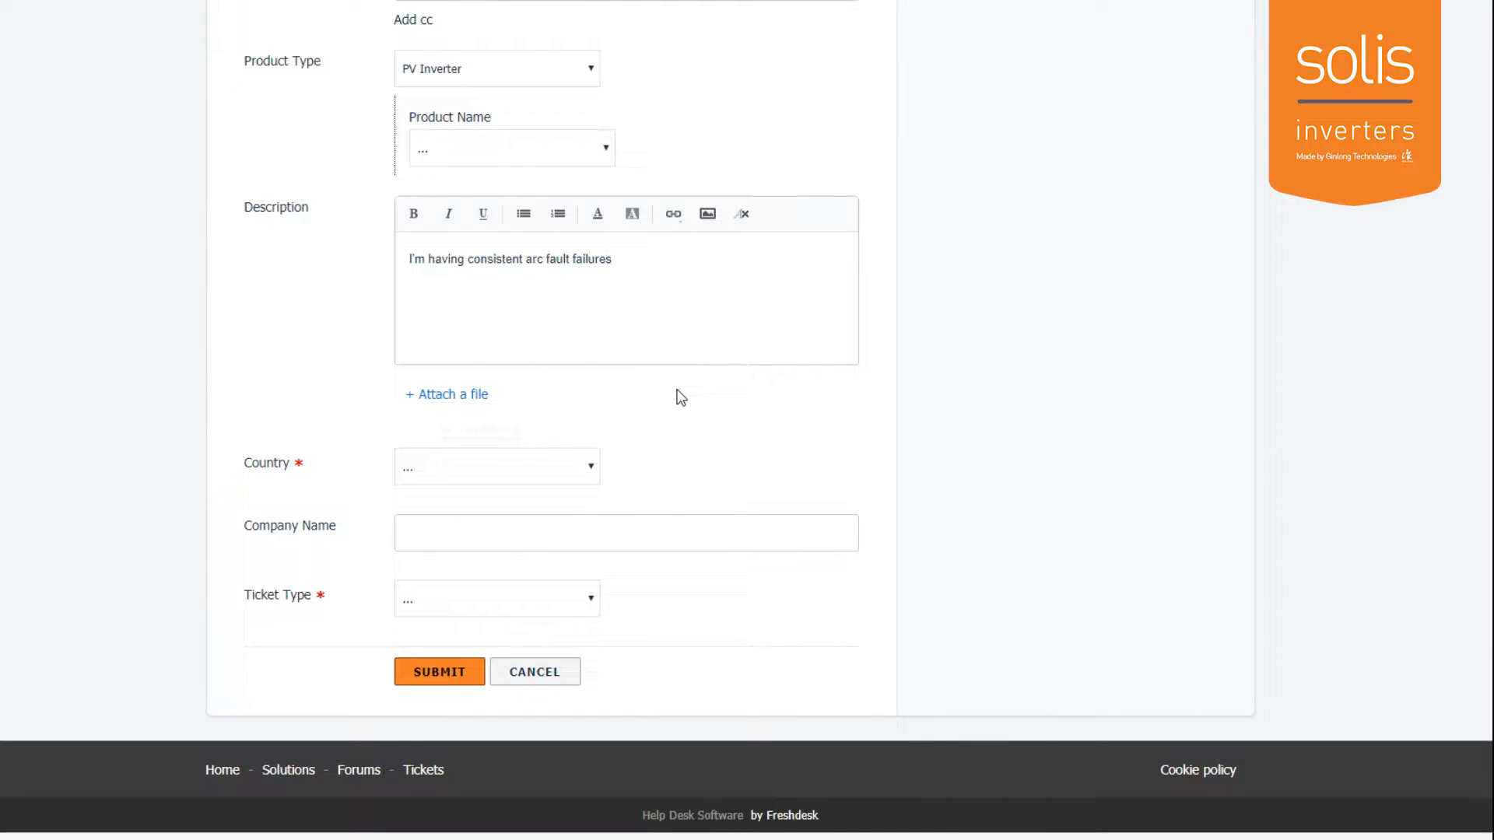
- Set the ticket's Country to USA and Ticket Type to Troubleshooting
click(496, 465)
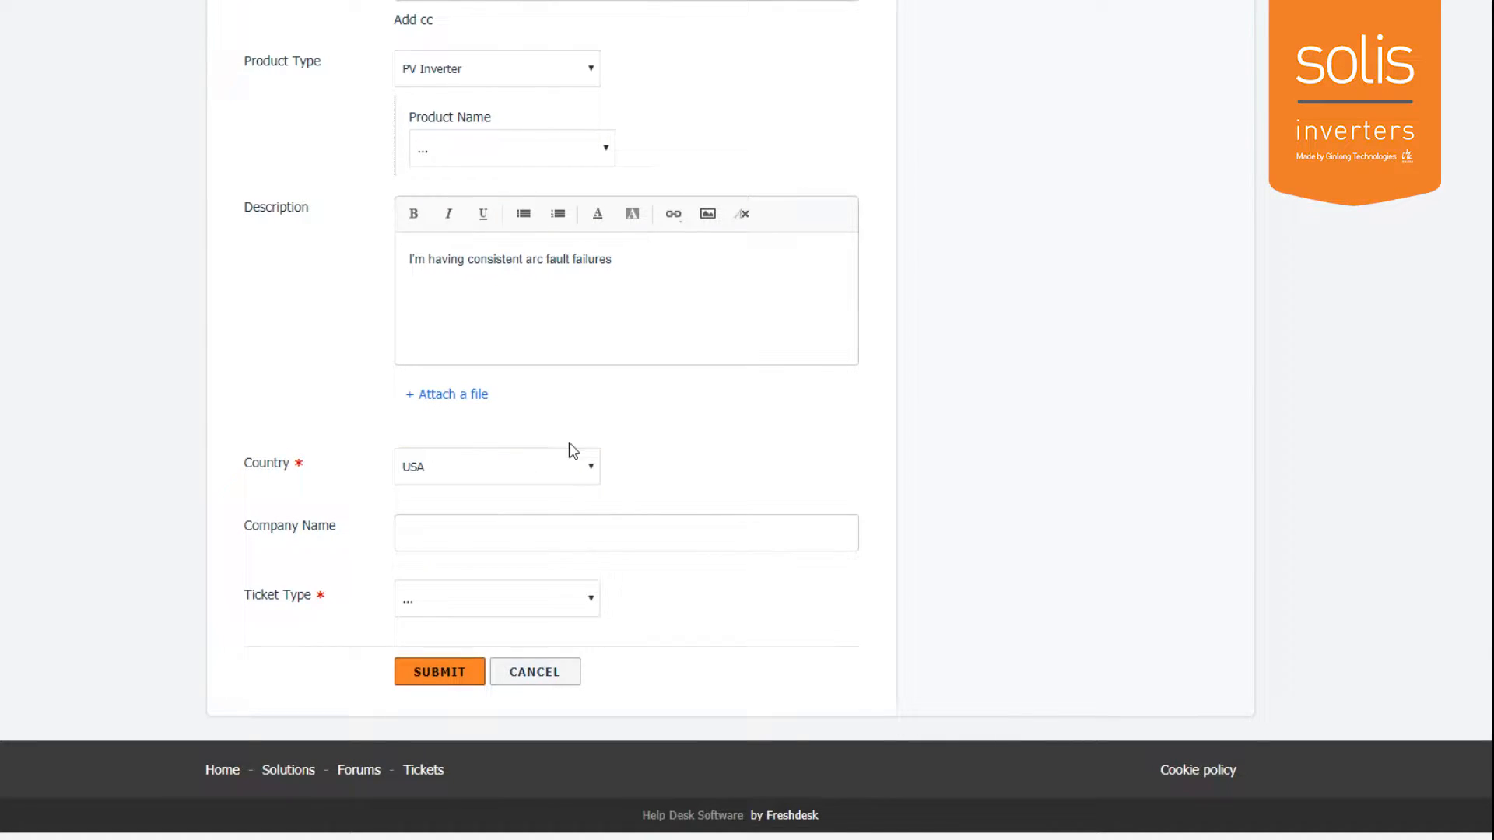
mouse_move(748, 601)
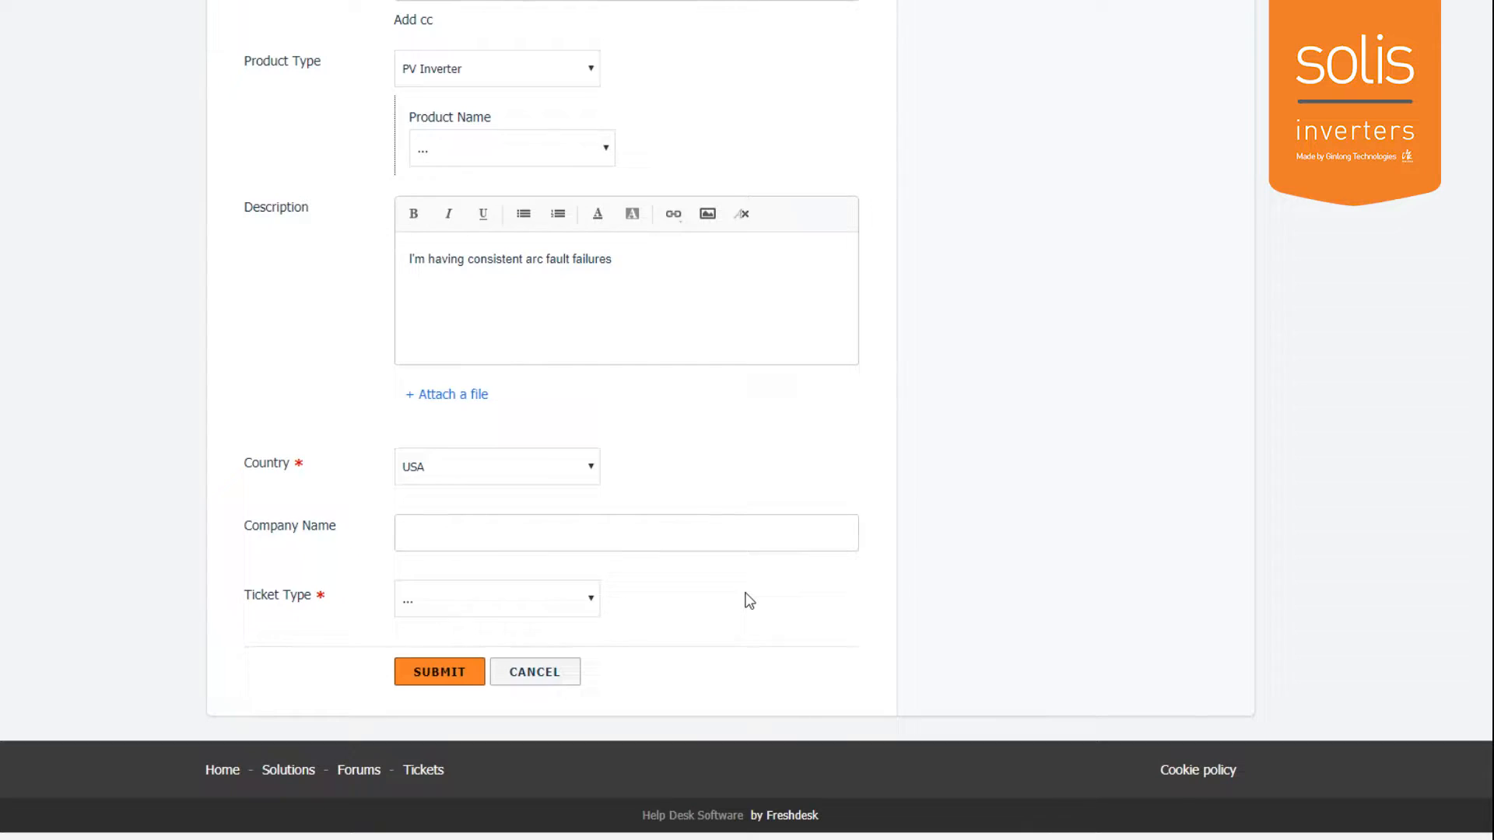
click(497, 598)
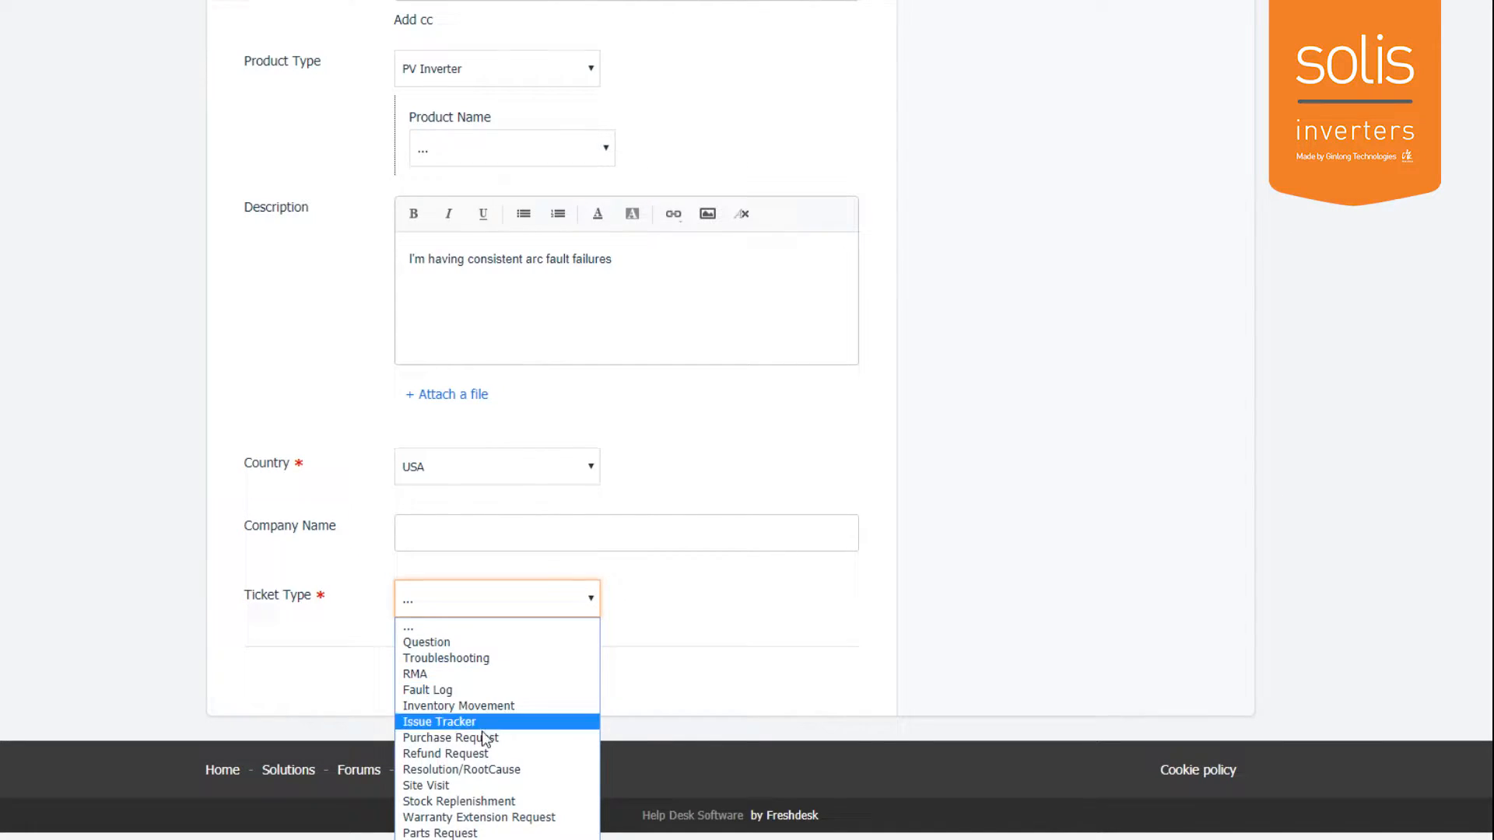
mouse_move(427, 641)
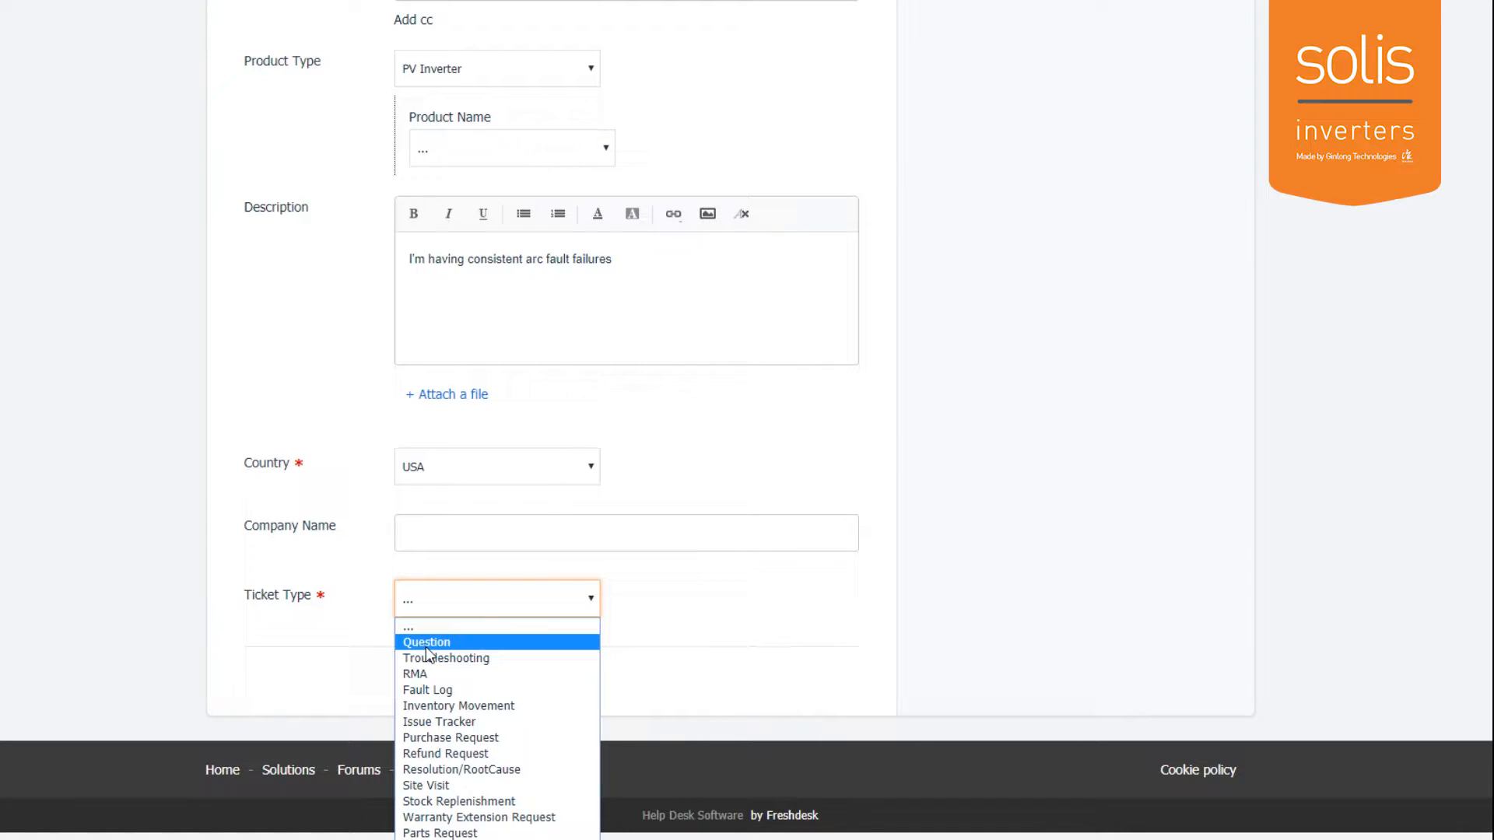
click(446, 658)
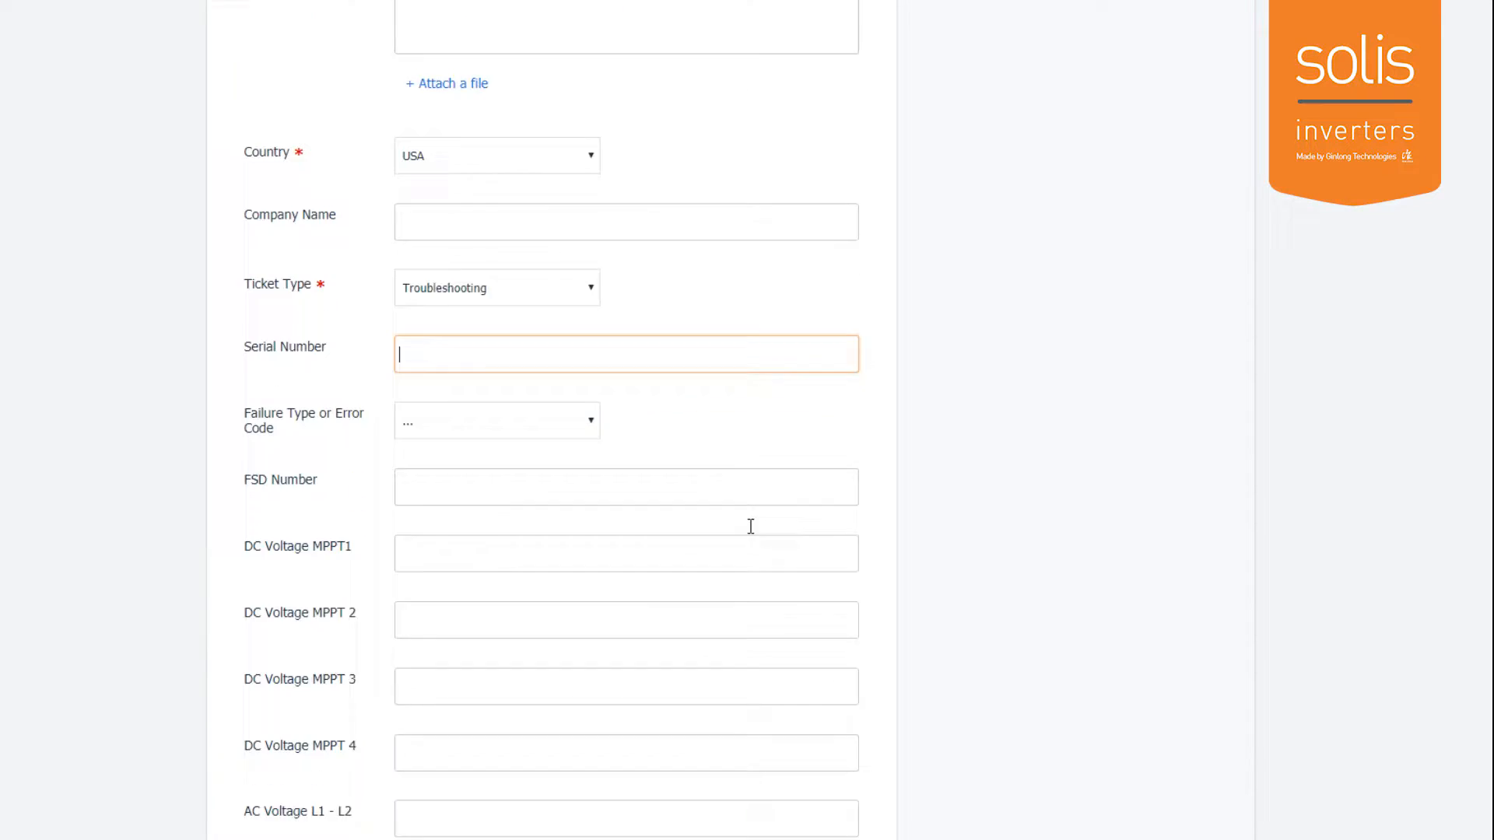
click(495, 420)
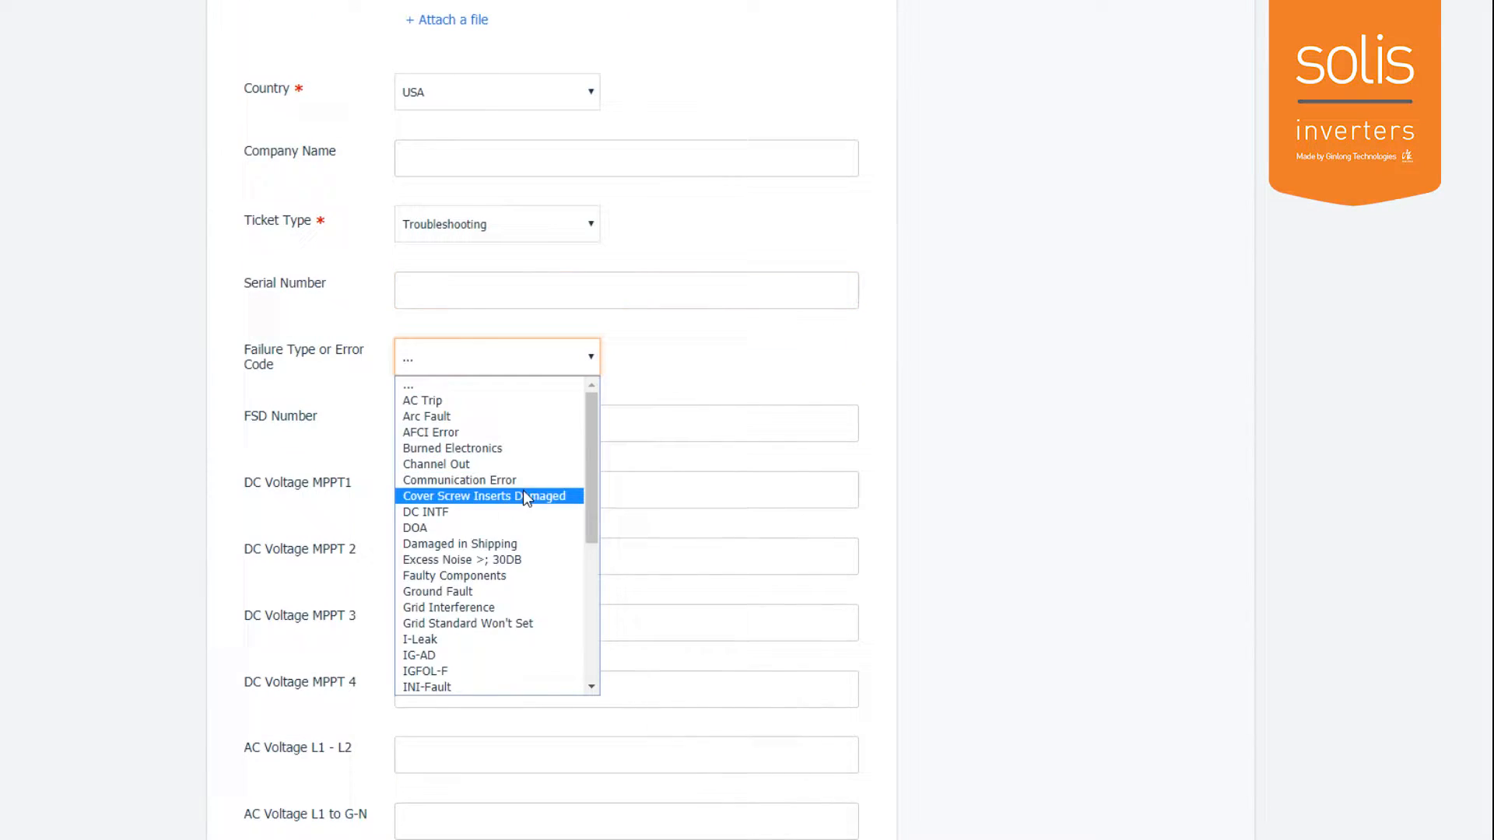
scroll(down, 3)
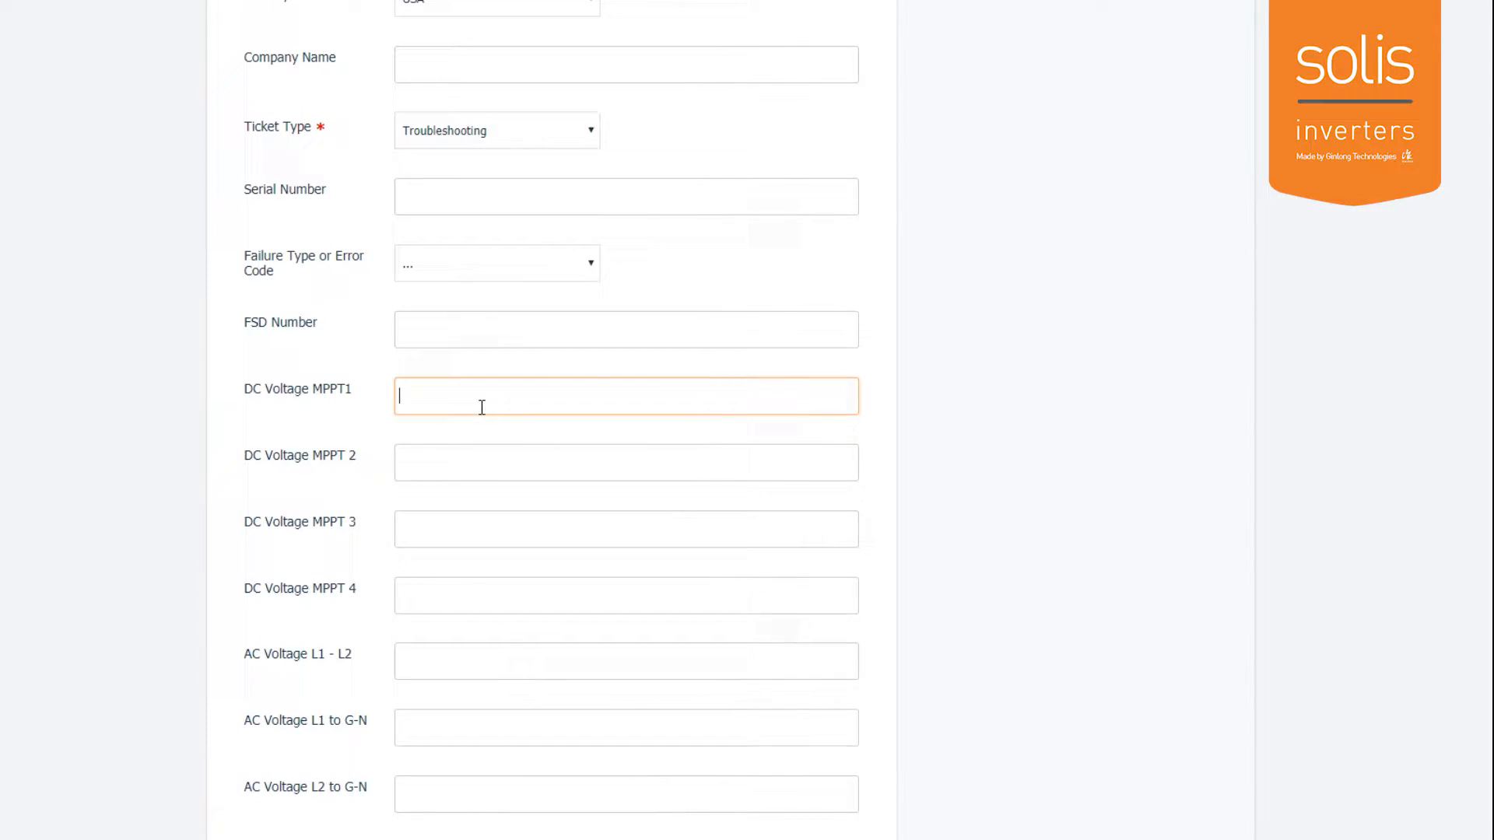
scroll(down, 3)
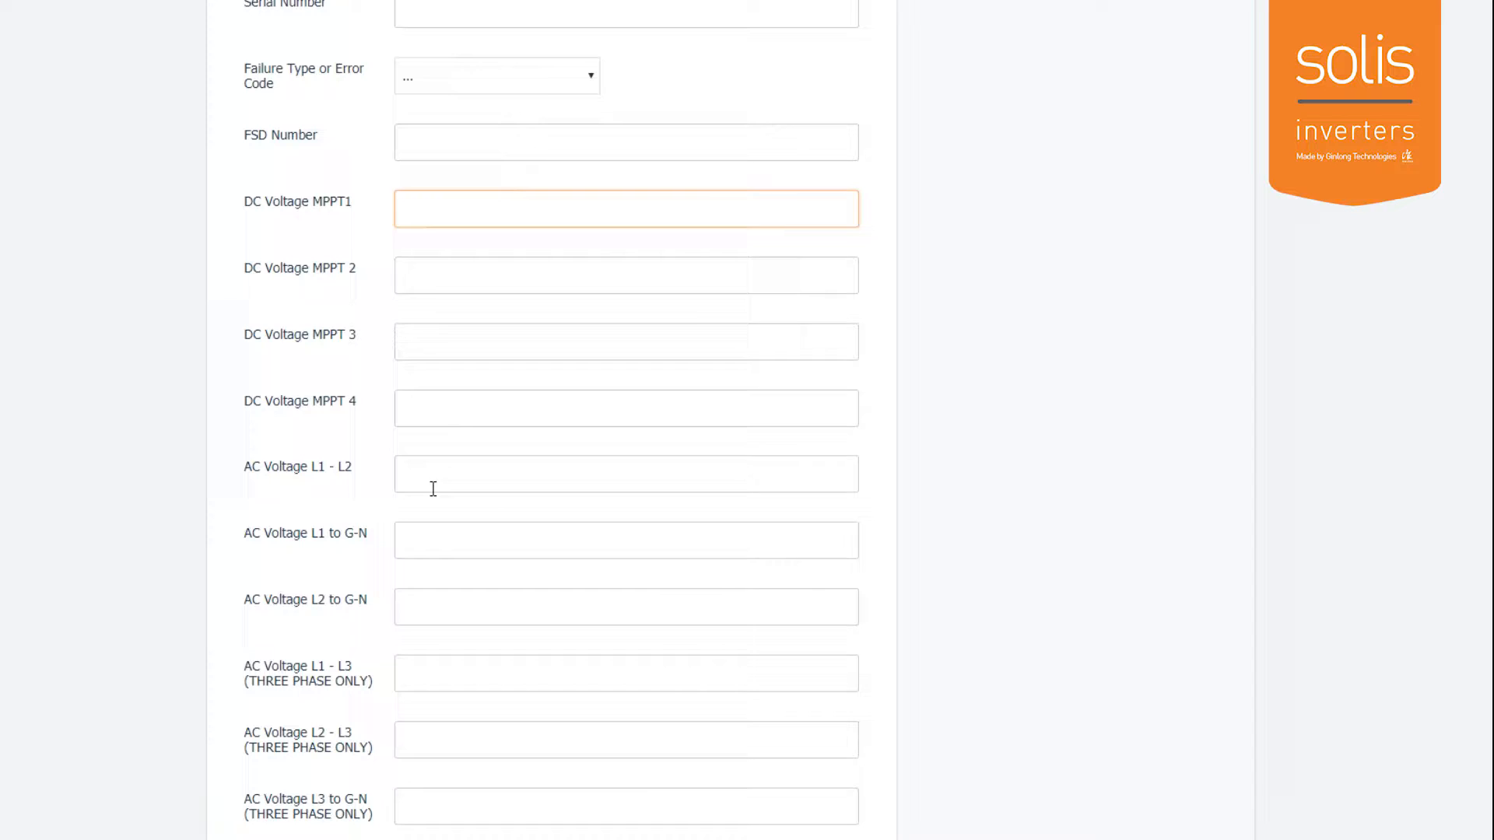
click(625, 473)
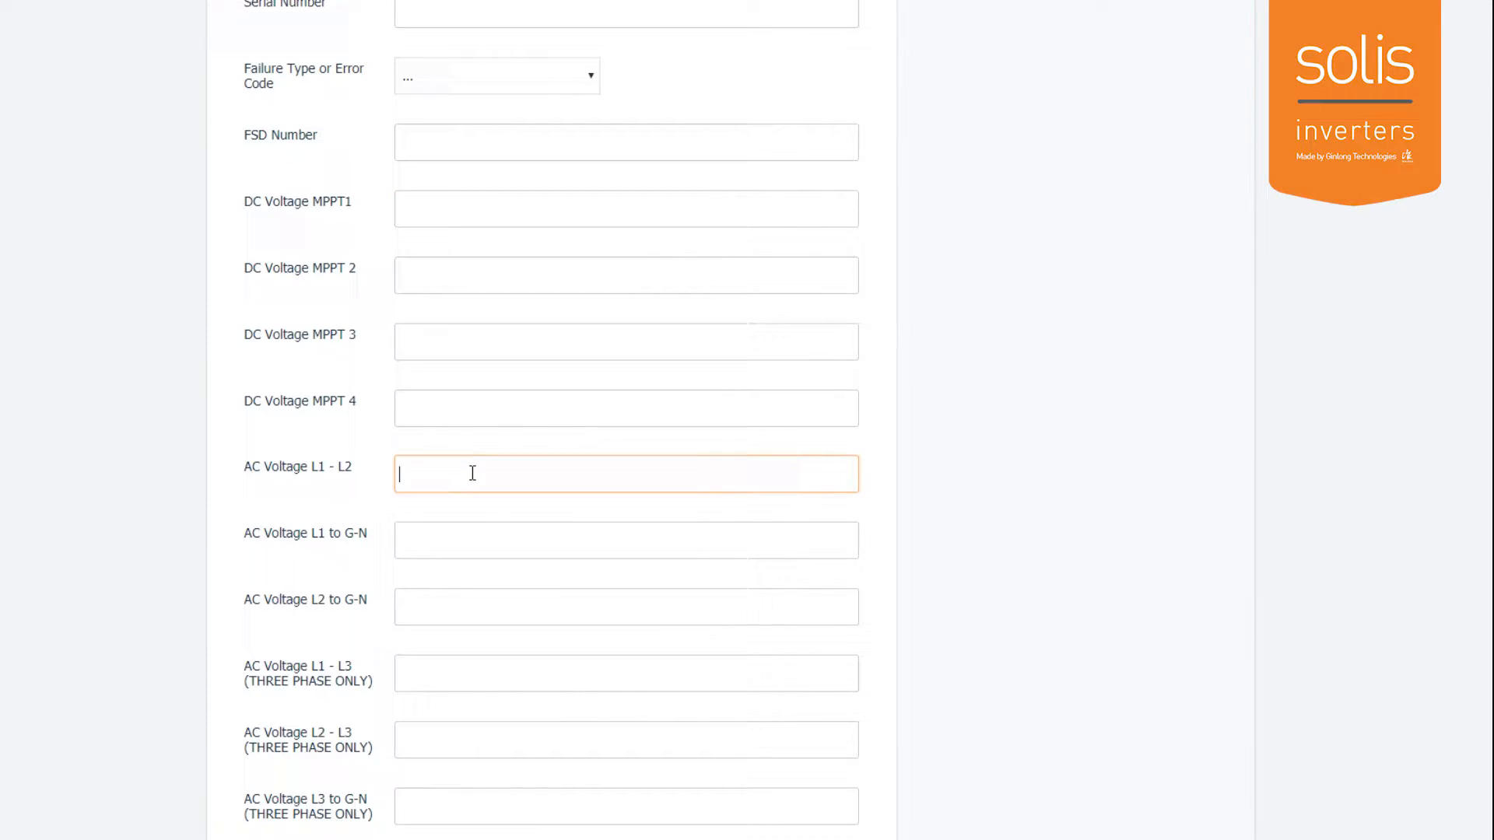
click(625, 607)
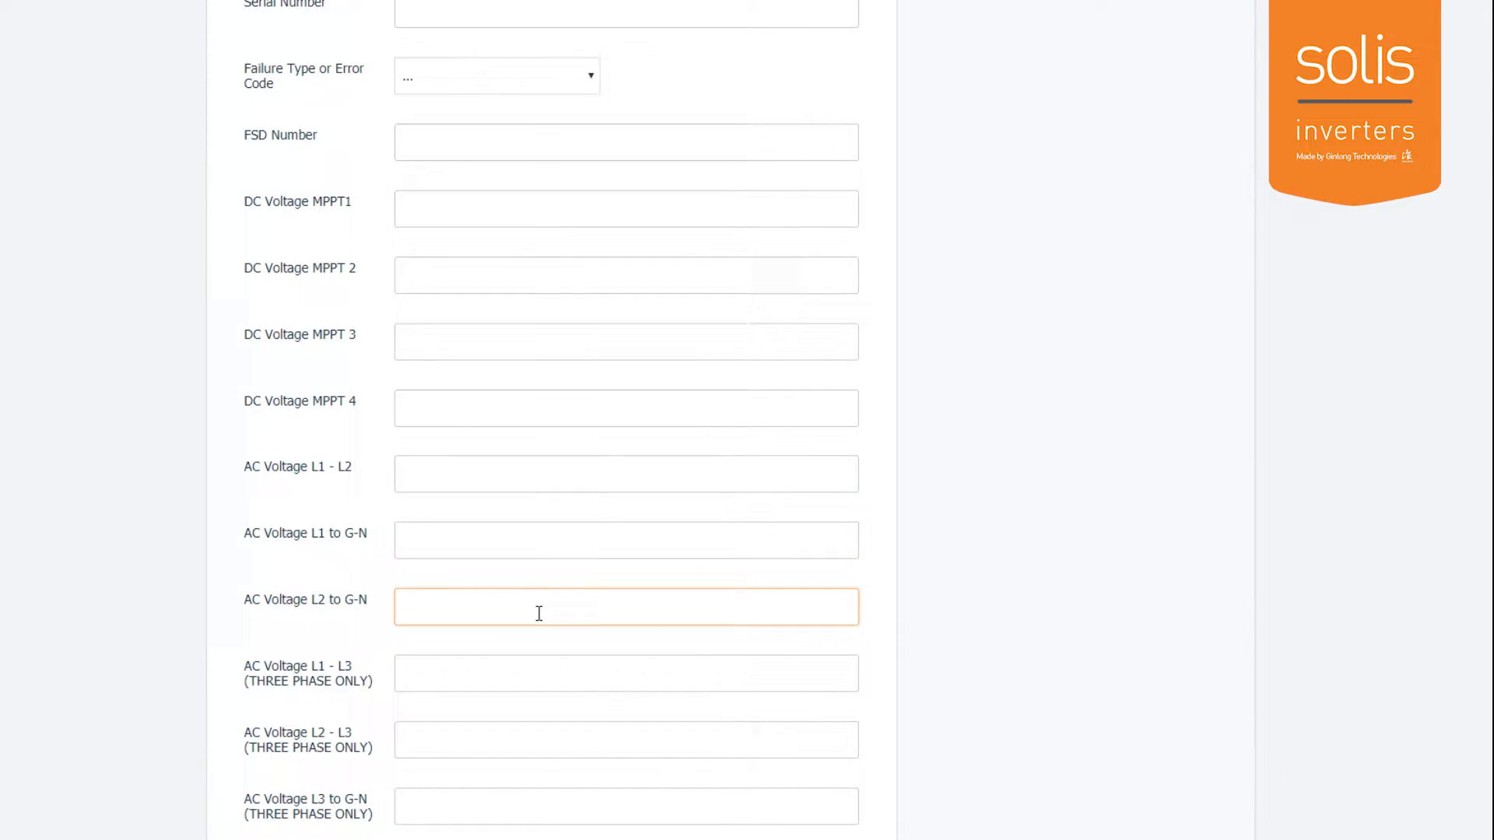
scroll(down, 3)
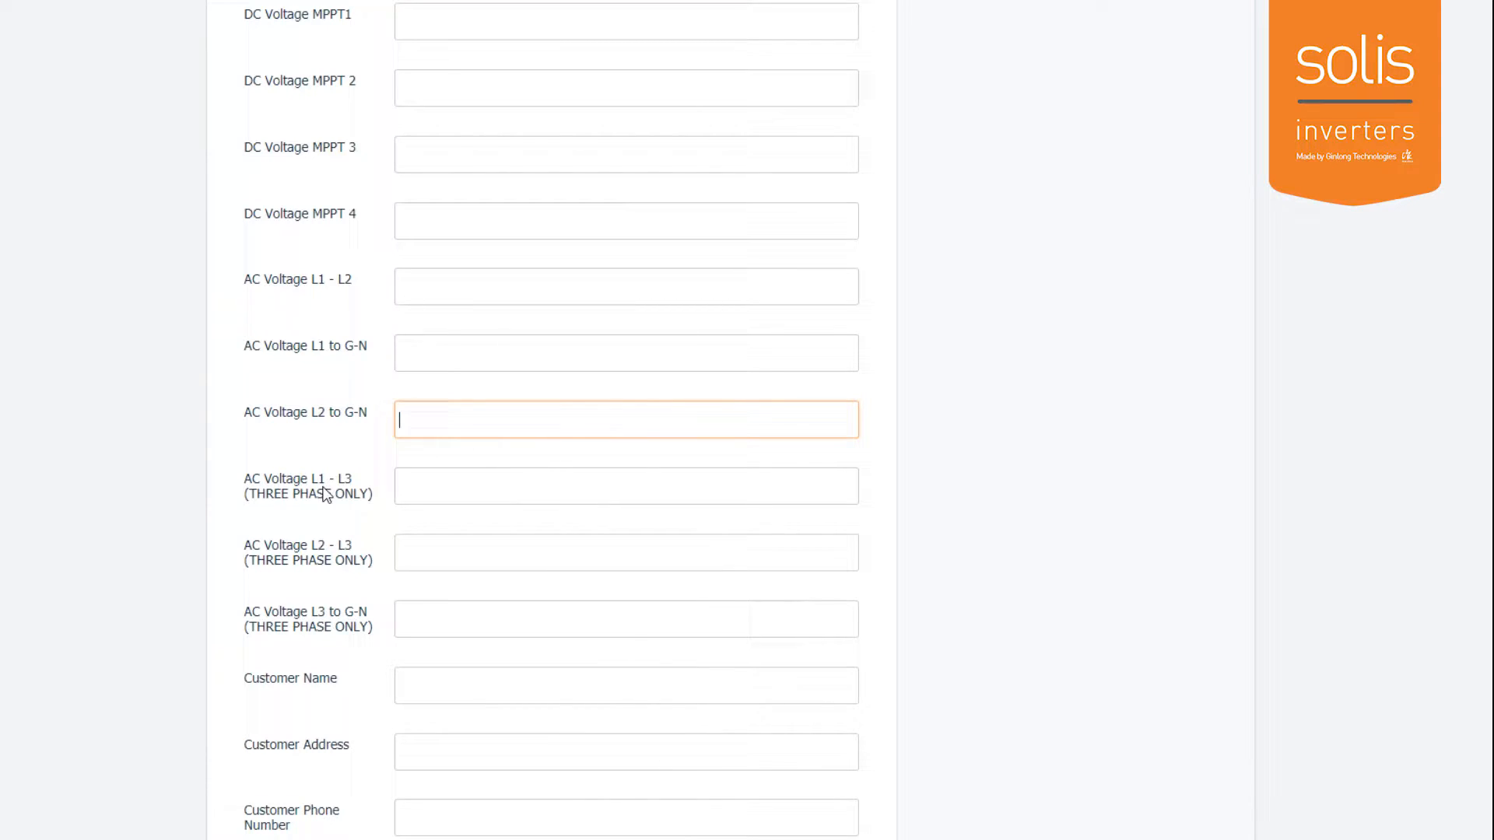
mouse_move(409, 566)
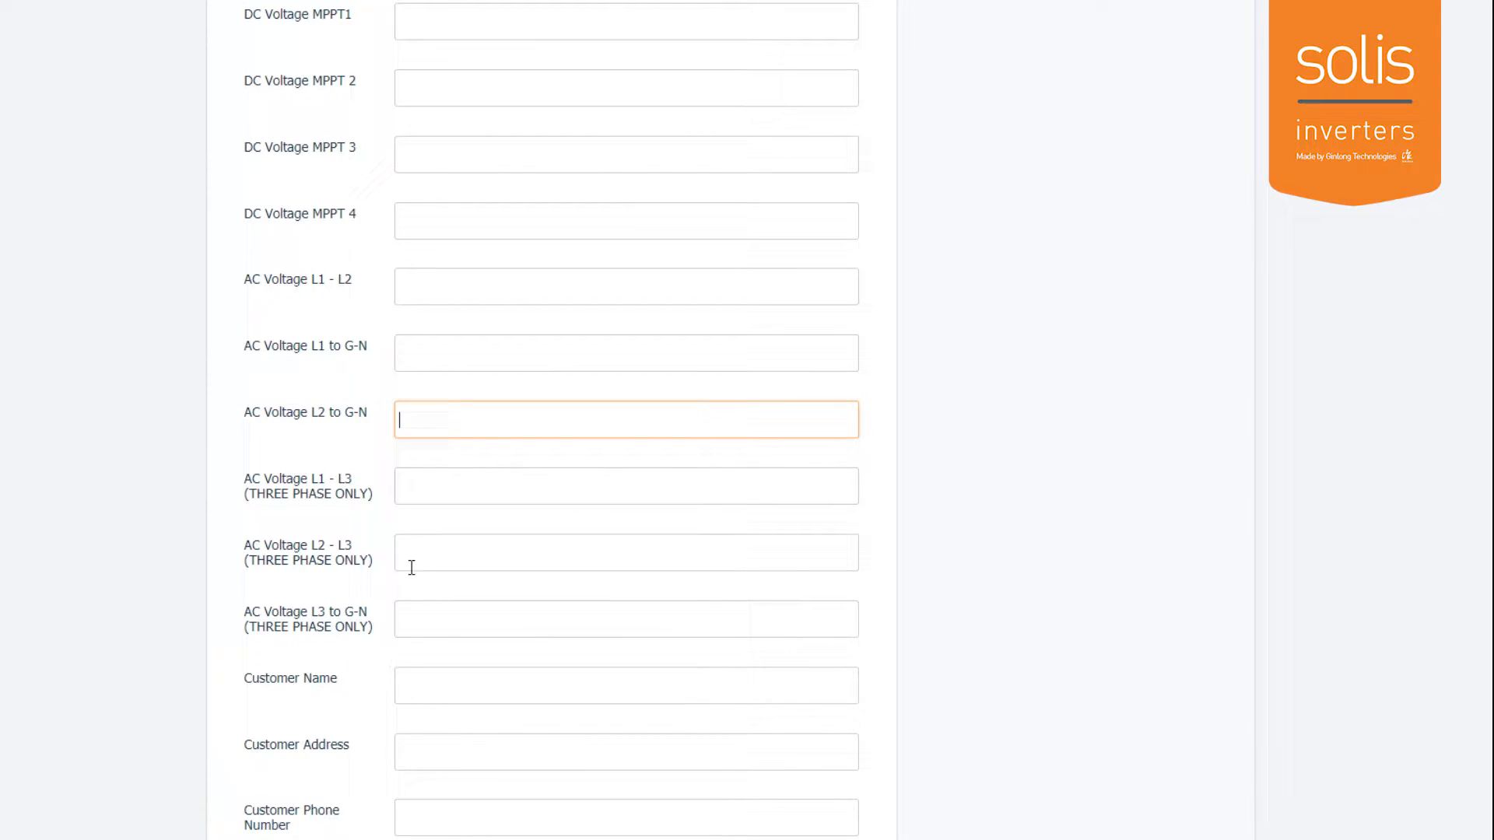
click(625, 618)
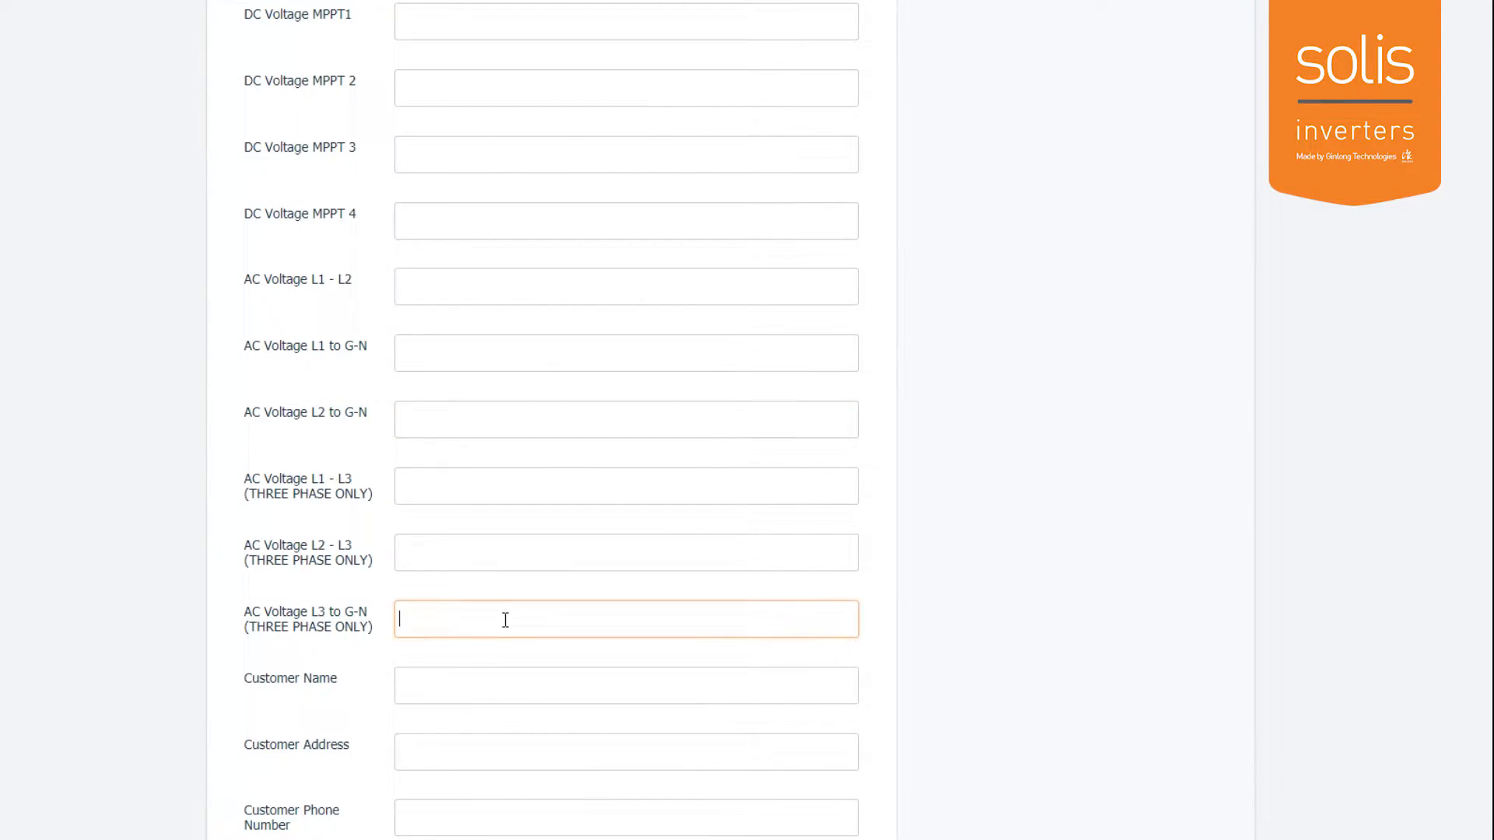
scroll(down, 3)
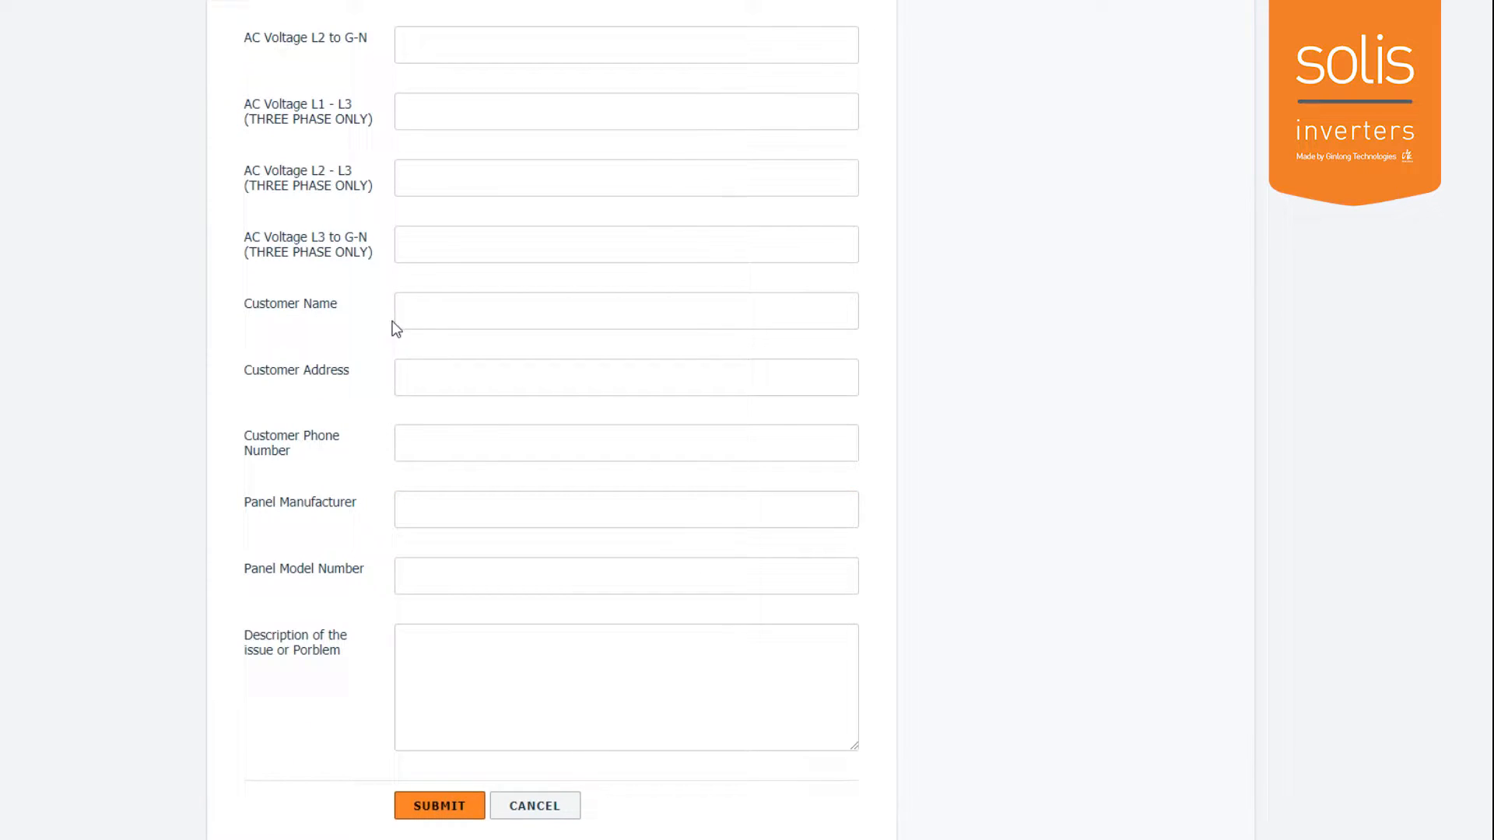
mouse_move(243, 453)
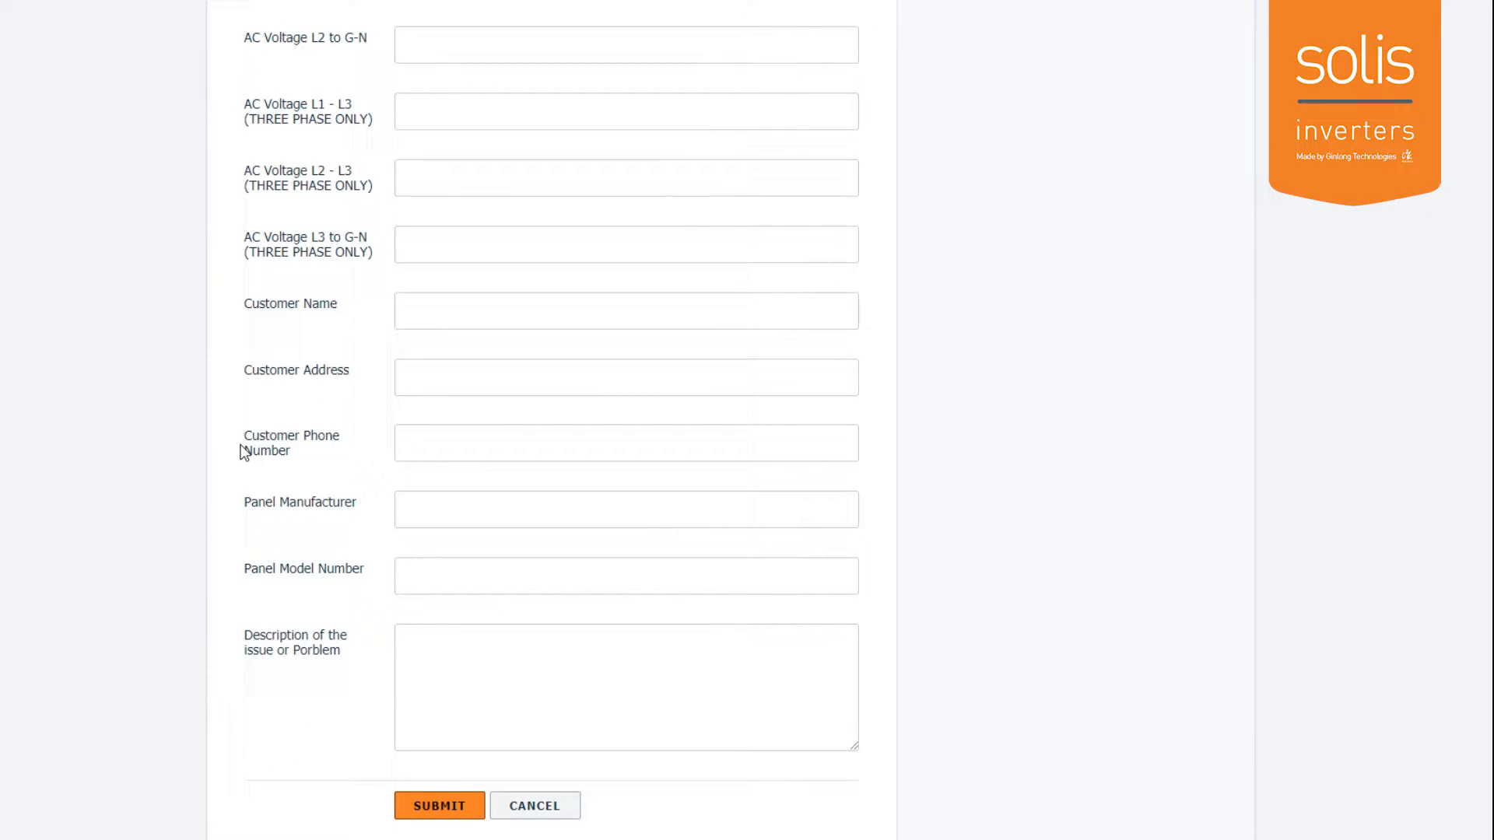
mouse_move(247, 510)
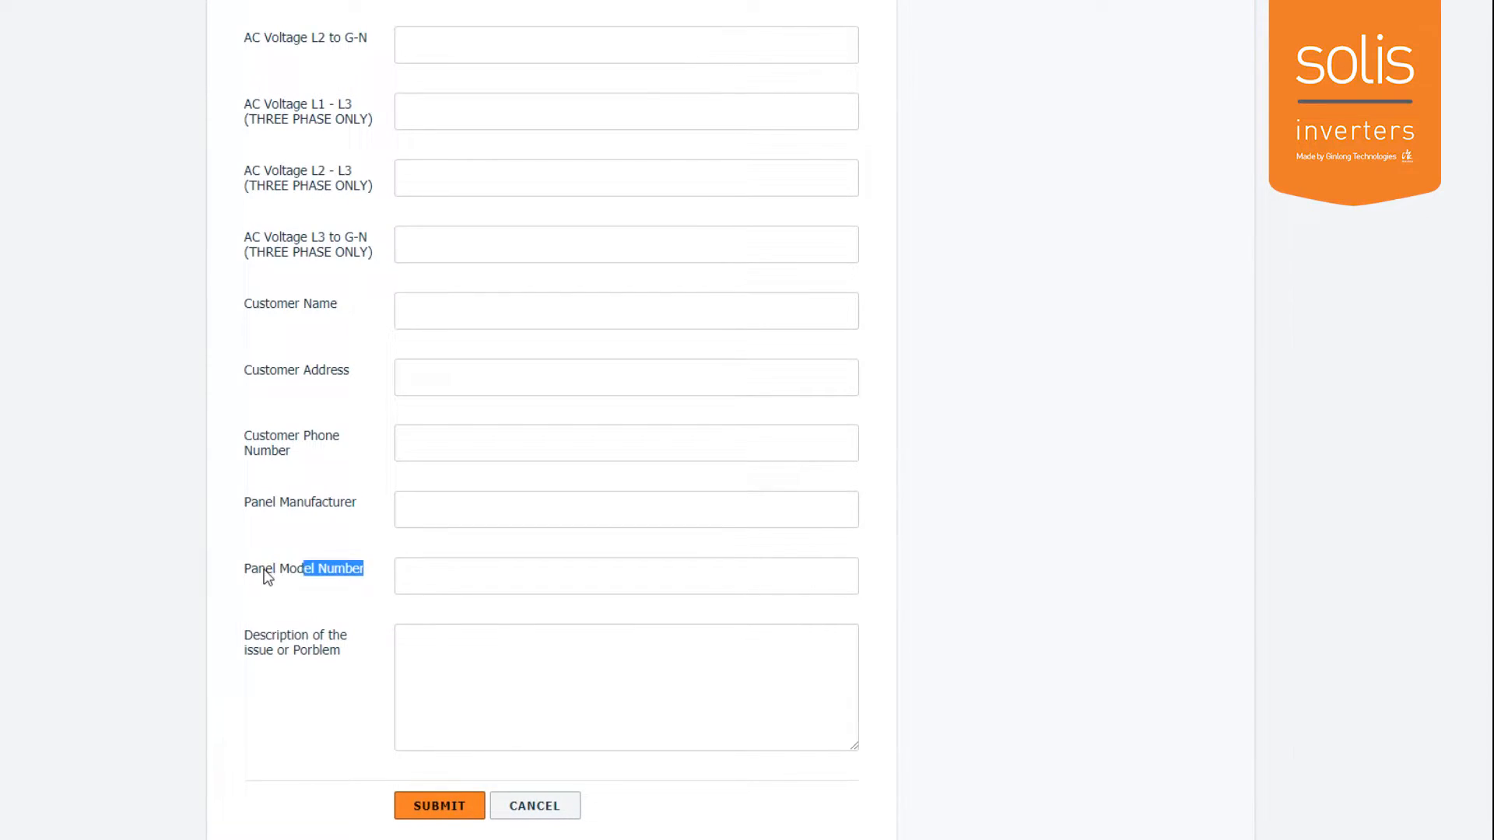
- Submit the arc fault troubleshooting ticket, creating ticket #5693
click(625, 687)
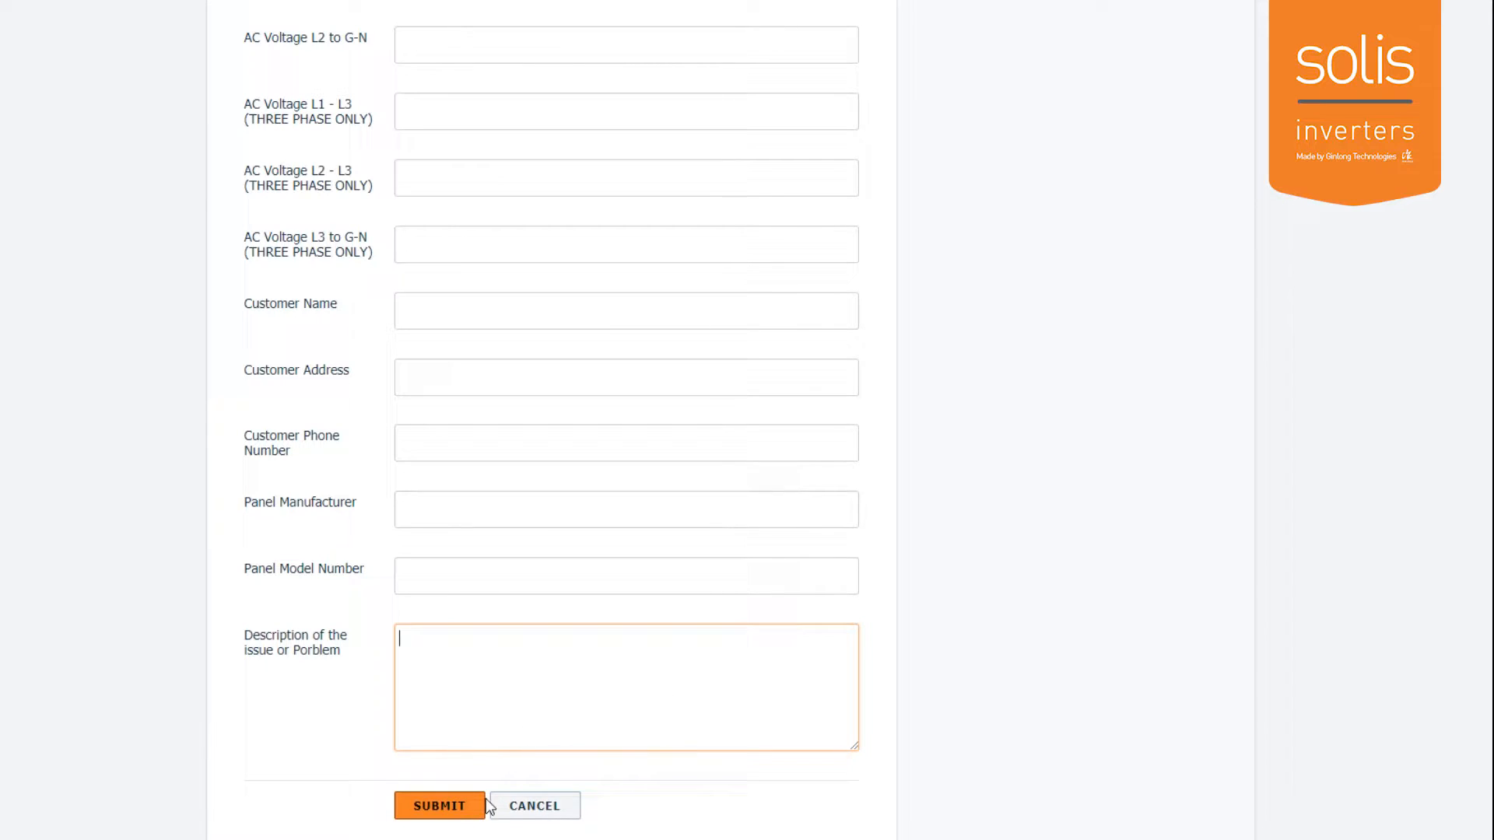
click(439, 805)
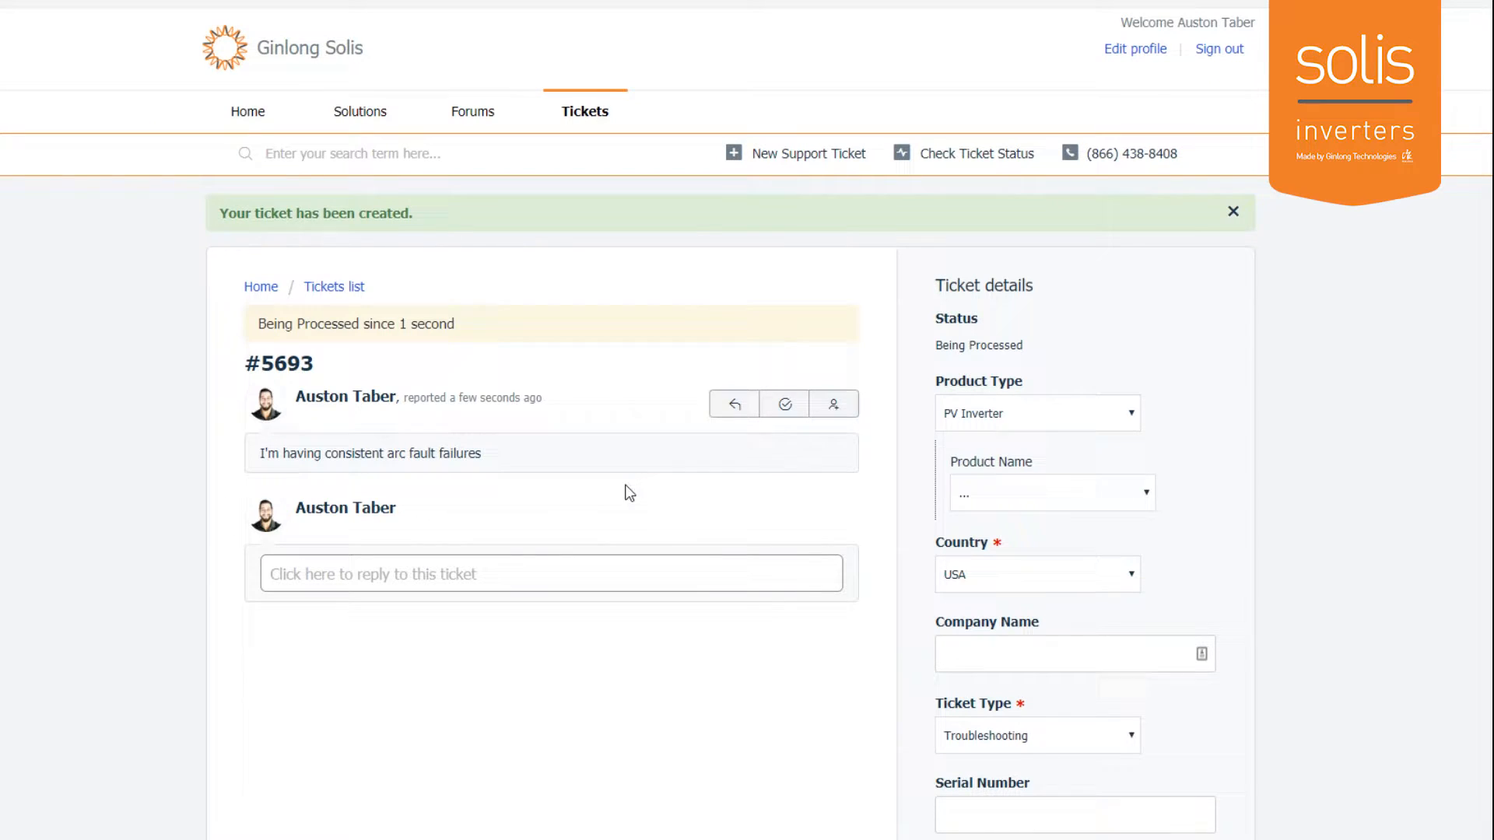
- Choose a Failure Type or Error Code for ticket #5693 and update its details
scroll(down, 3)
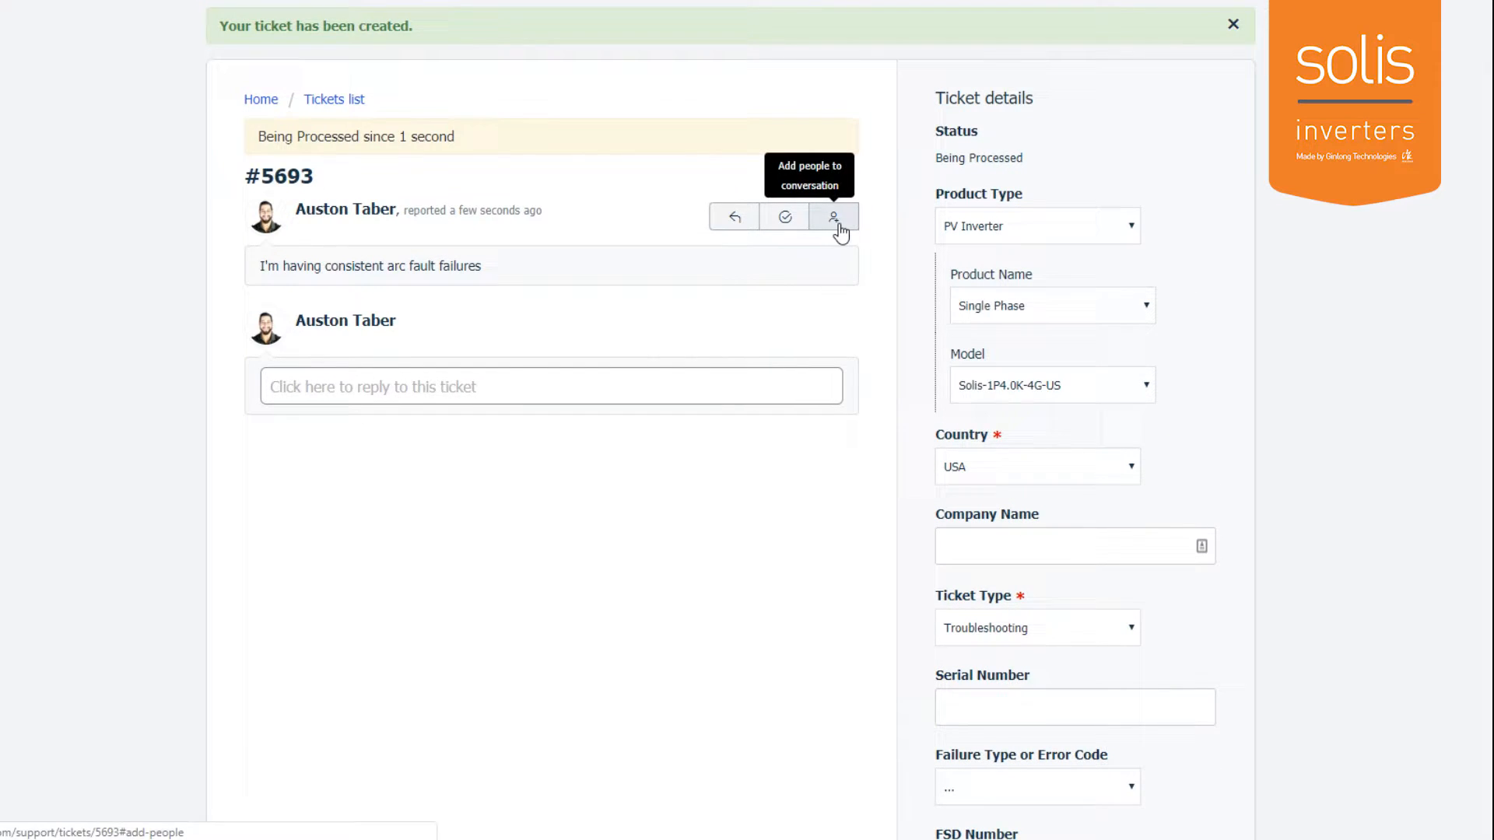
scroll(down, 3)
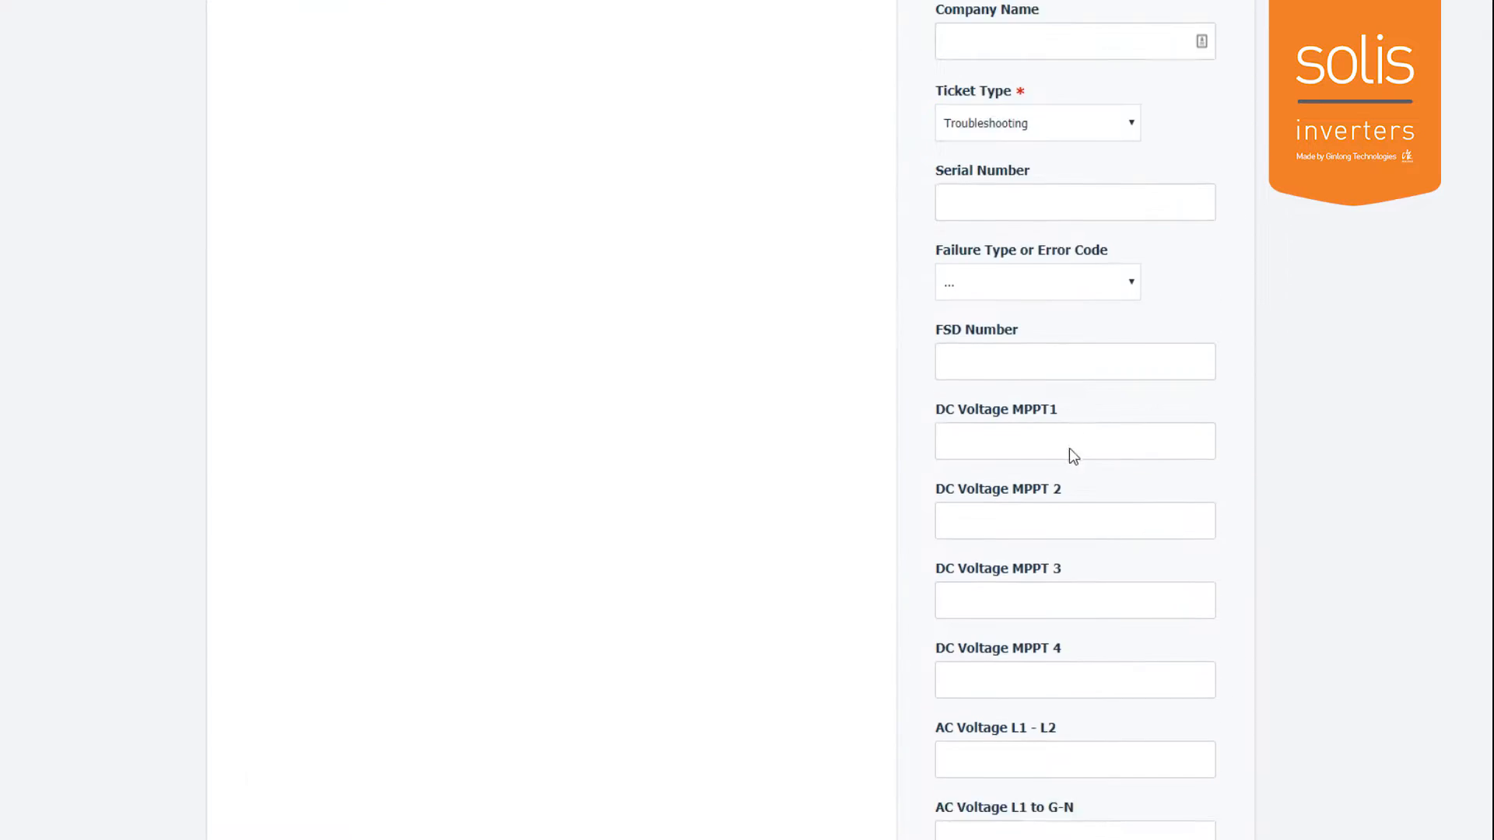
click(1036, 282)
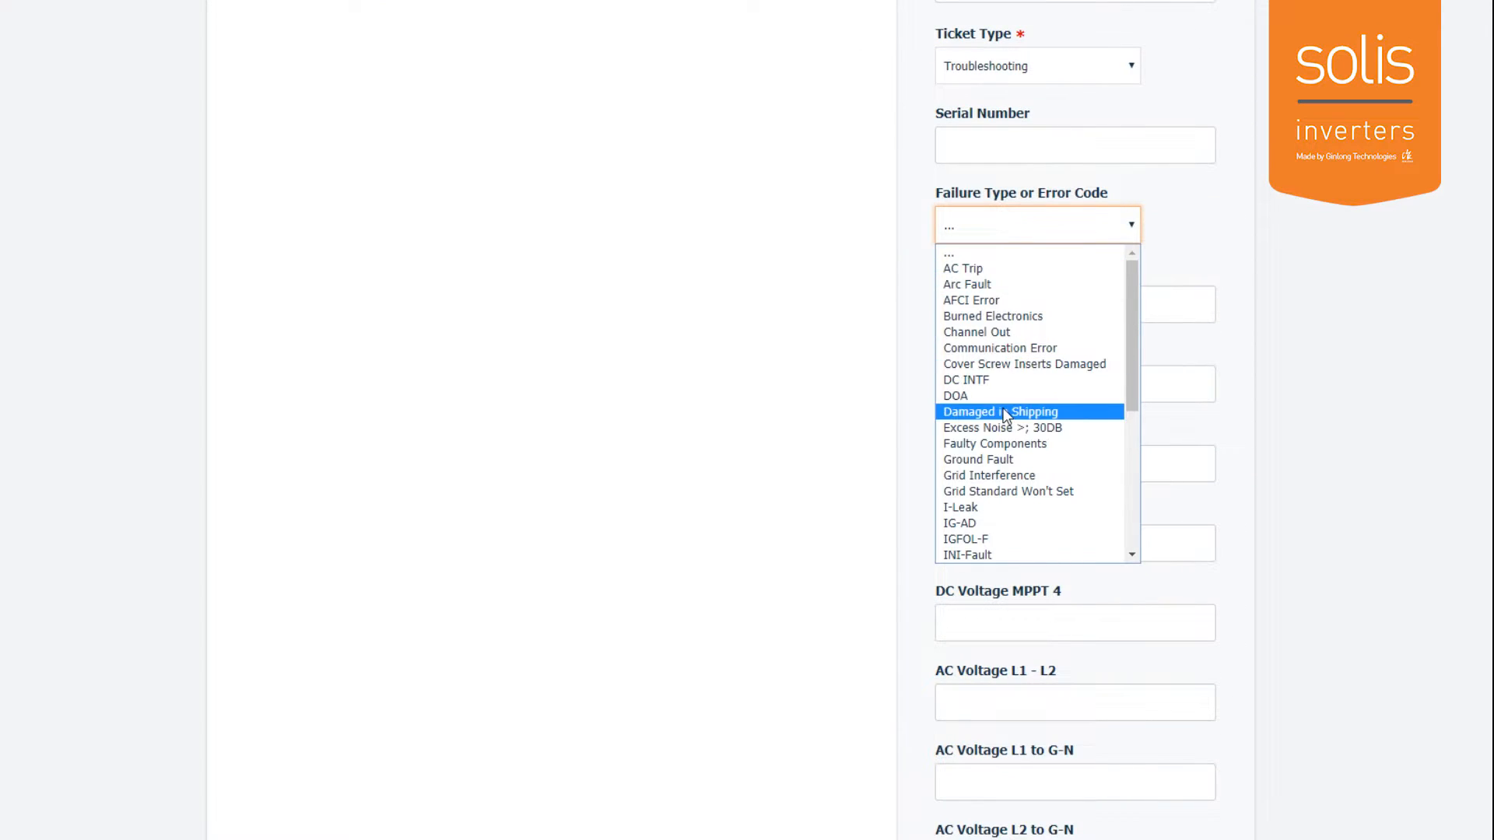
click(1000, 410)
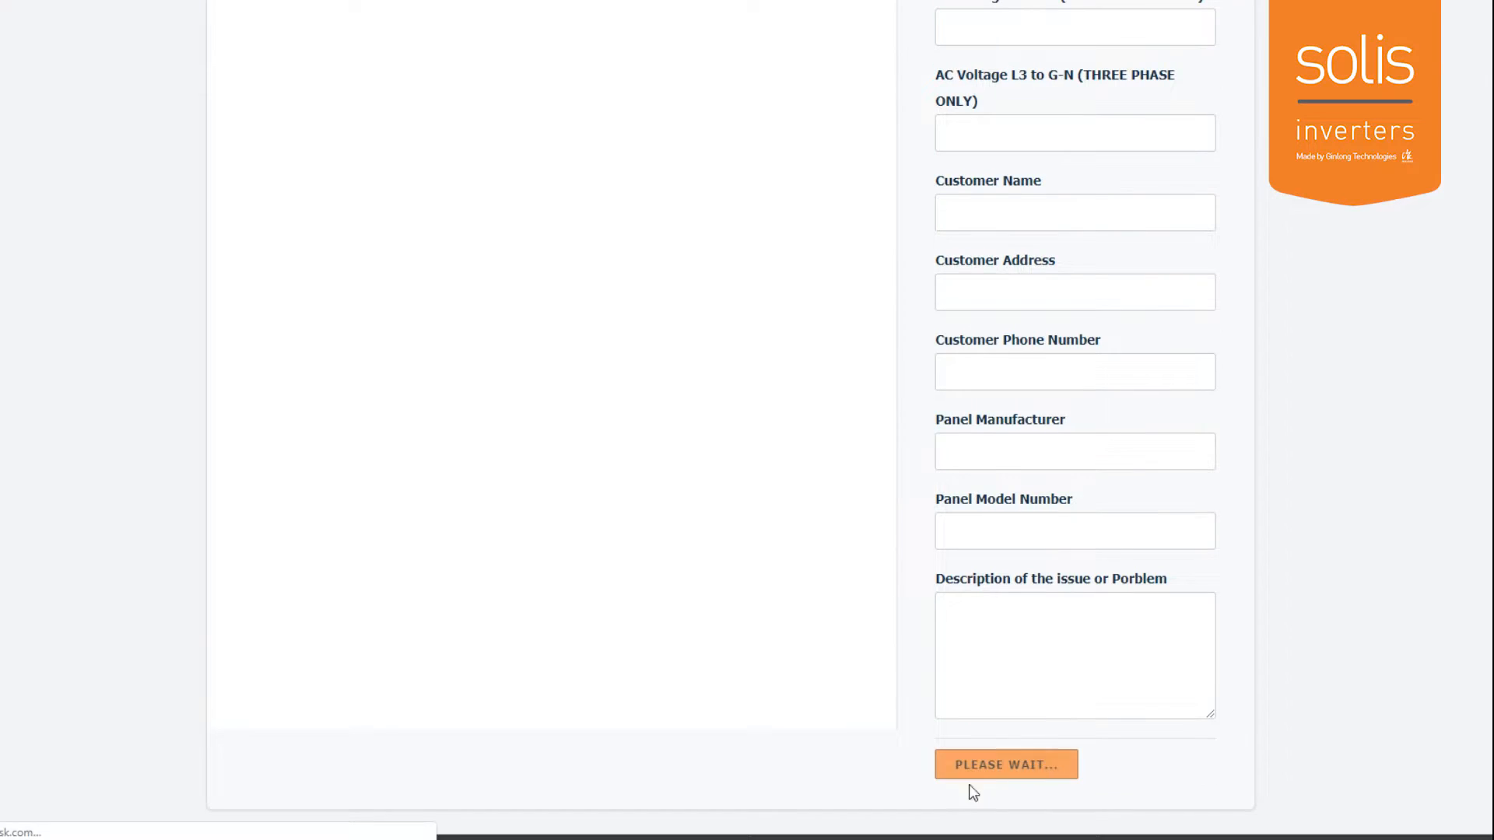
click(1005, 764)
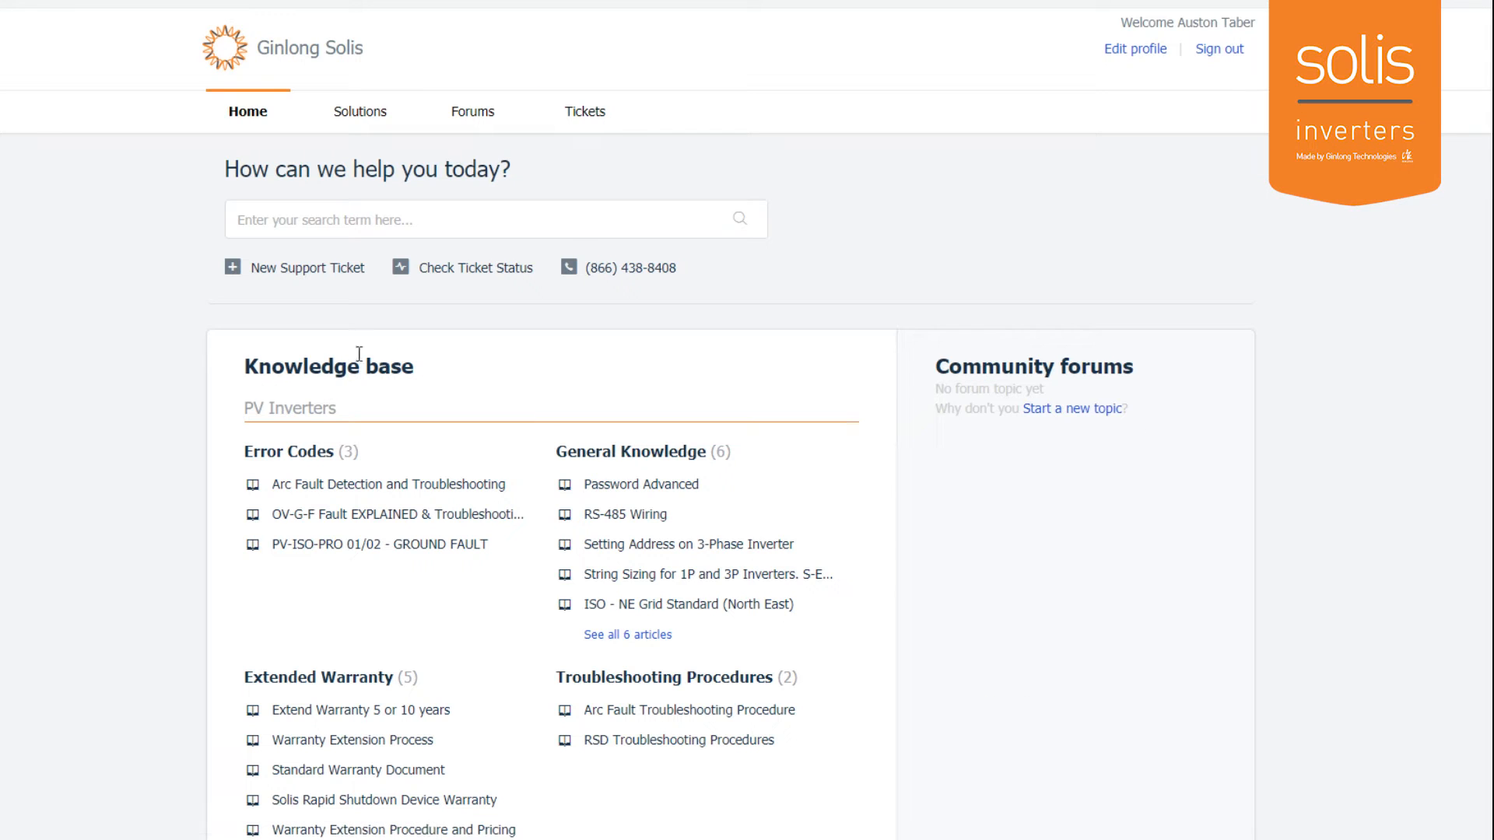
mouse_move(341, 347)
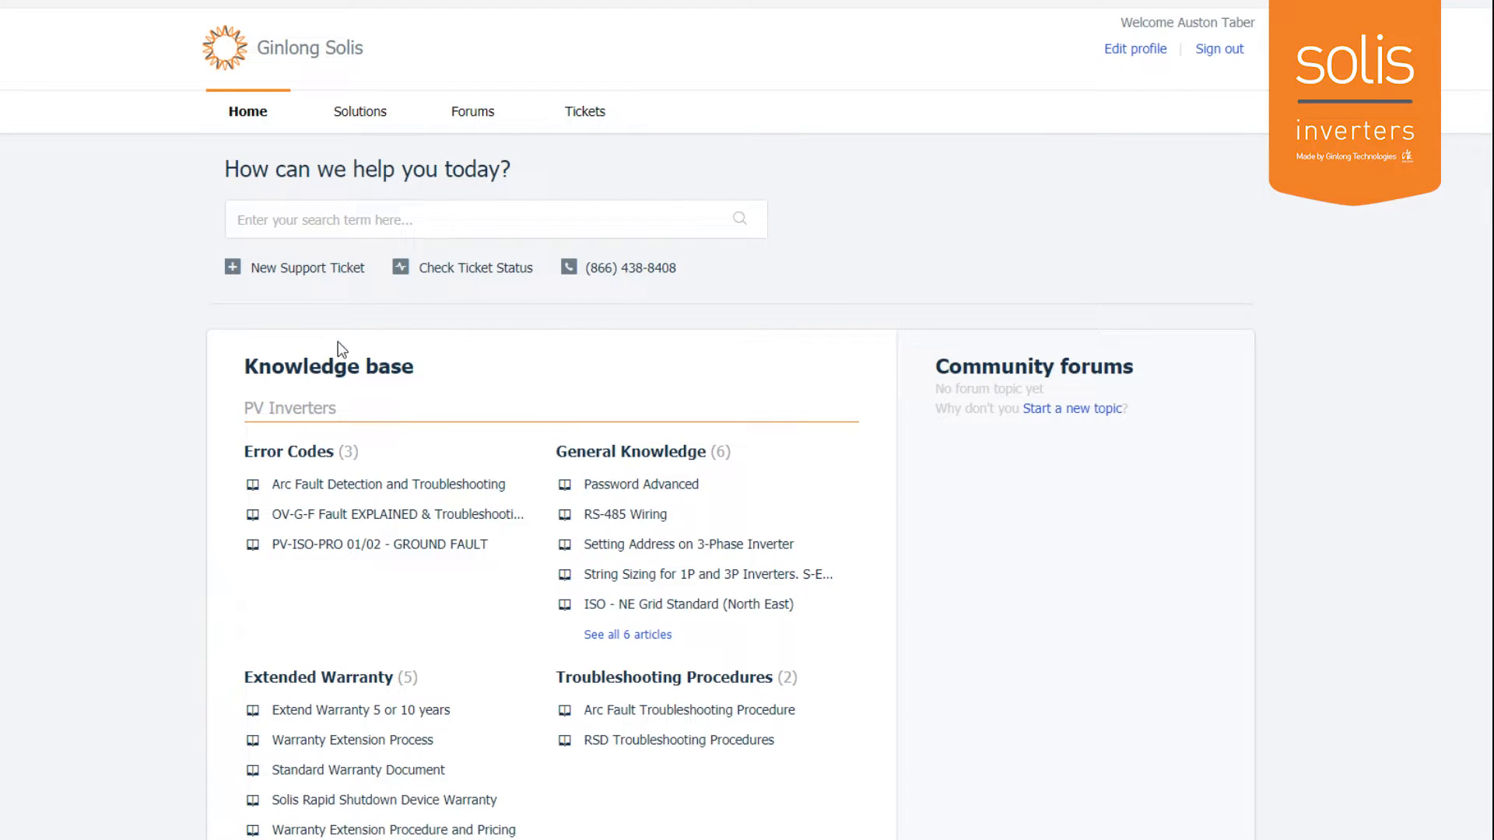
mouse_move(390, 260)
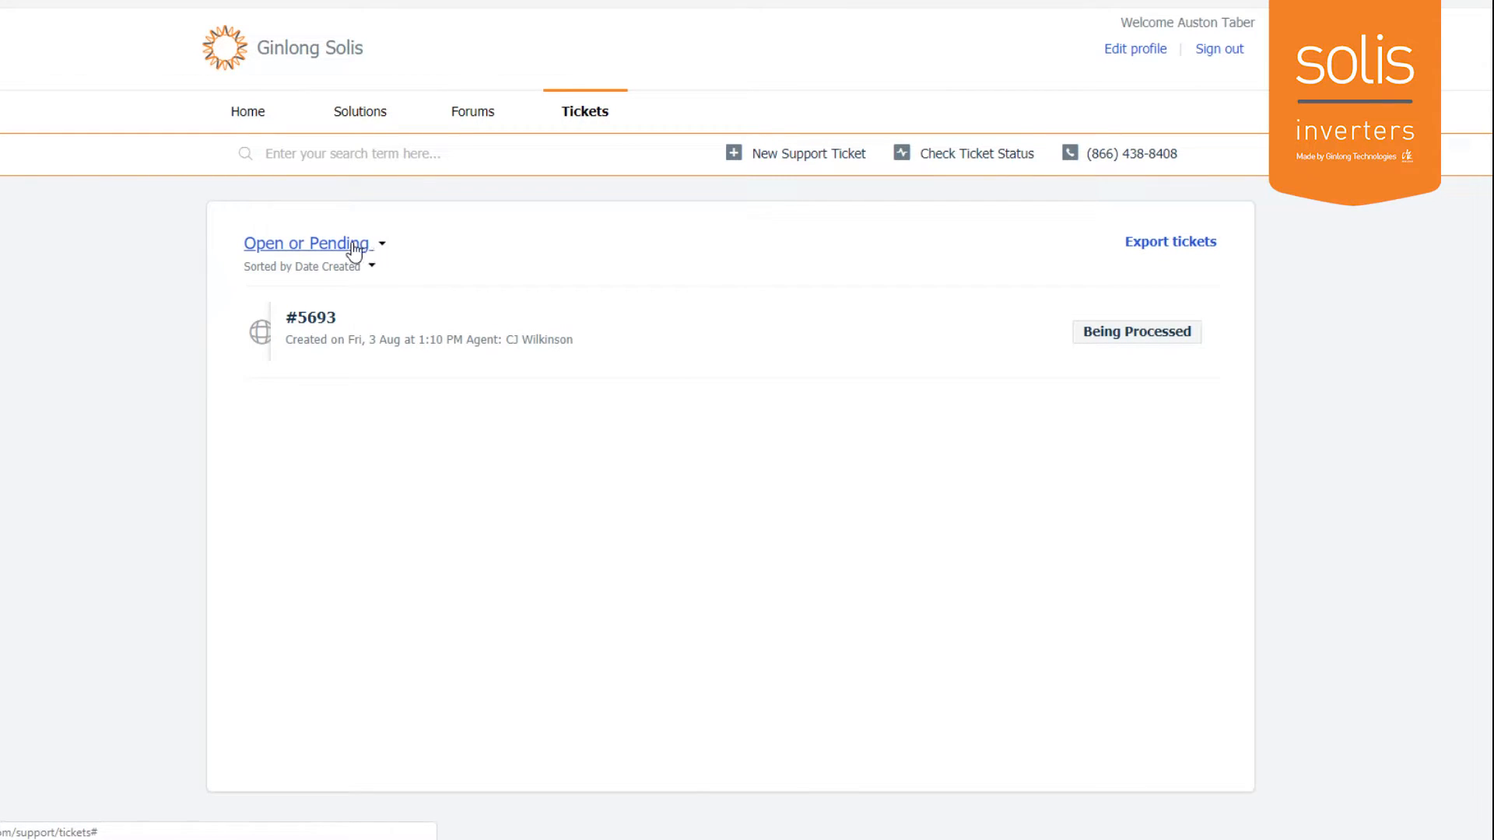
- Filter the Tickets list back to open or pending and reopen ticket #5693
click(305, 243)
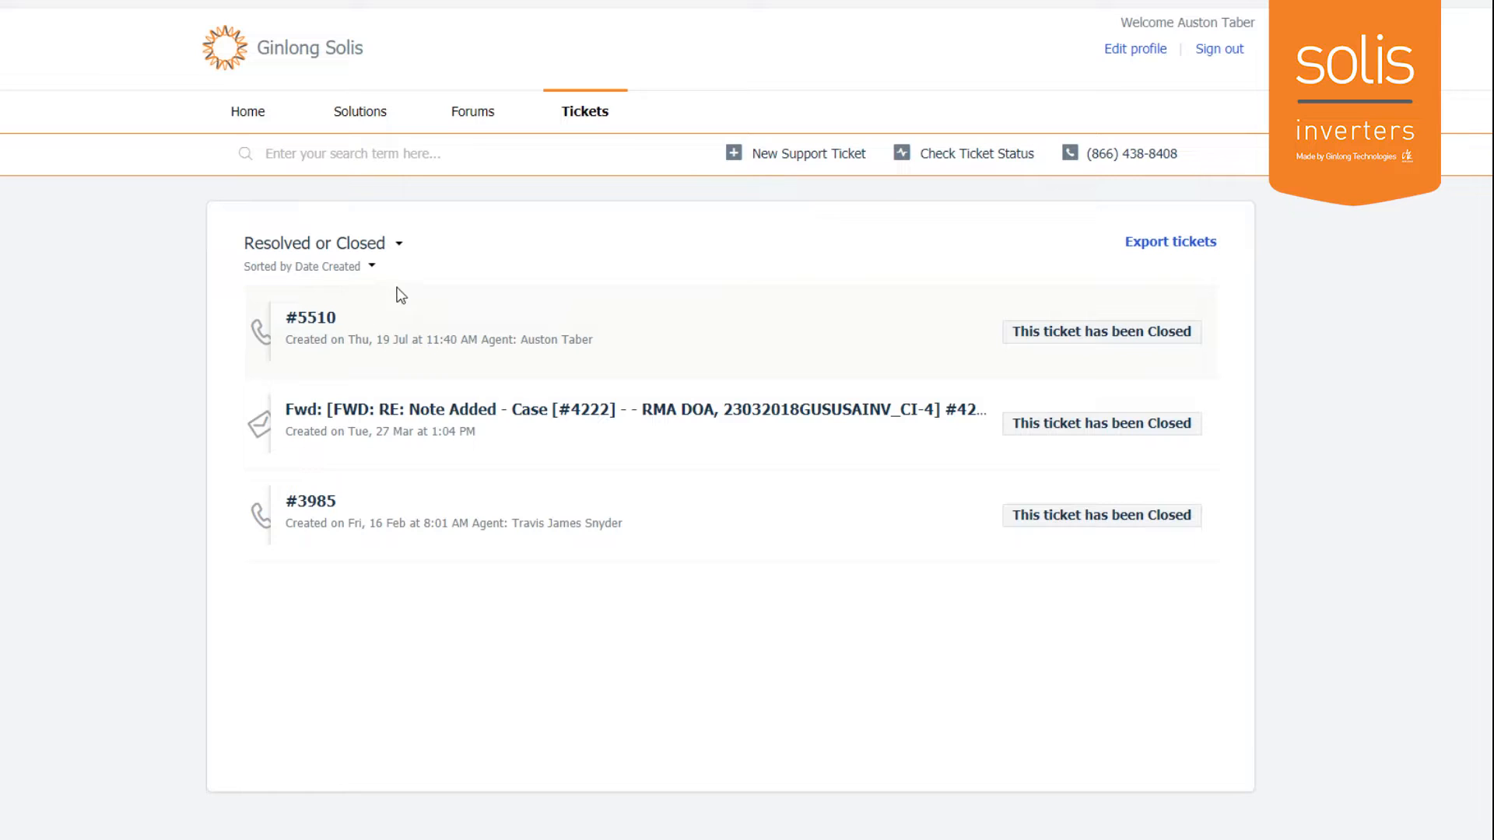
click(320, 243)
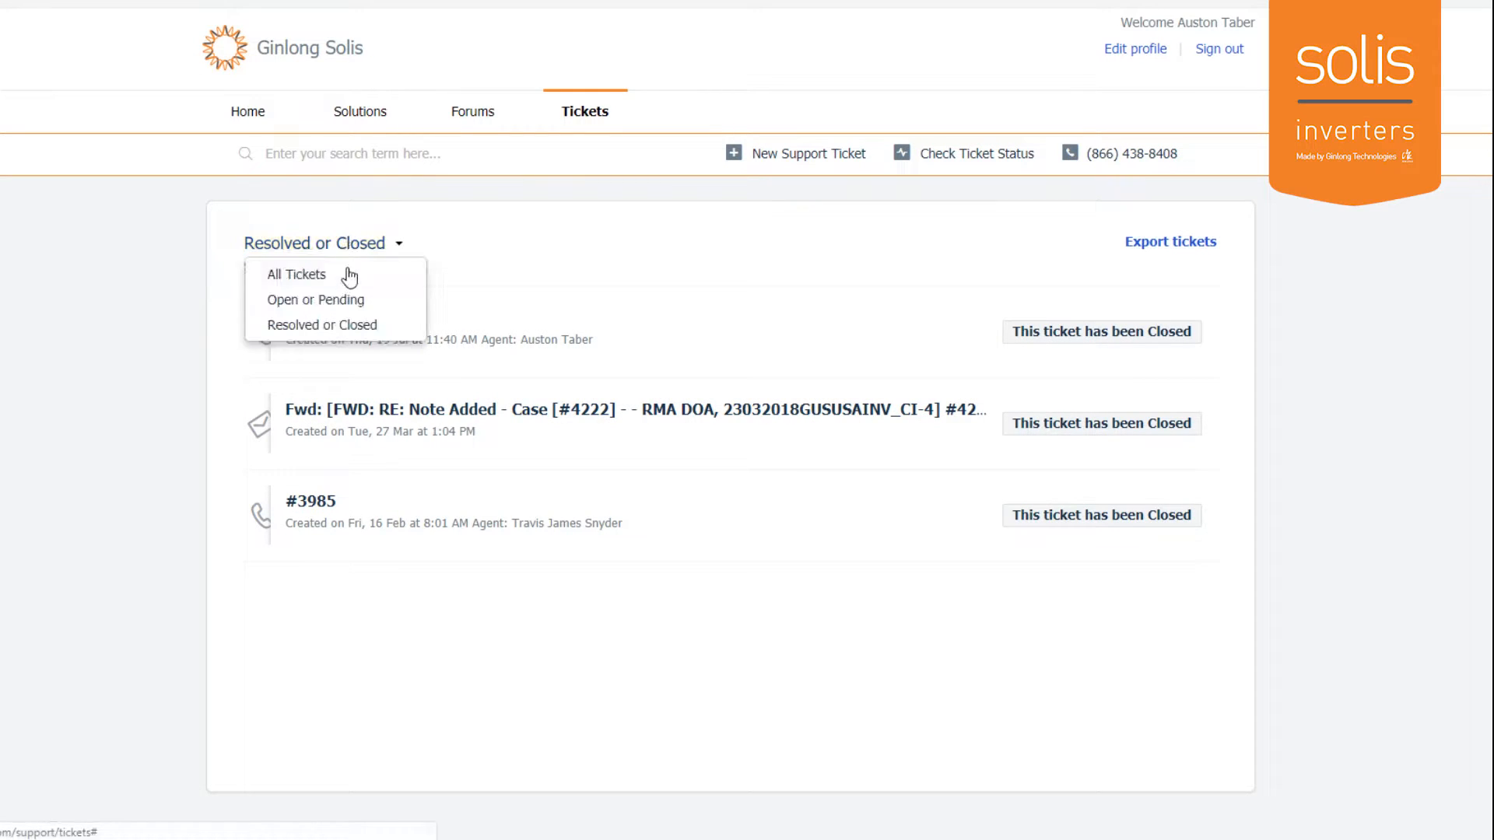
click(316, 299)
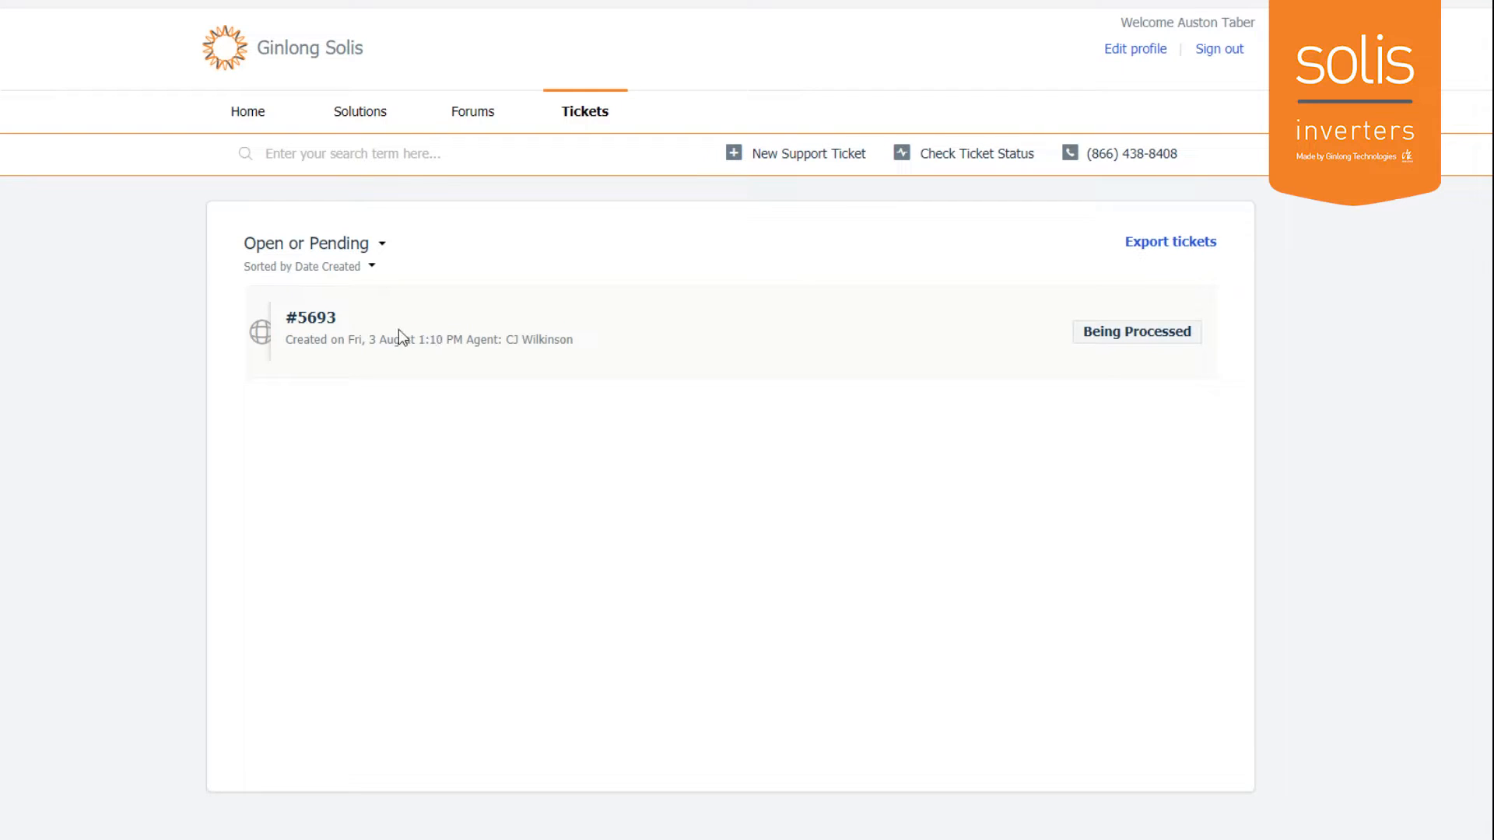
click(311, 317)
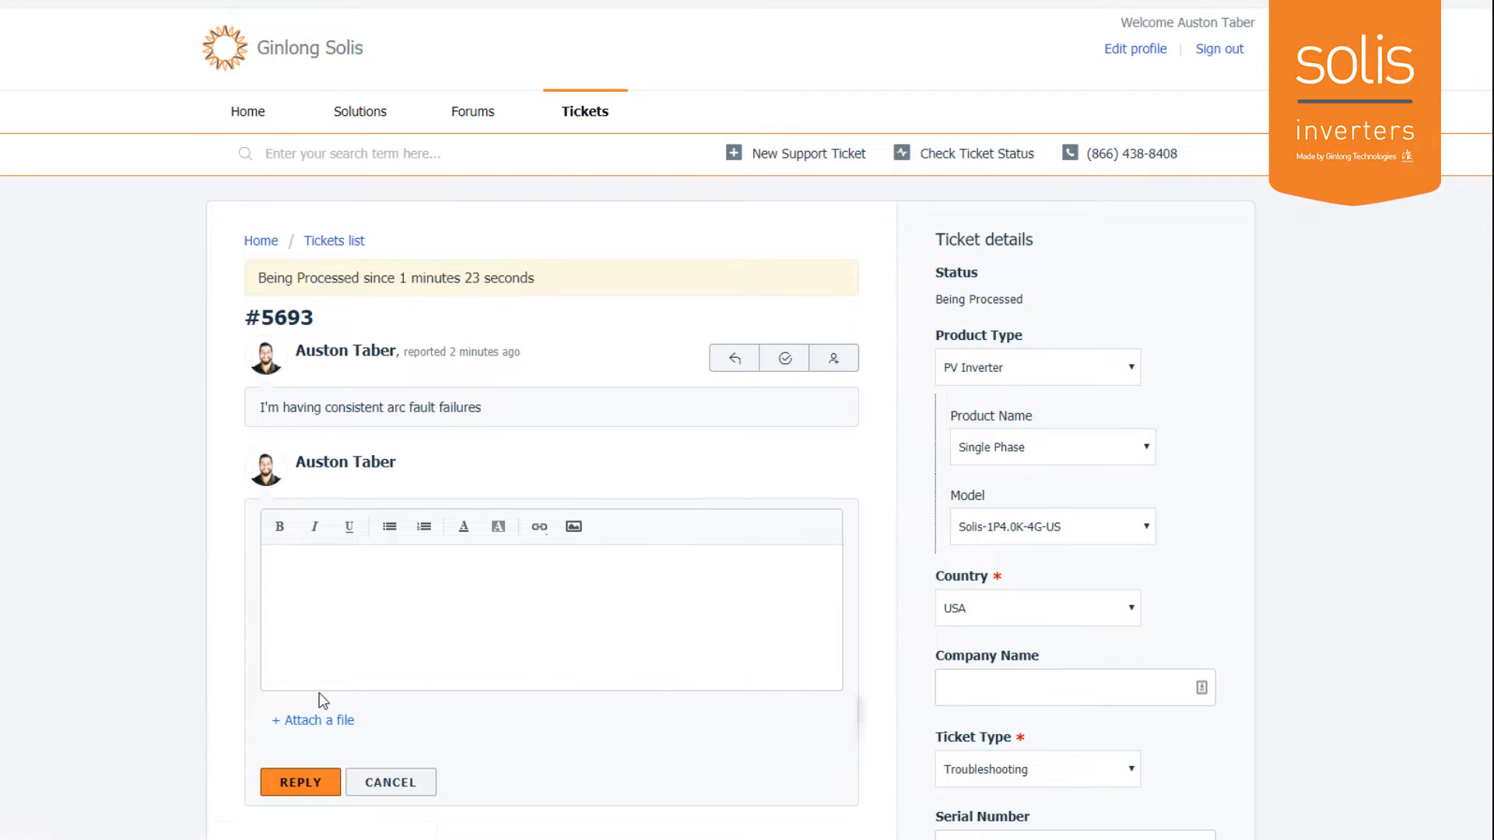
- From the home page knowledge base, read the ISO - NE Grid Standard (North East) article
click(248, 110)
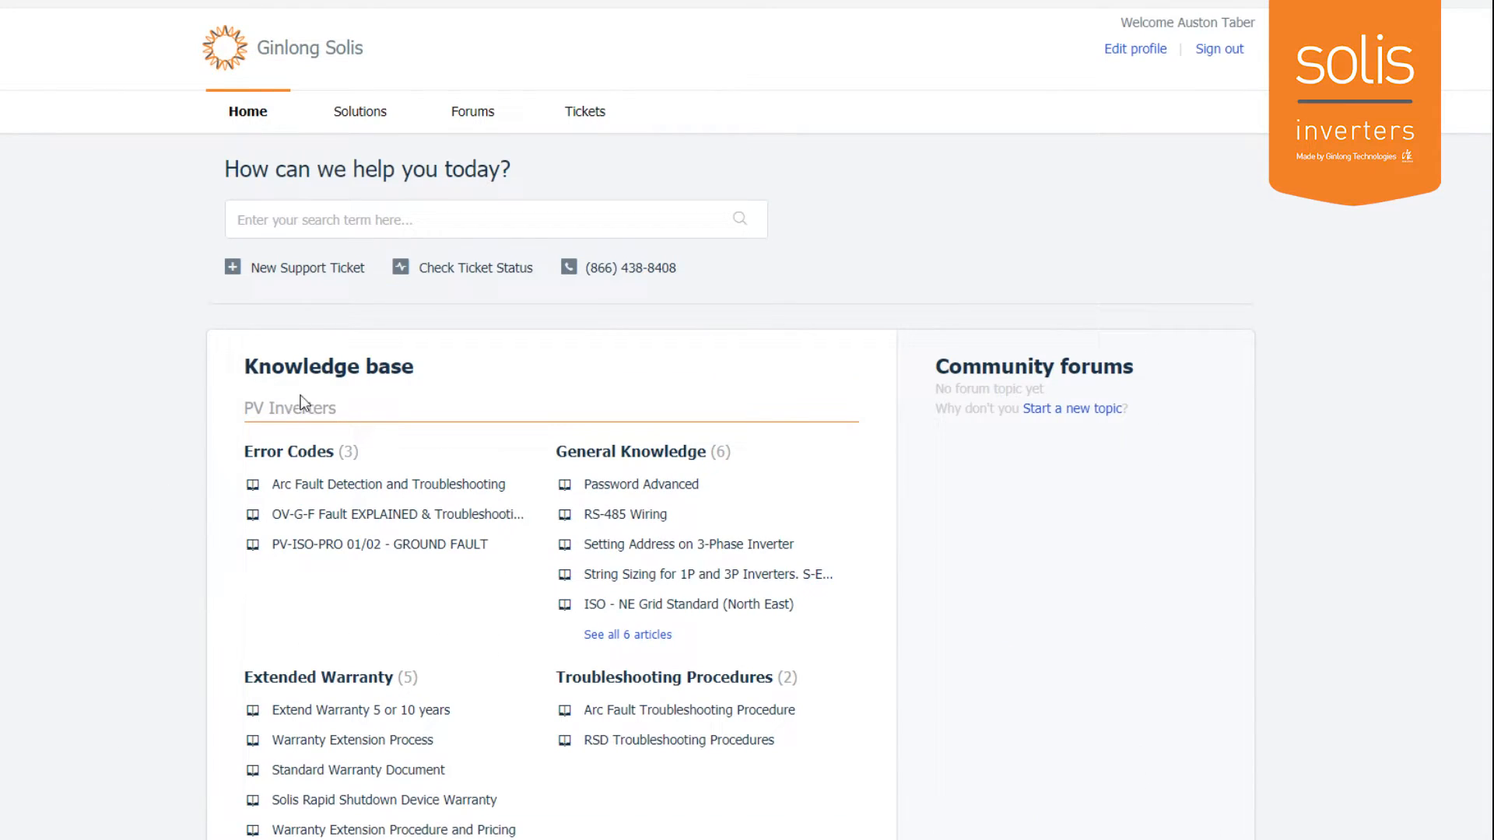
scroll(down, 3)
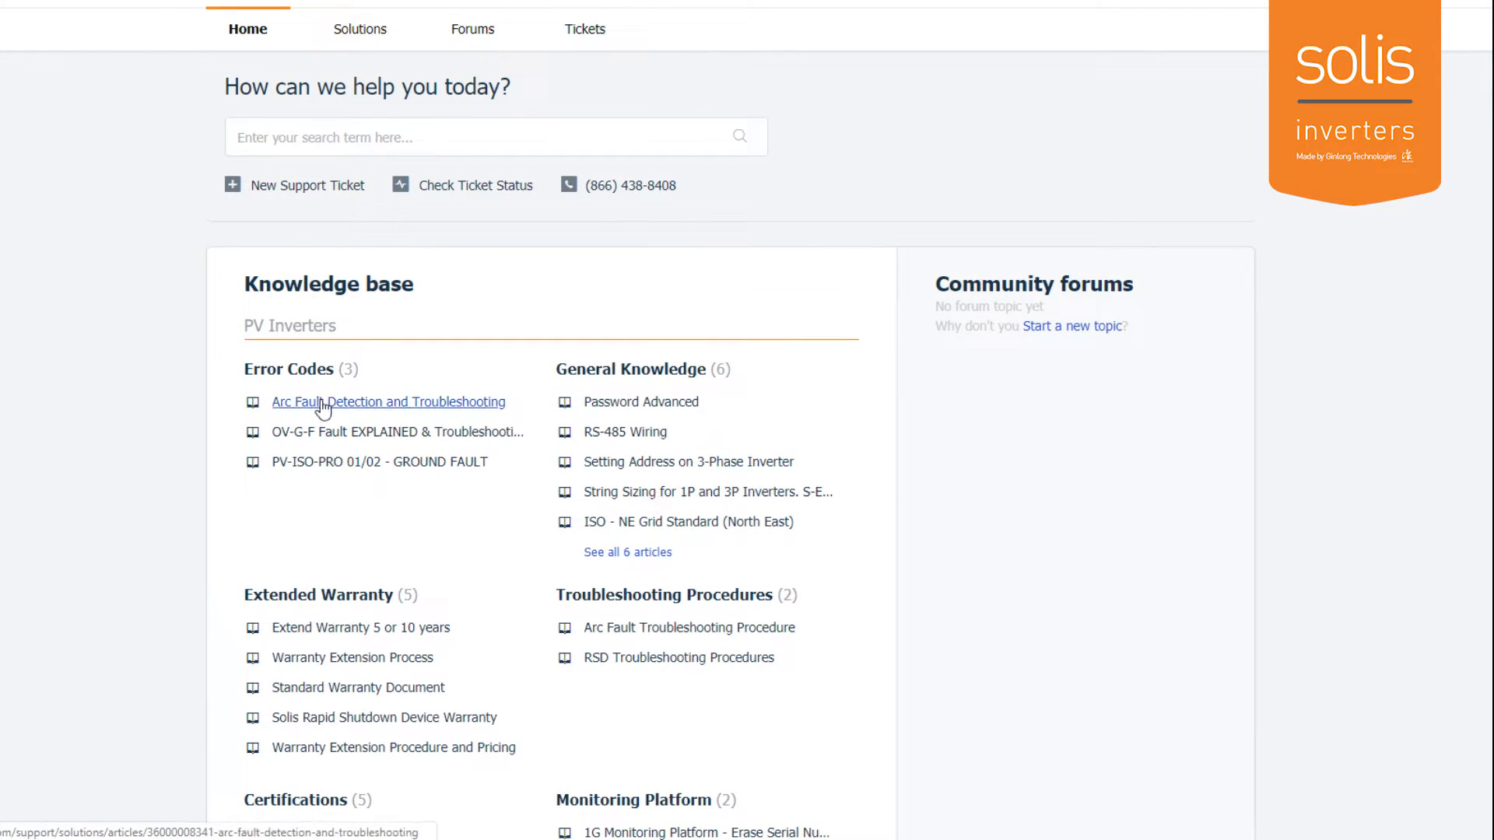
mouse_move(400, 431)
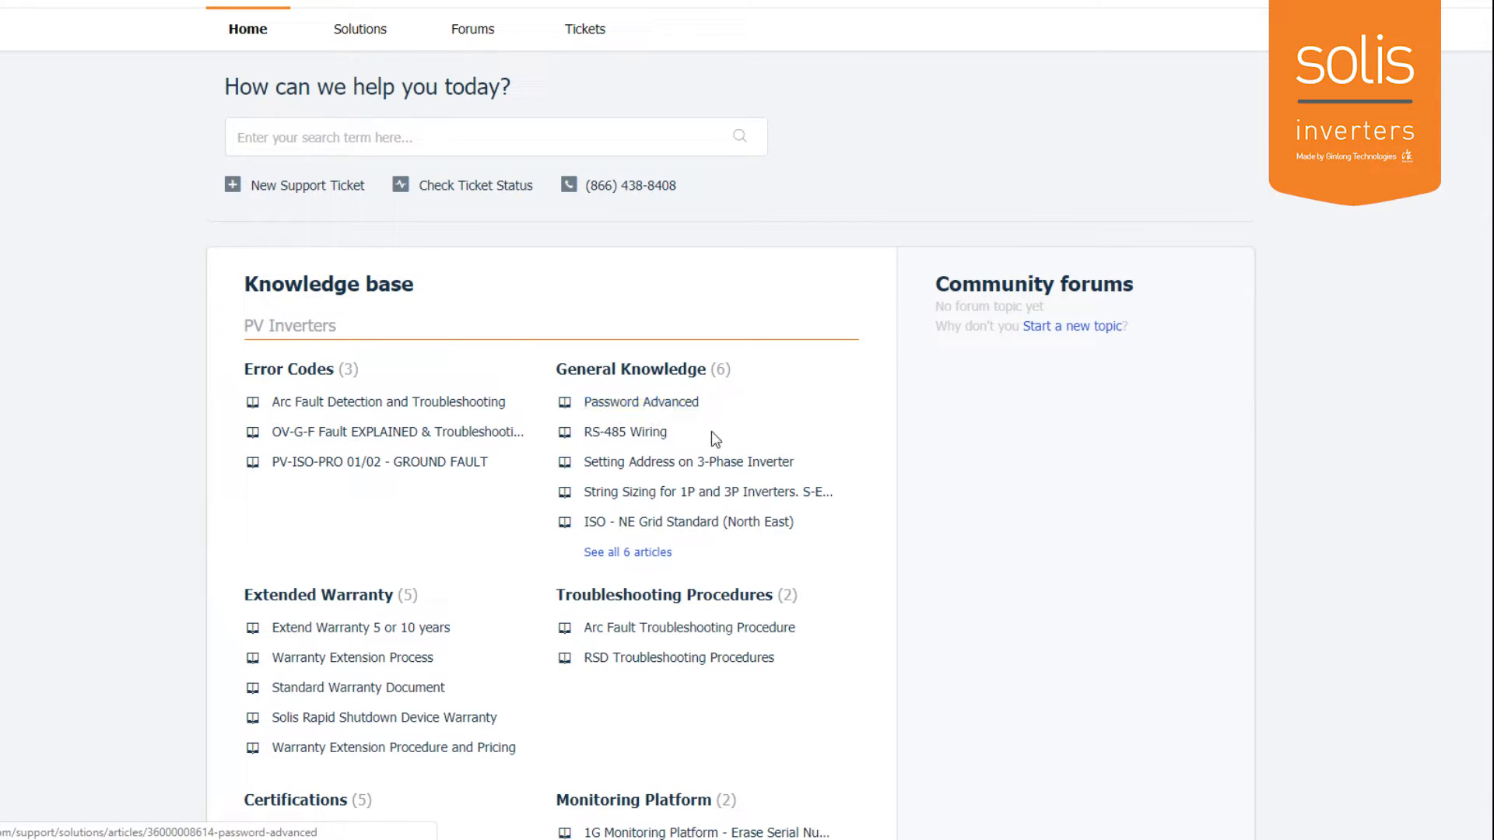
mouse_move(625, 431)
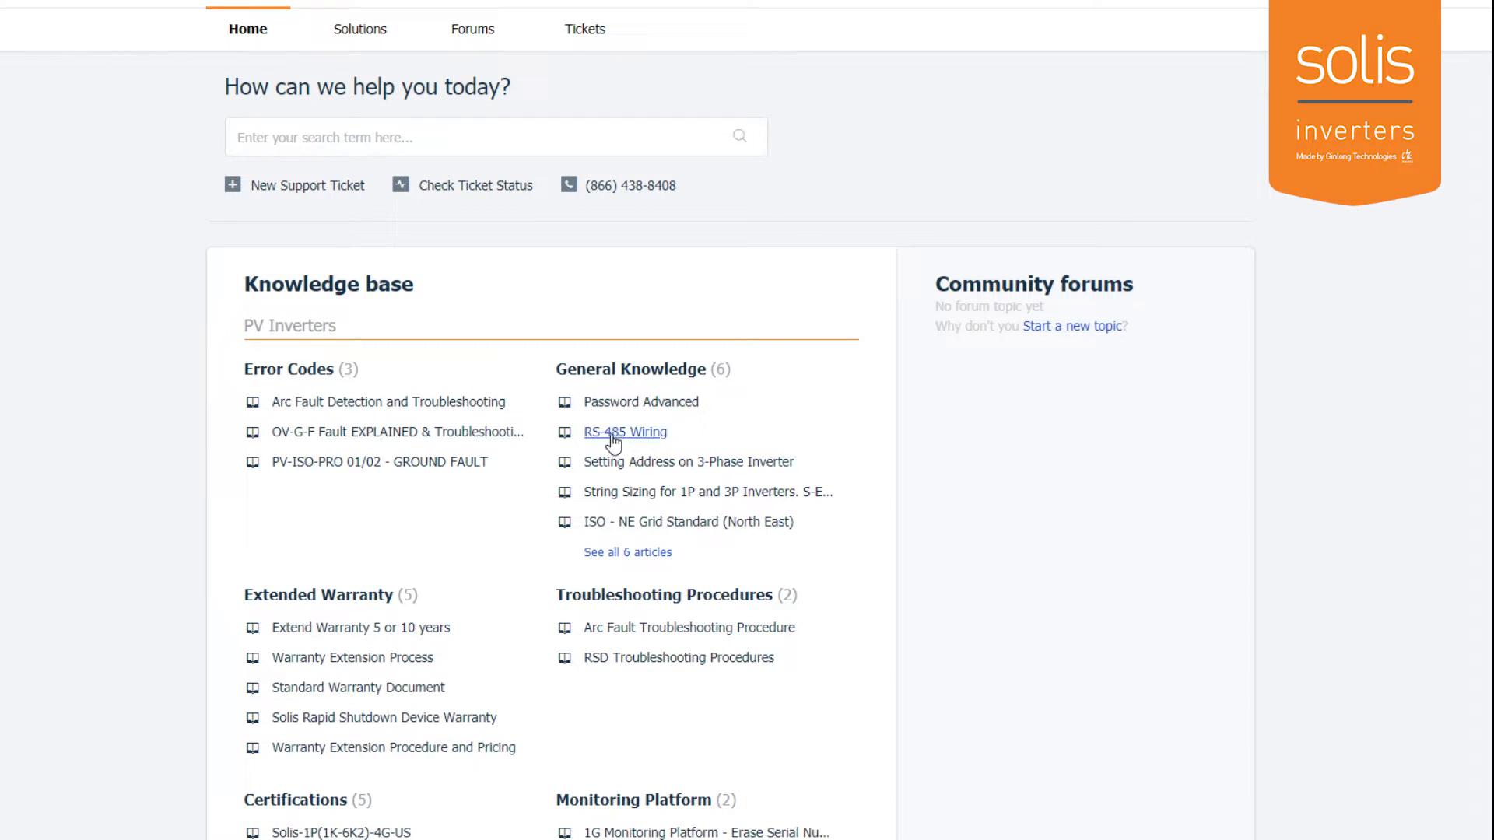
click(626, 431)
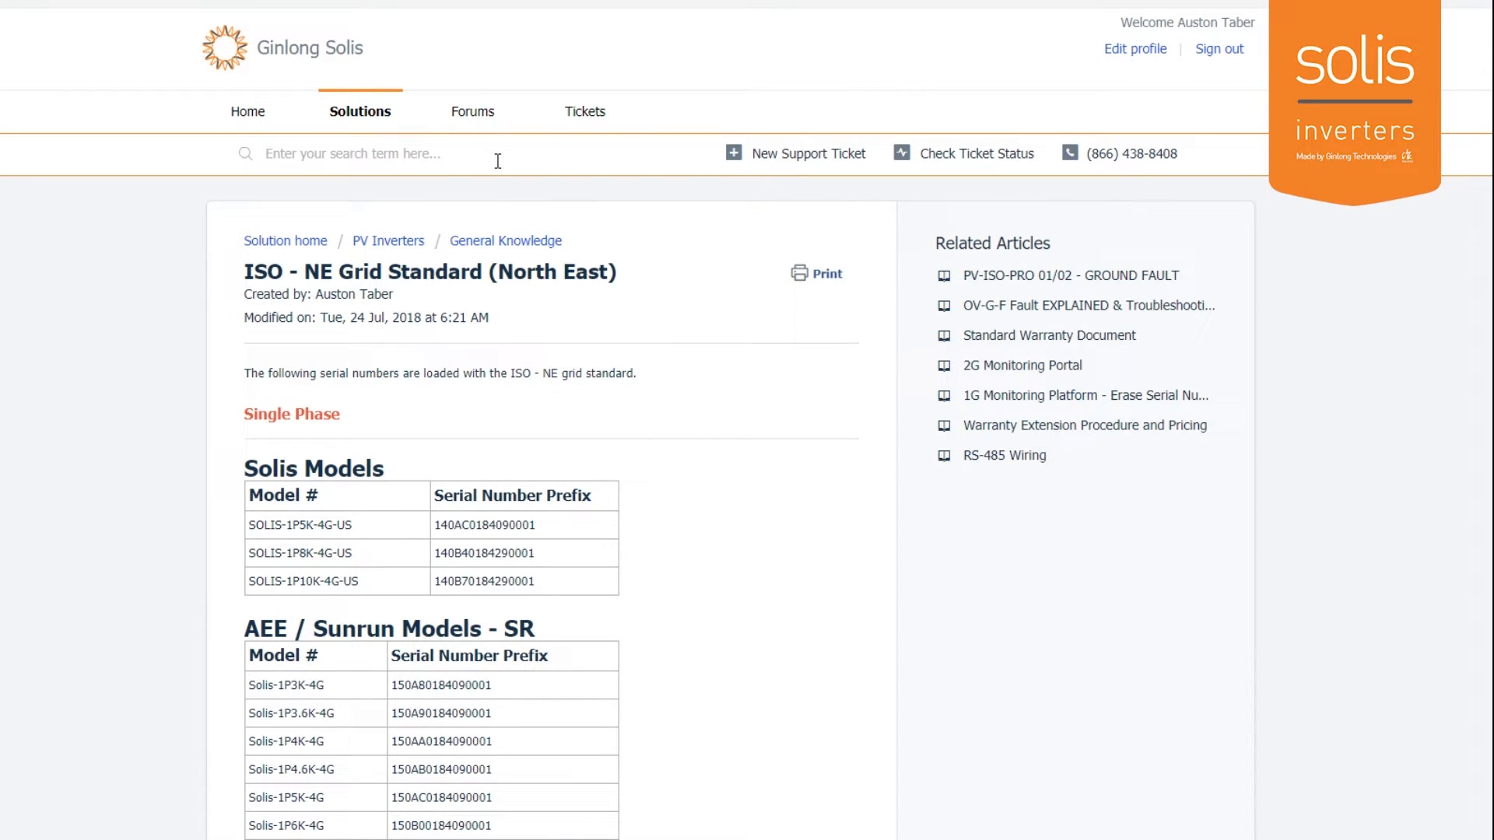
- Search 'heat', read Inverter Temperature De-rating and highlight its overheating Solution advice
text(h)
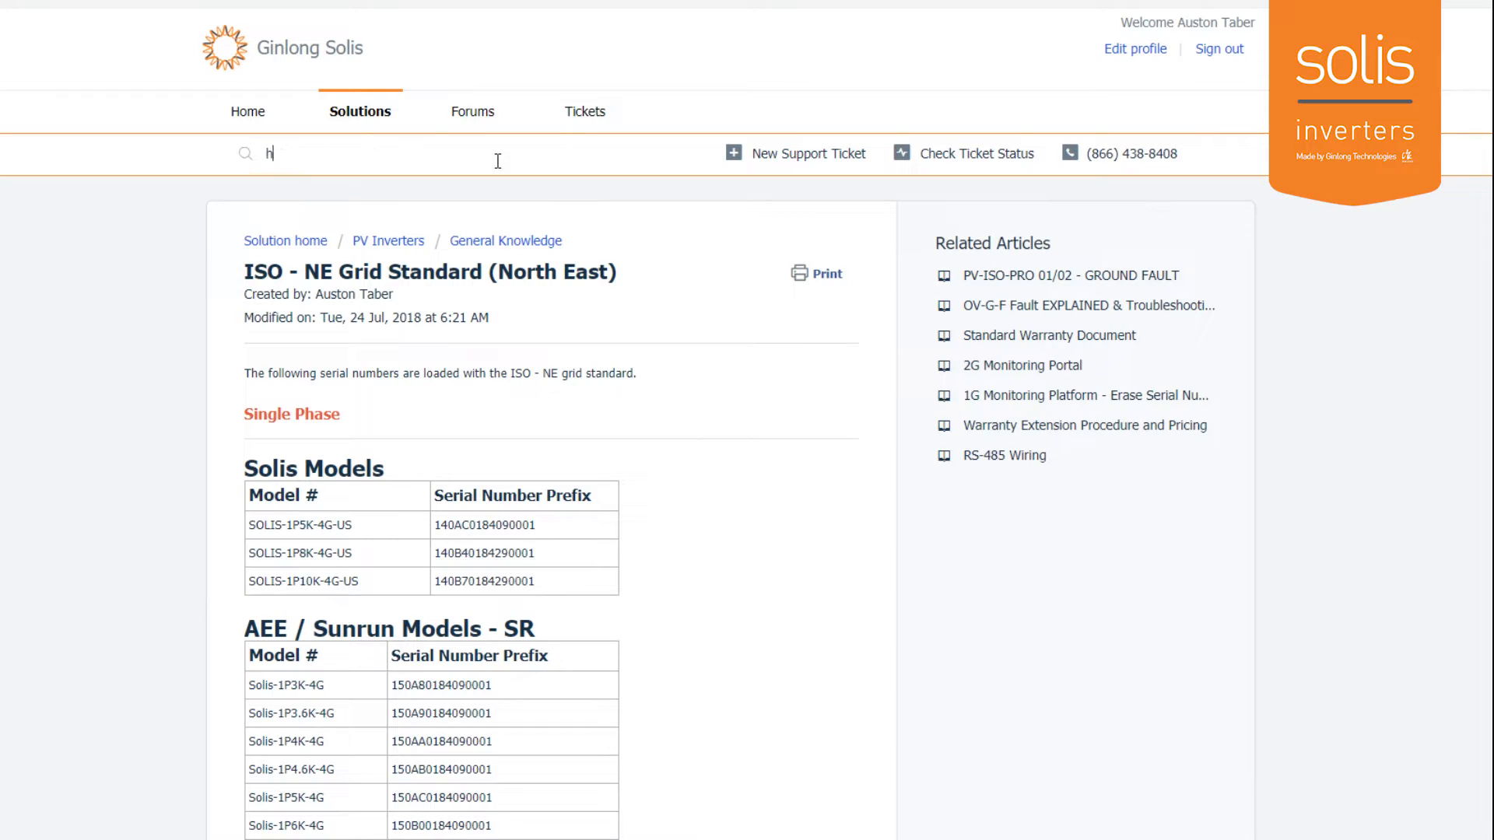
text(heat)
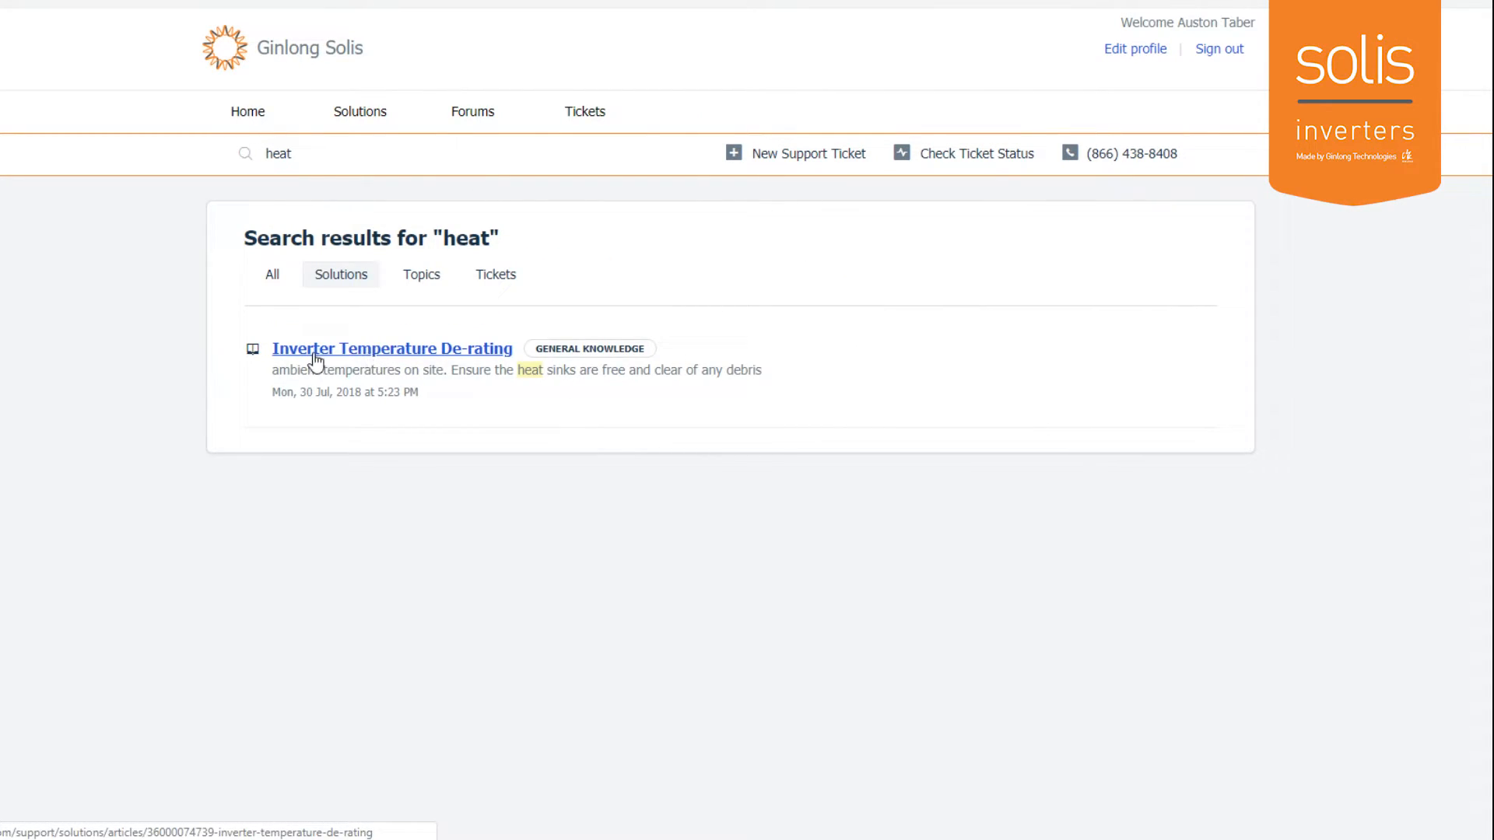
click(390, 347)
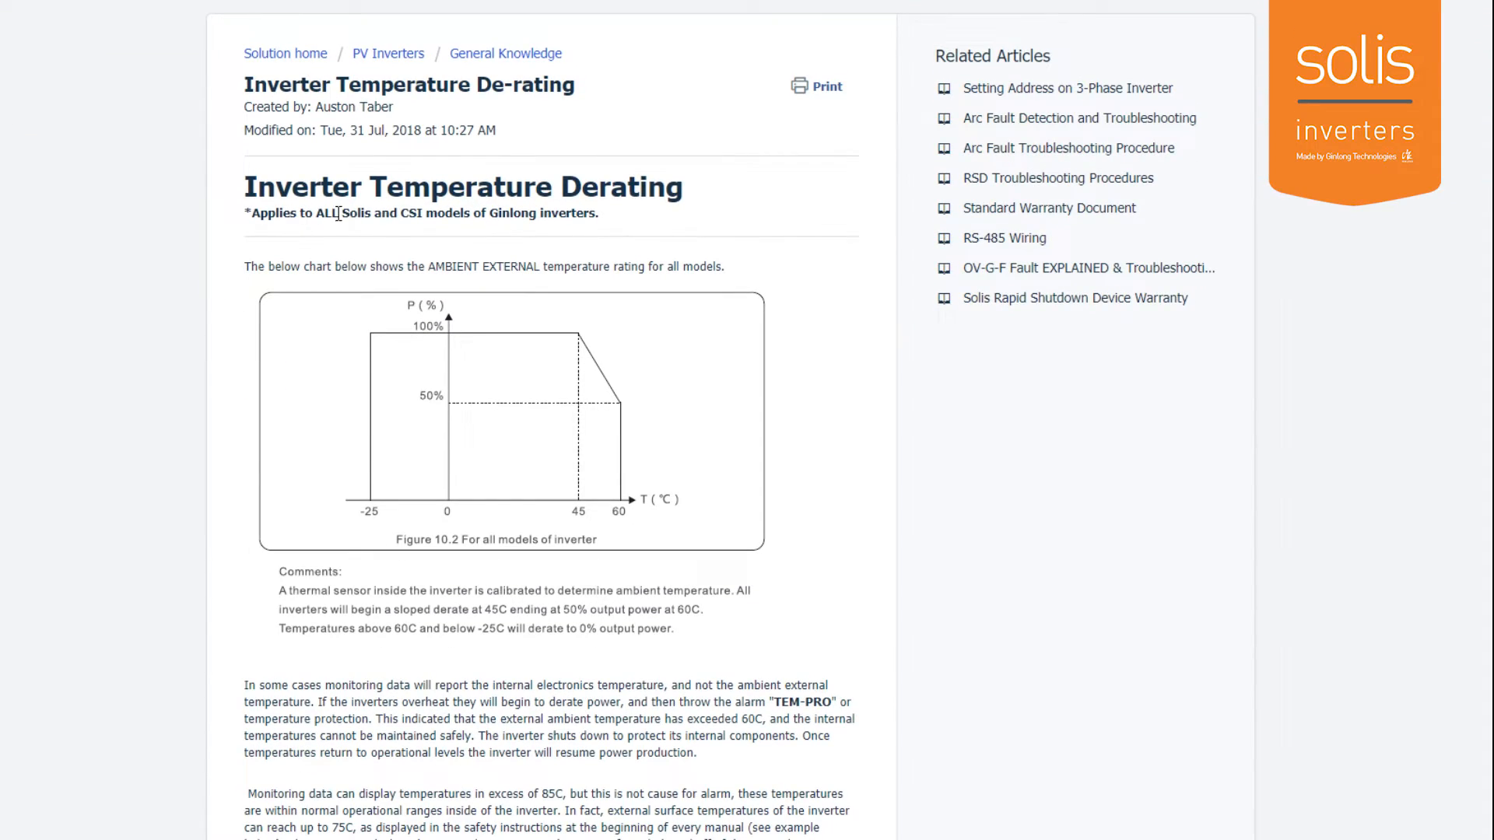
mouse_move(591, 504)
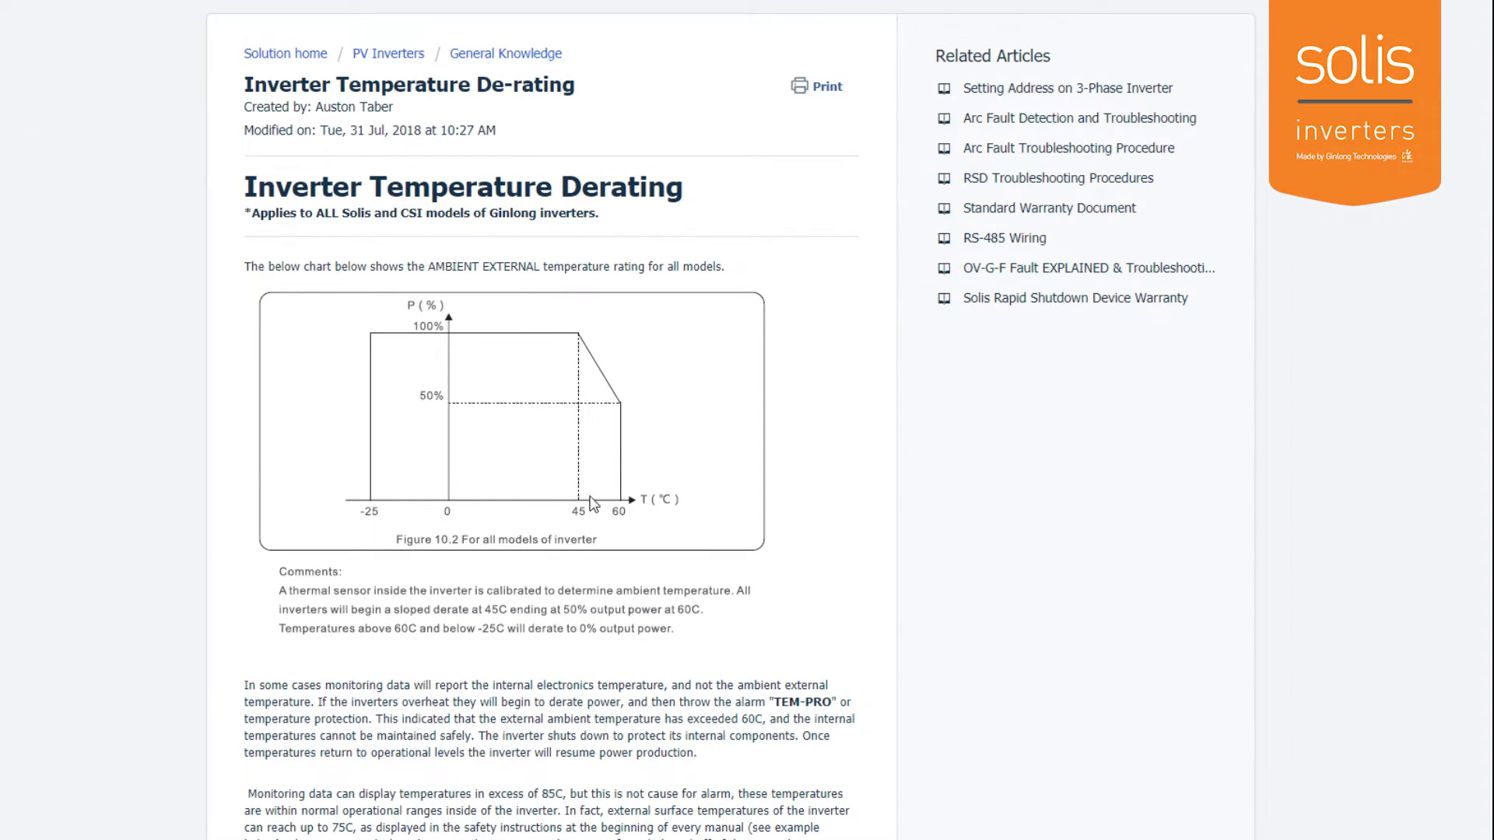
scroll(down, 3)
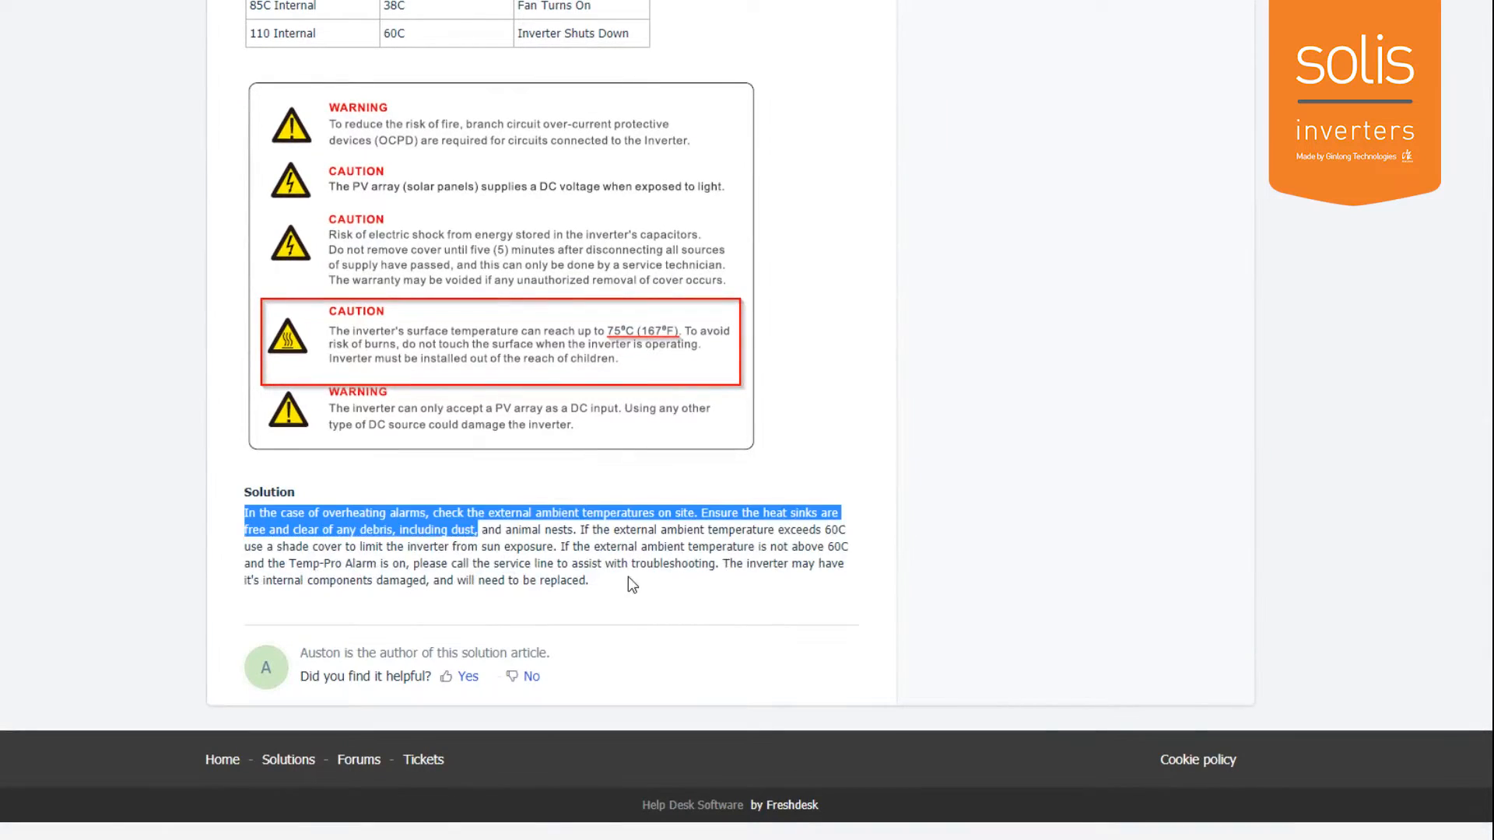
drag(476, 529, 590, 580)
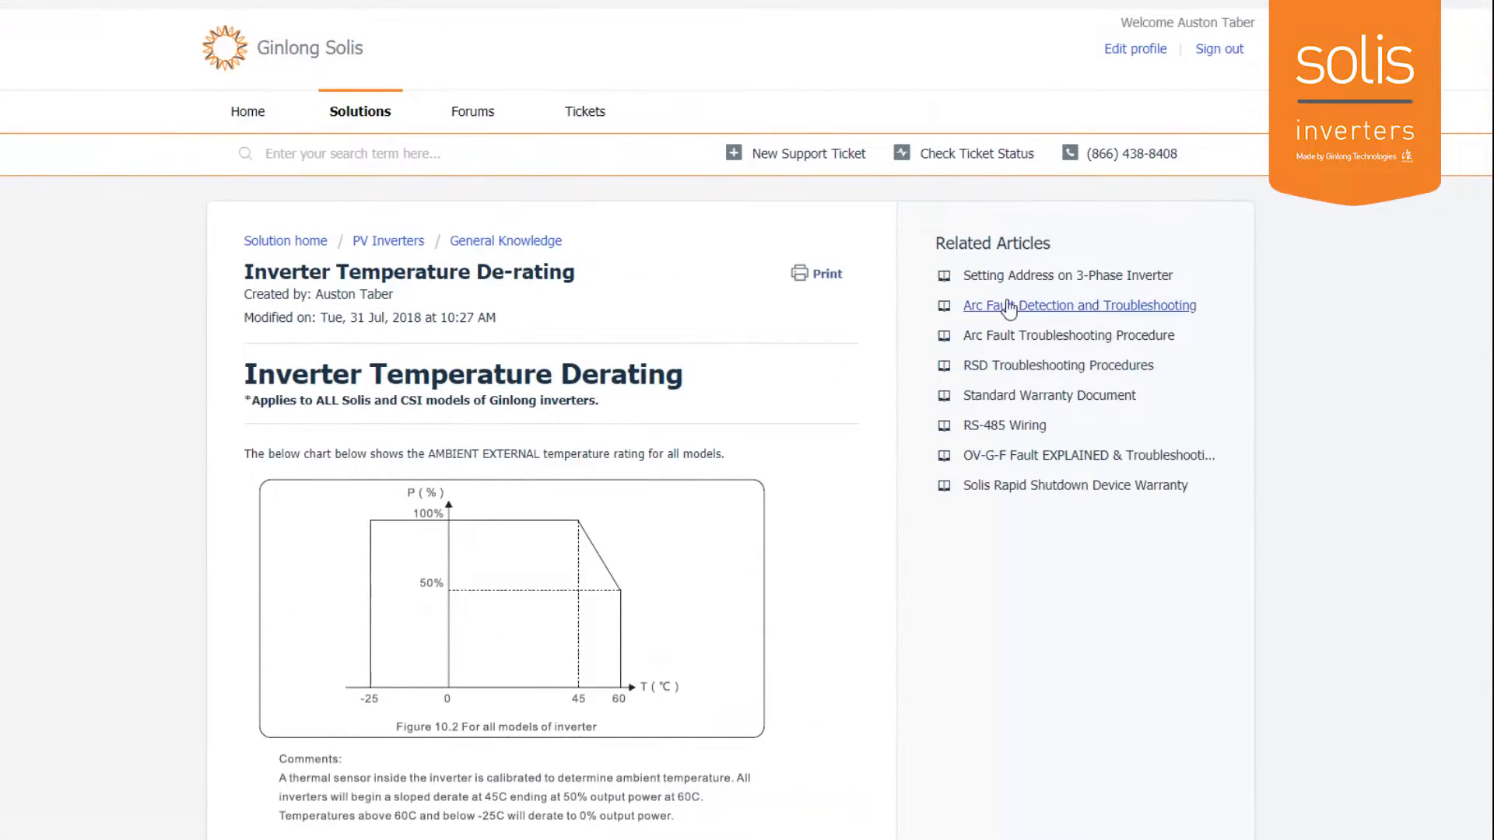
mouse_move(478, 200)
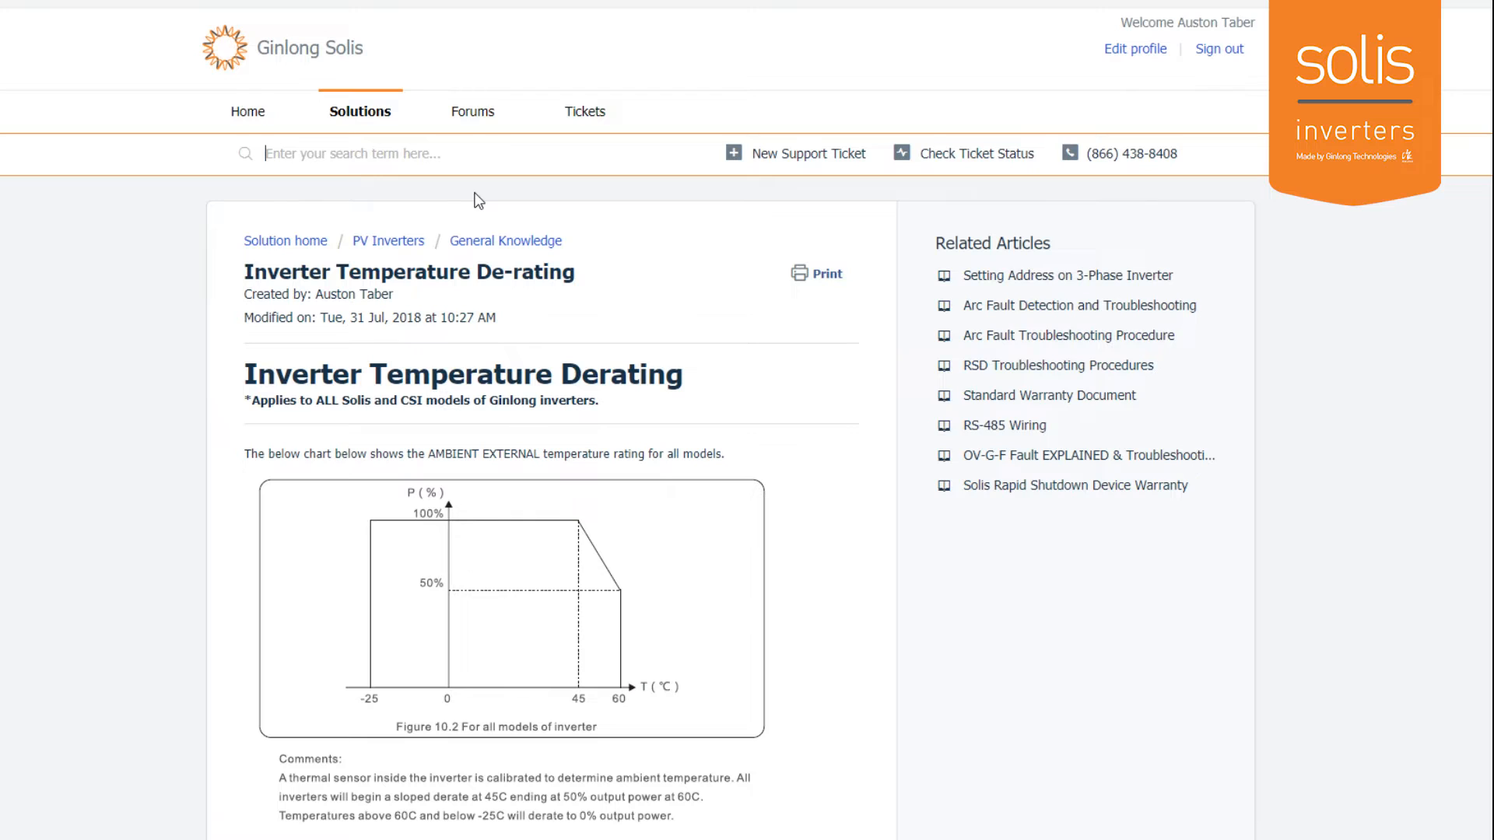
- Back on the home page, search the knowledge base for 'ground fault' and then 'password'
click(248, 111)
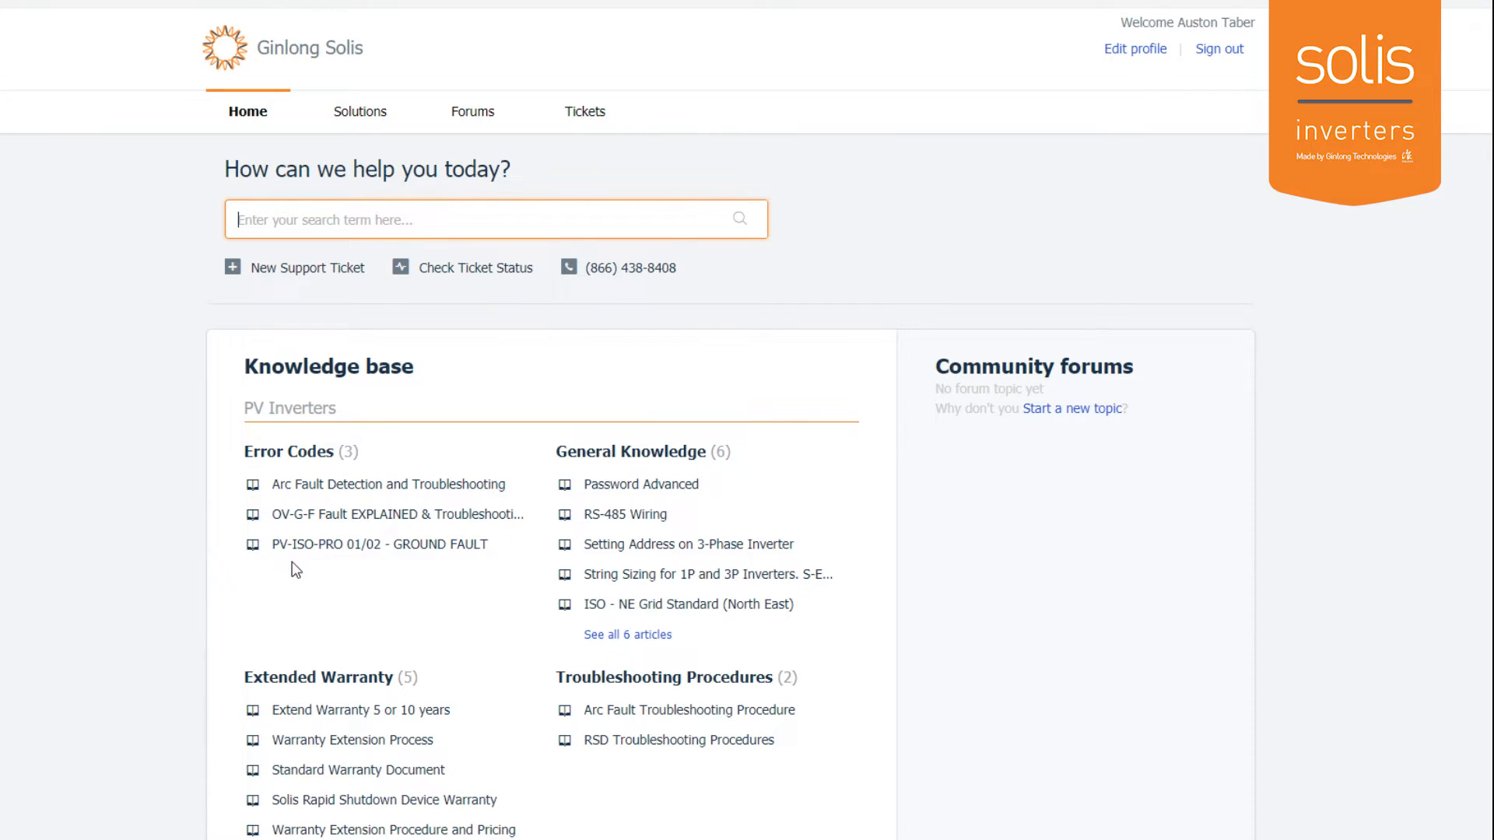
mouse_move(472, 252)
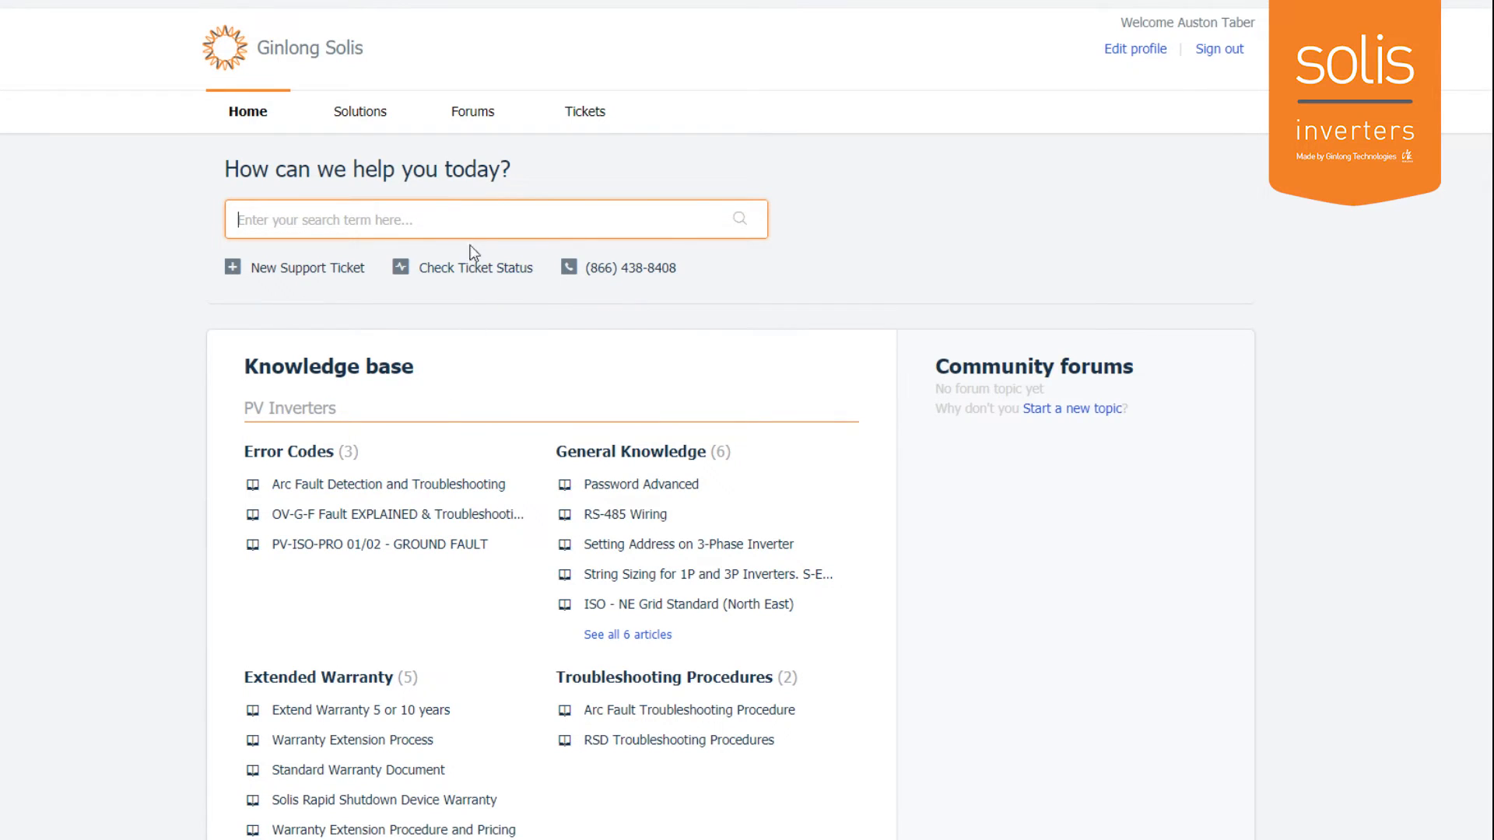
text(ground fault)
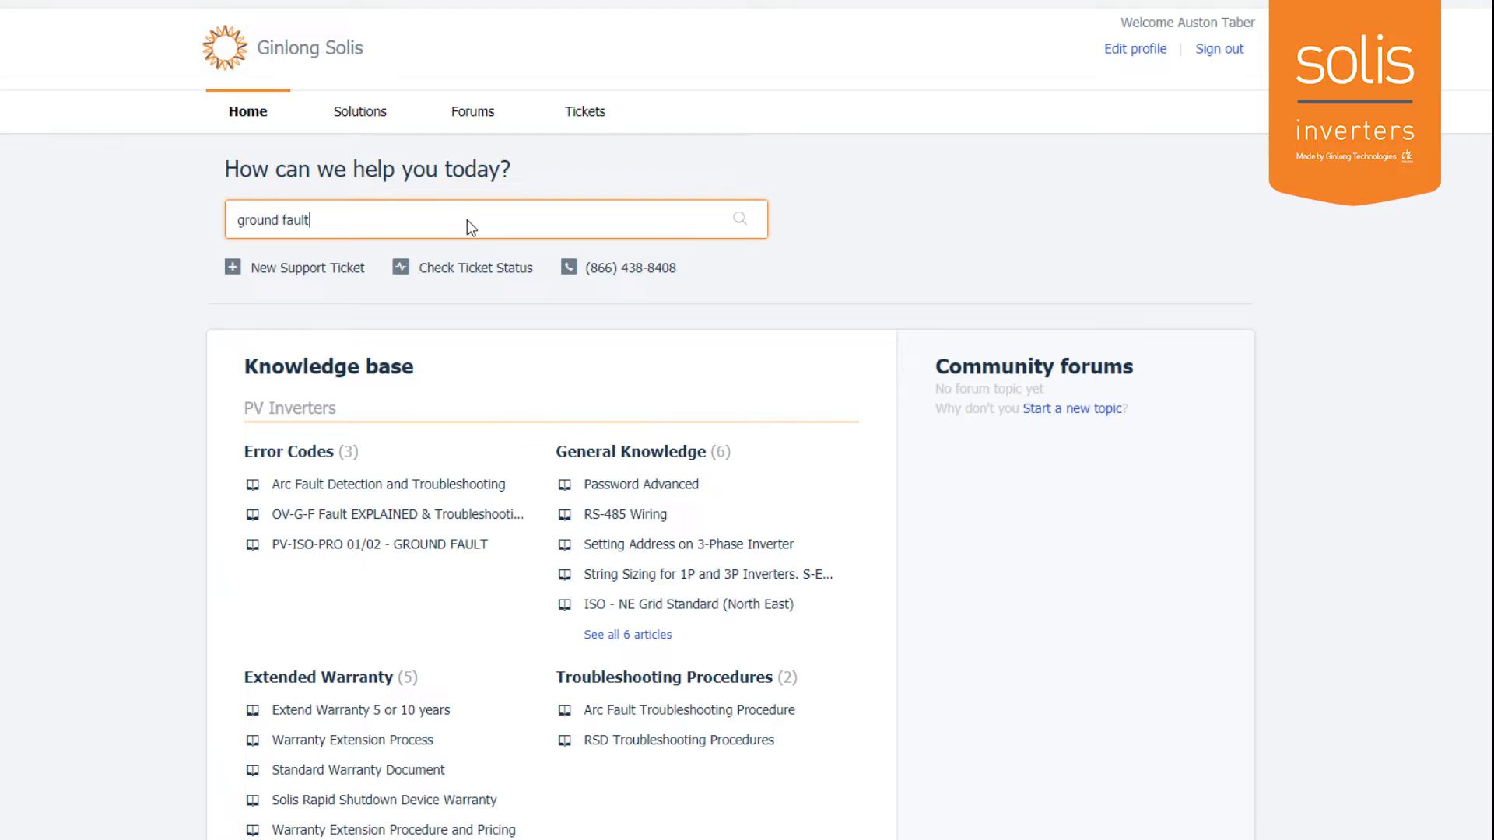
key(Enter)
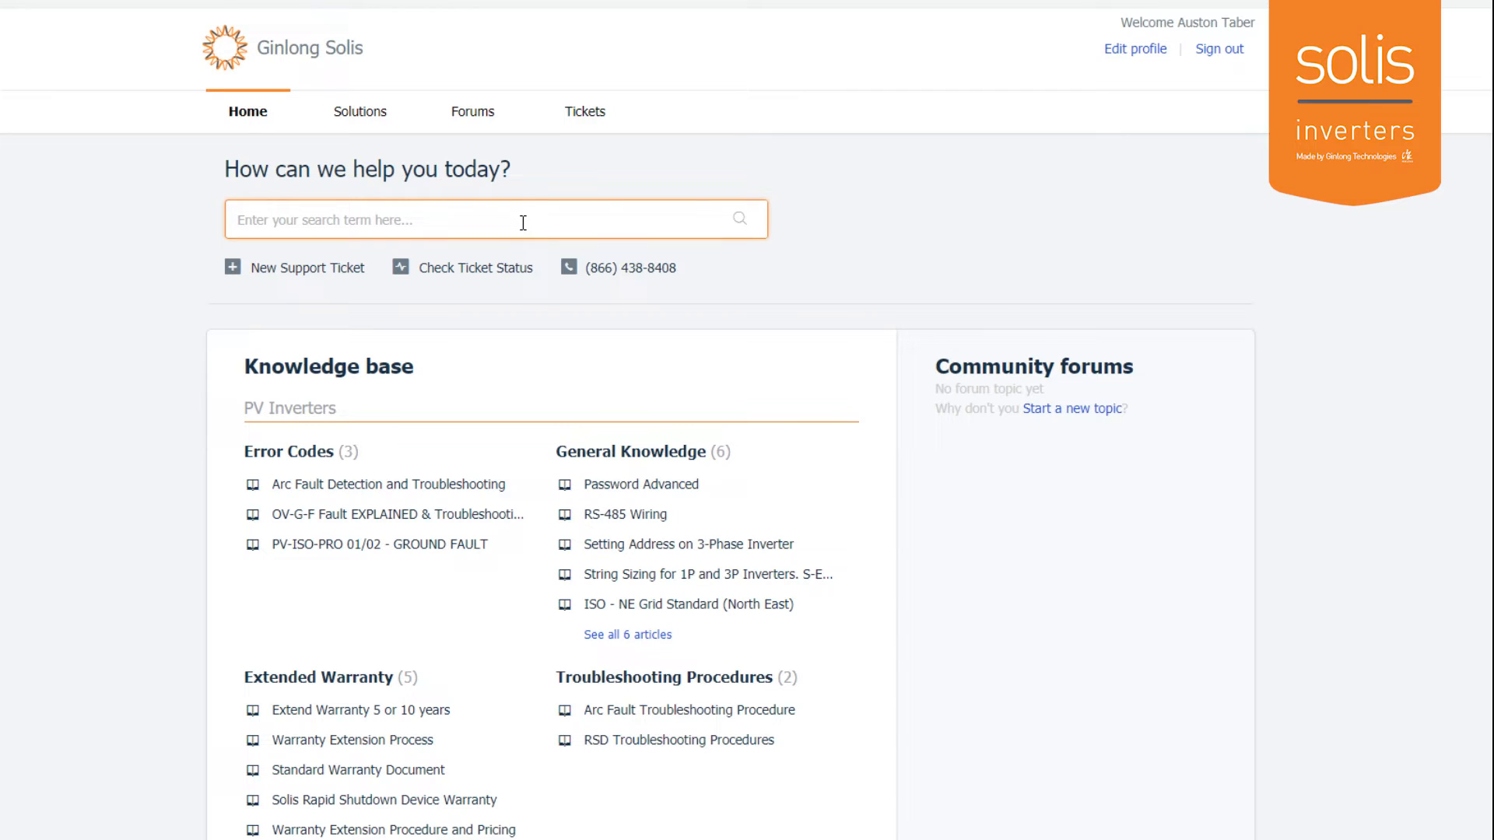
text(password)
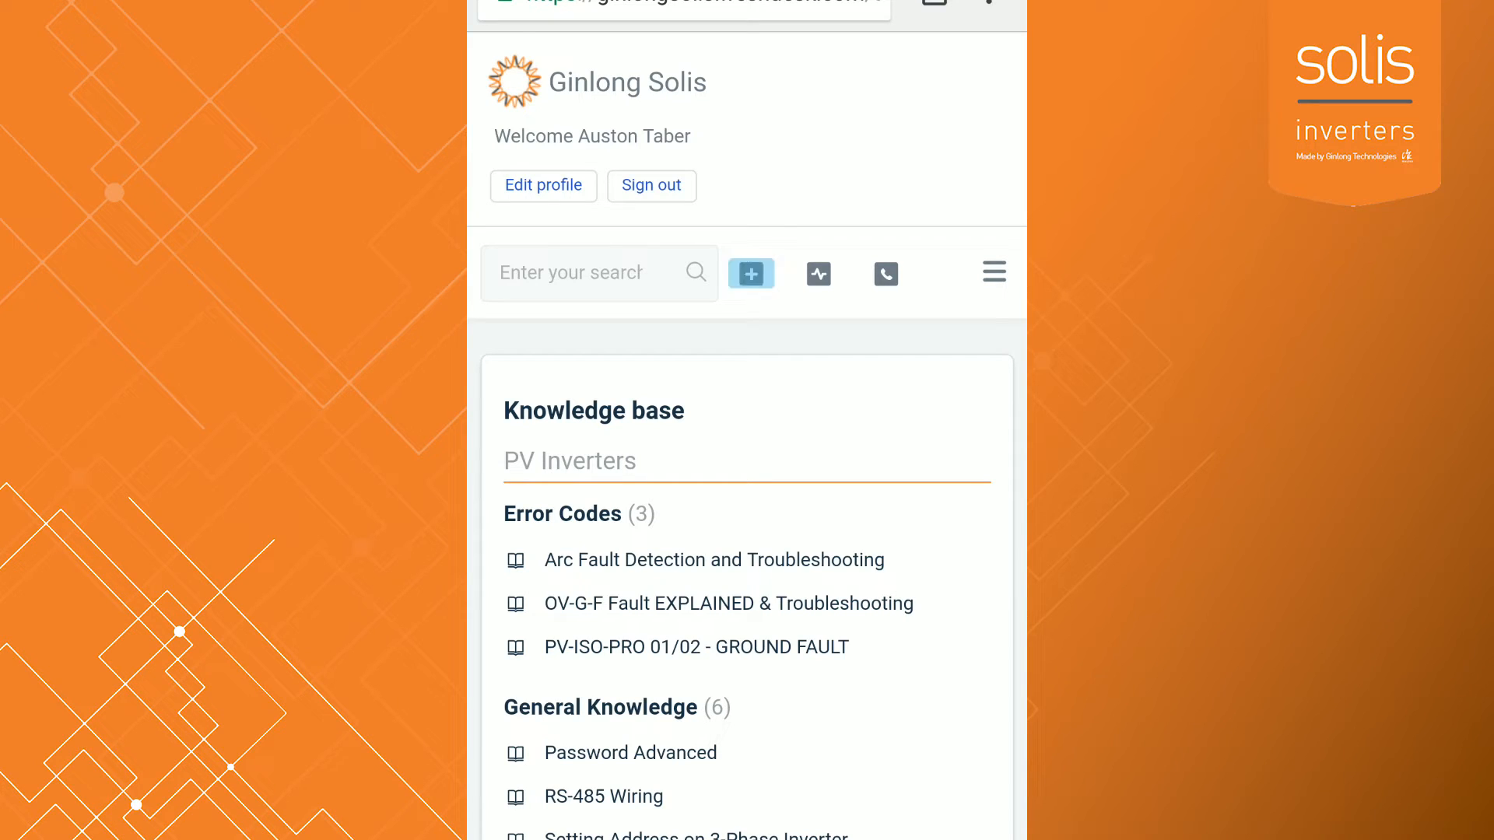
- Start a new ticket and attach a freshly captured photo of the inverter sketch
click(750, 274)
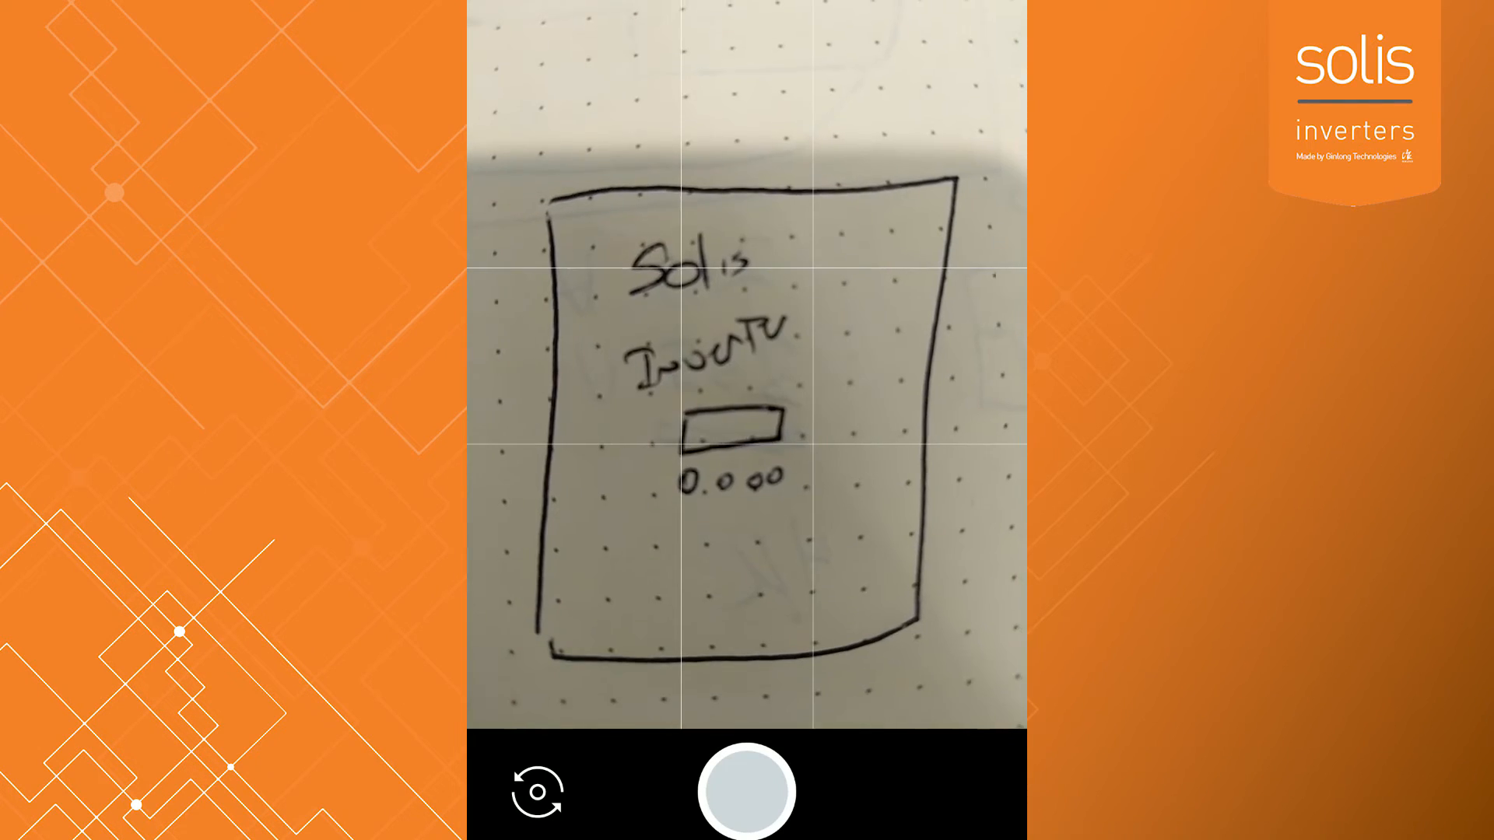
click(745, 792)
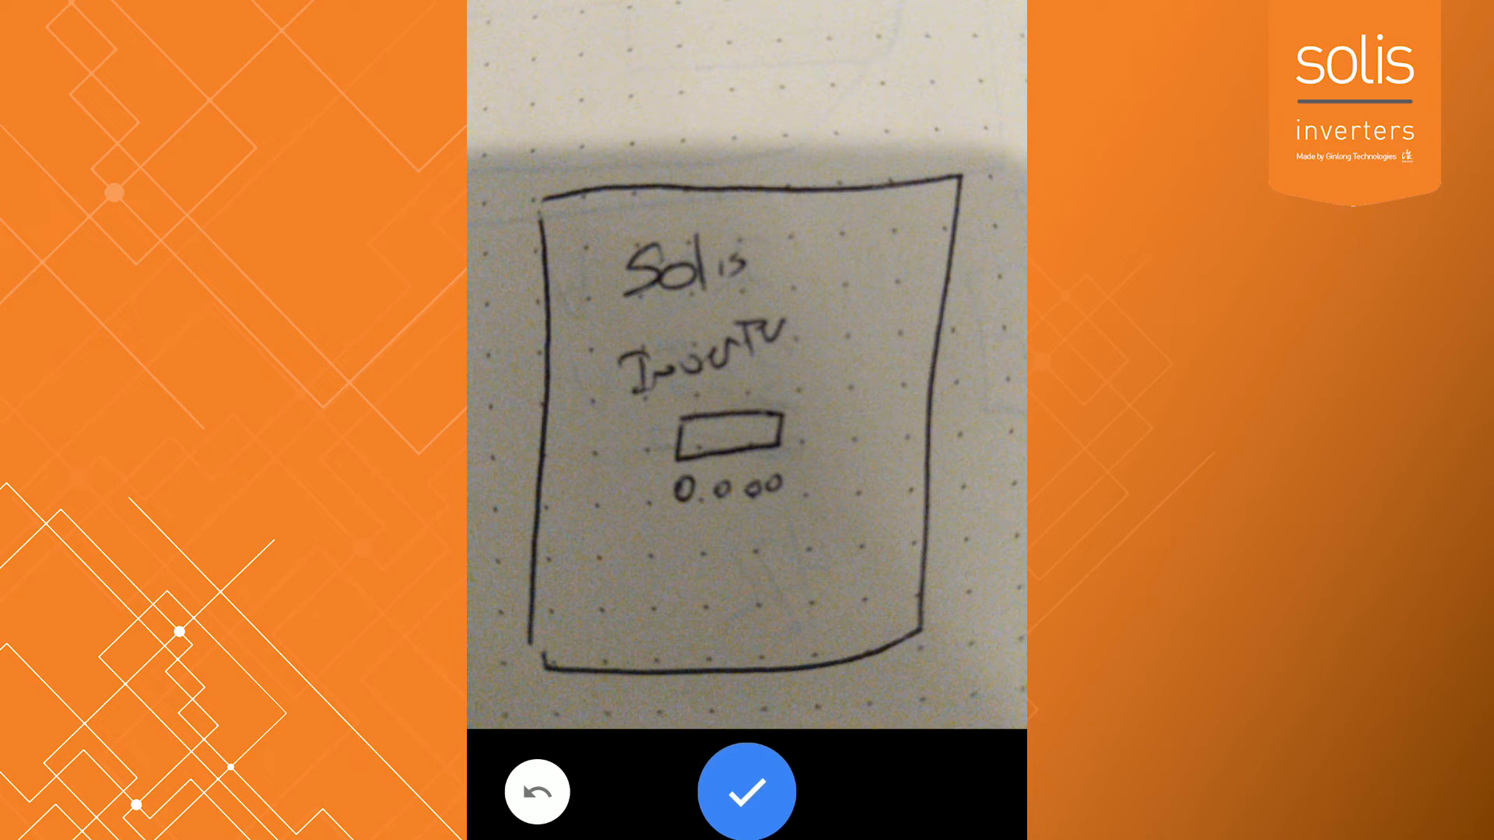
click(746, 790)
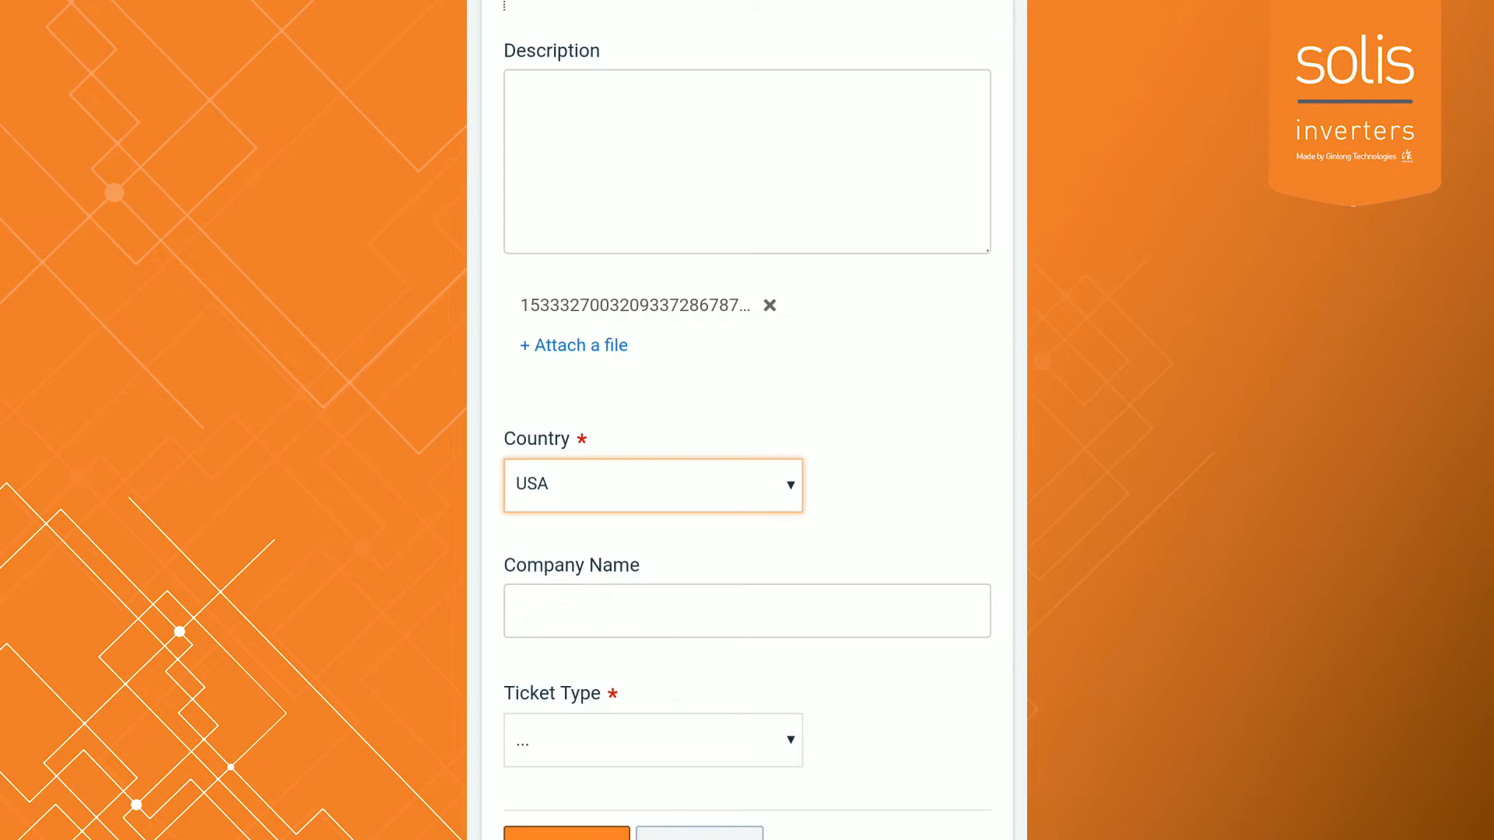
click(566, 835)
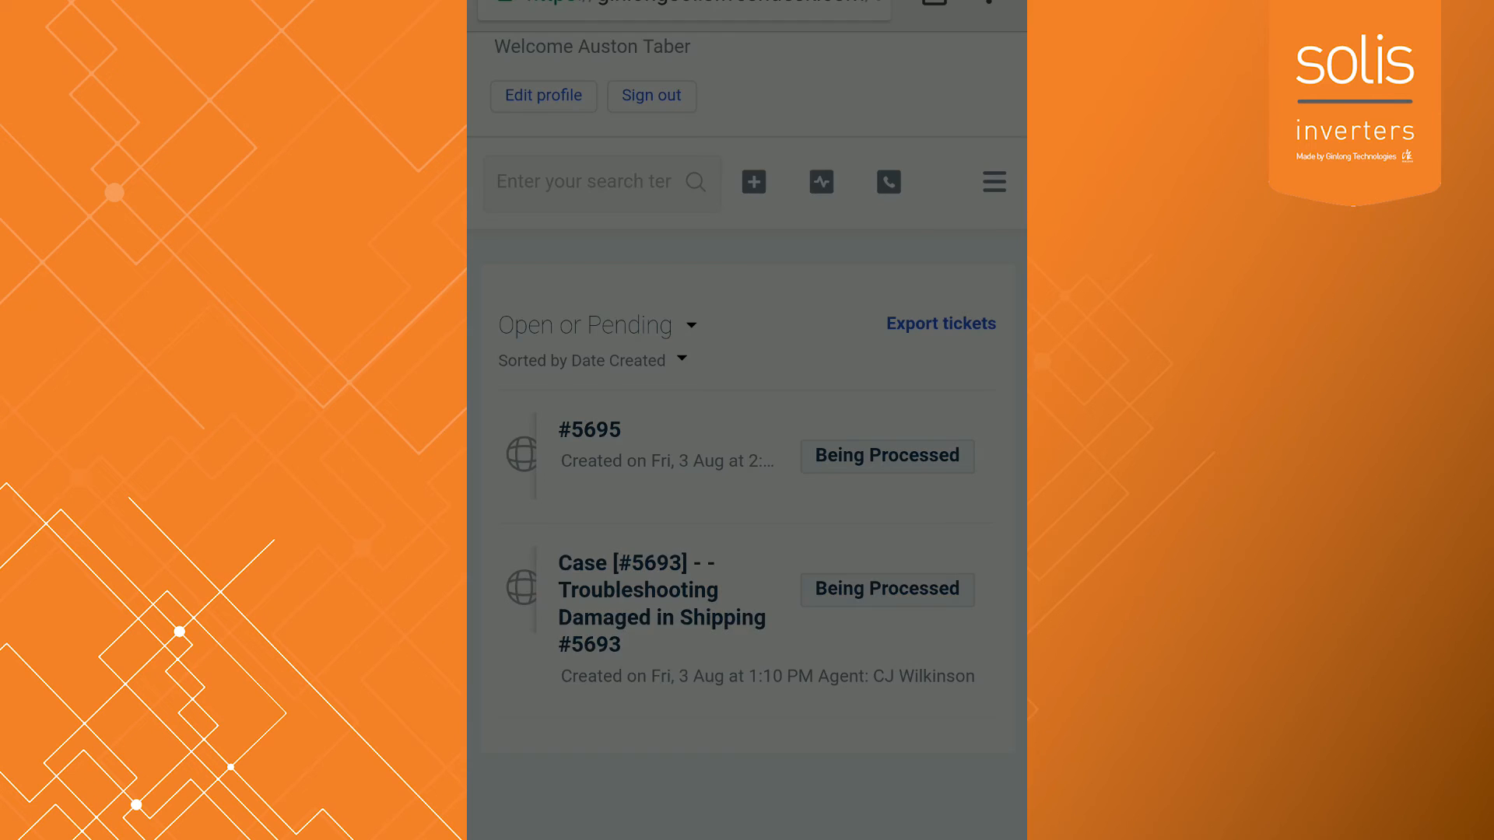
click(887, 182)
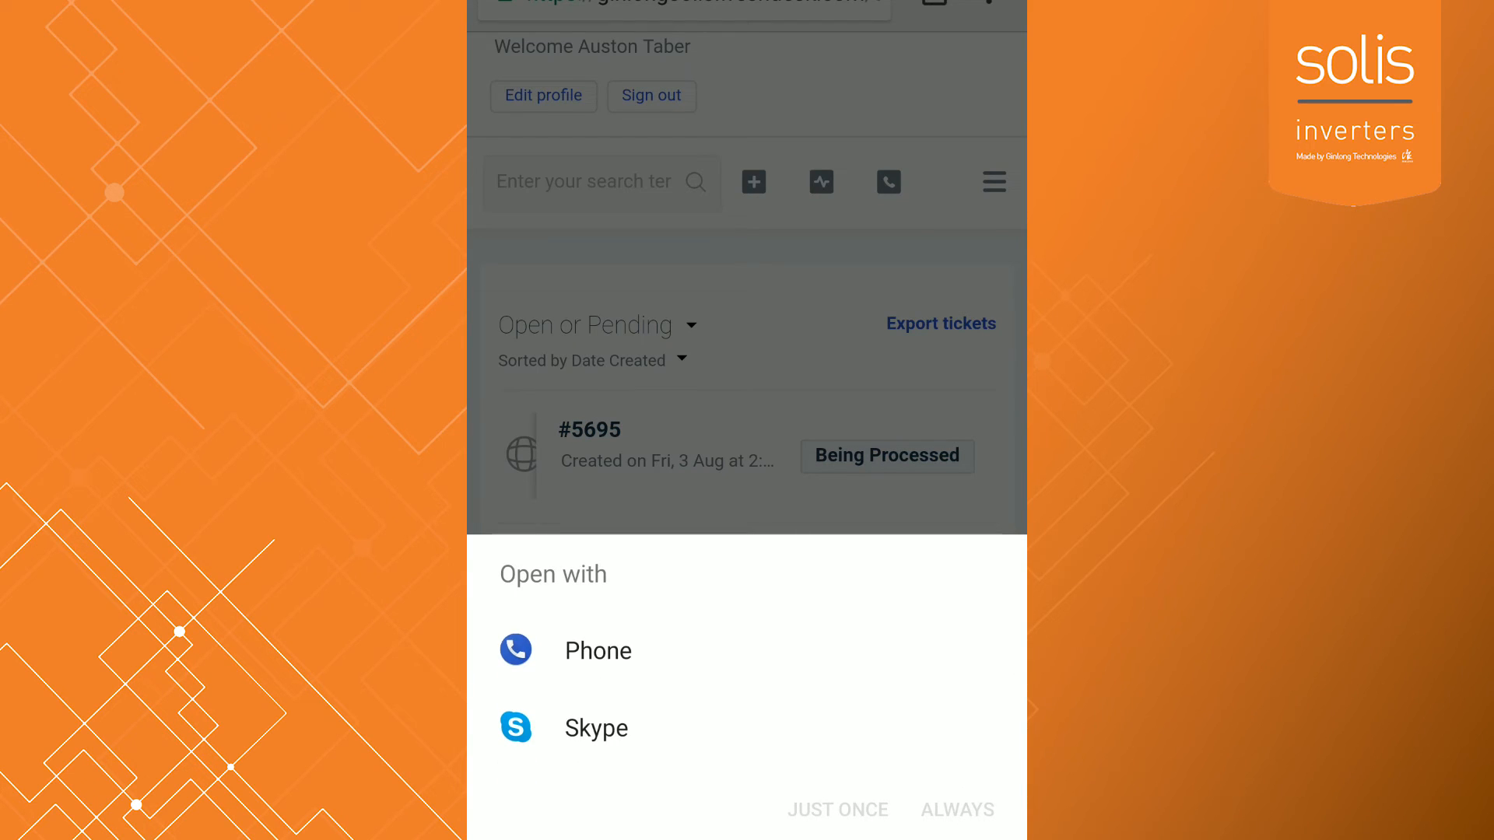
click(597, 650)
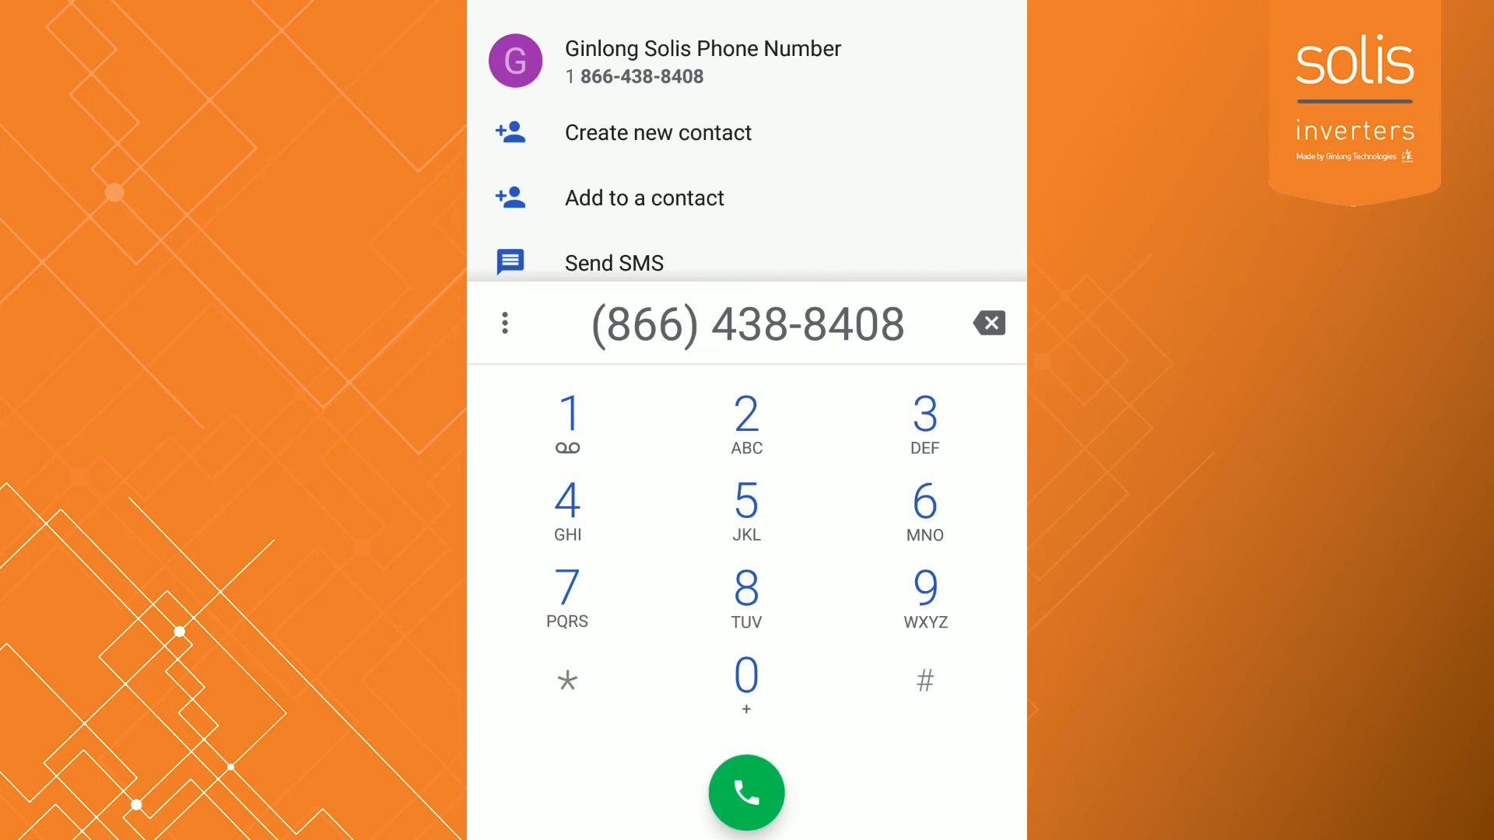